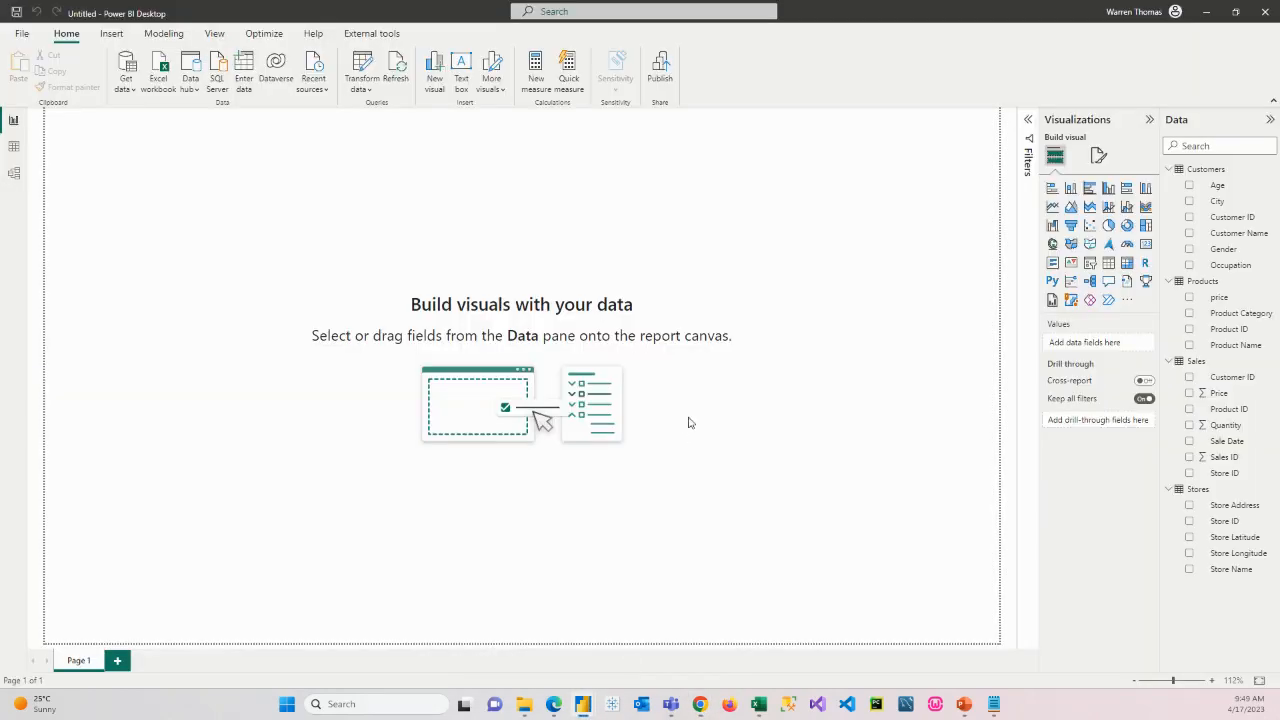
pyautogui.moveTo(527, 548)
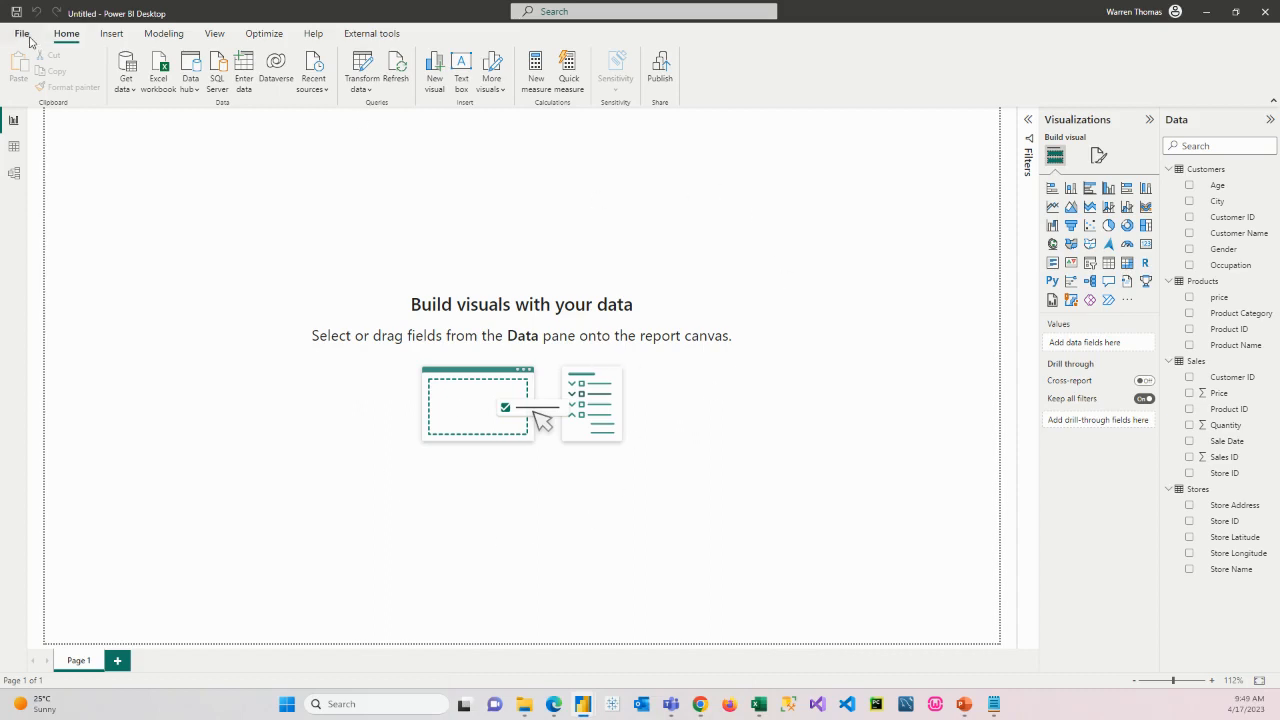
# - Collapse the Customers, Products, Sales and Stores field lists and show the External tools add-ons
pyautogui.click(21, 33)
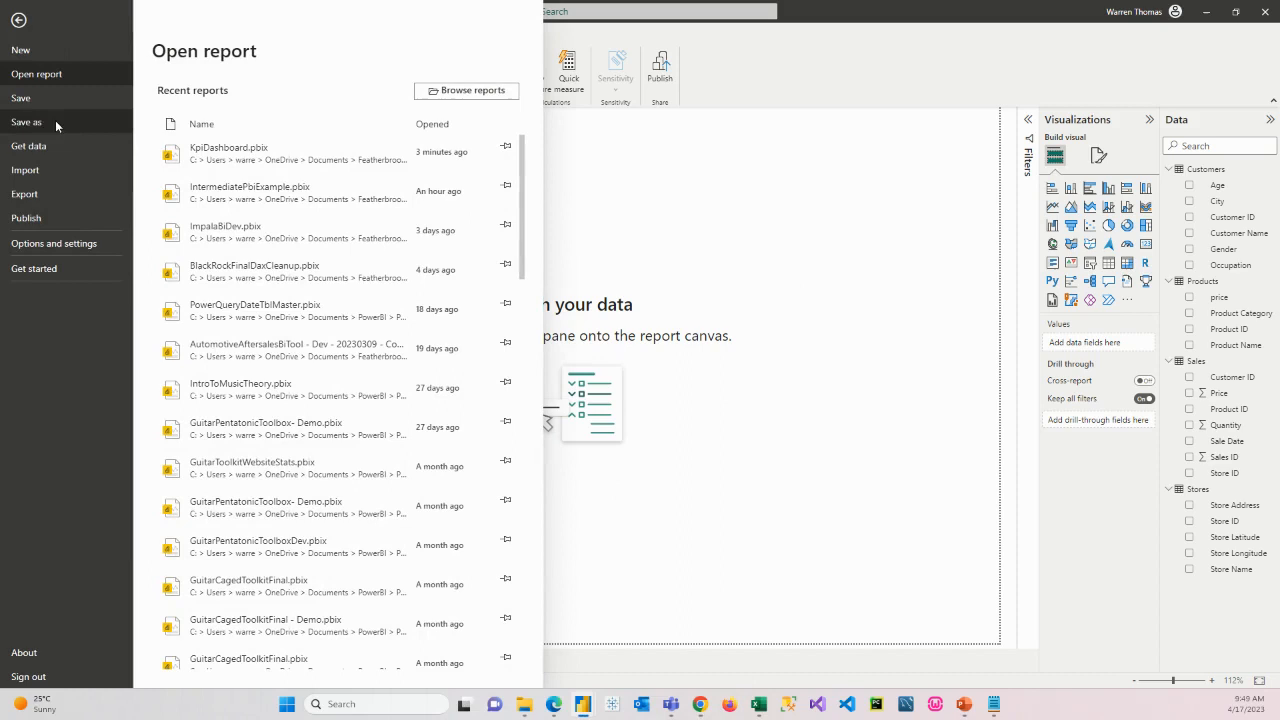
pyautogui.moveTo(26, 121)
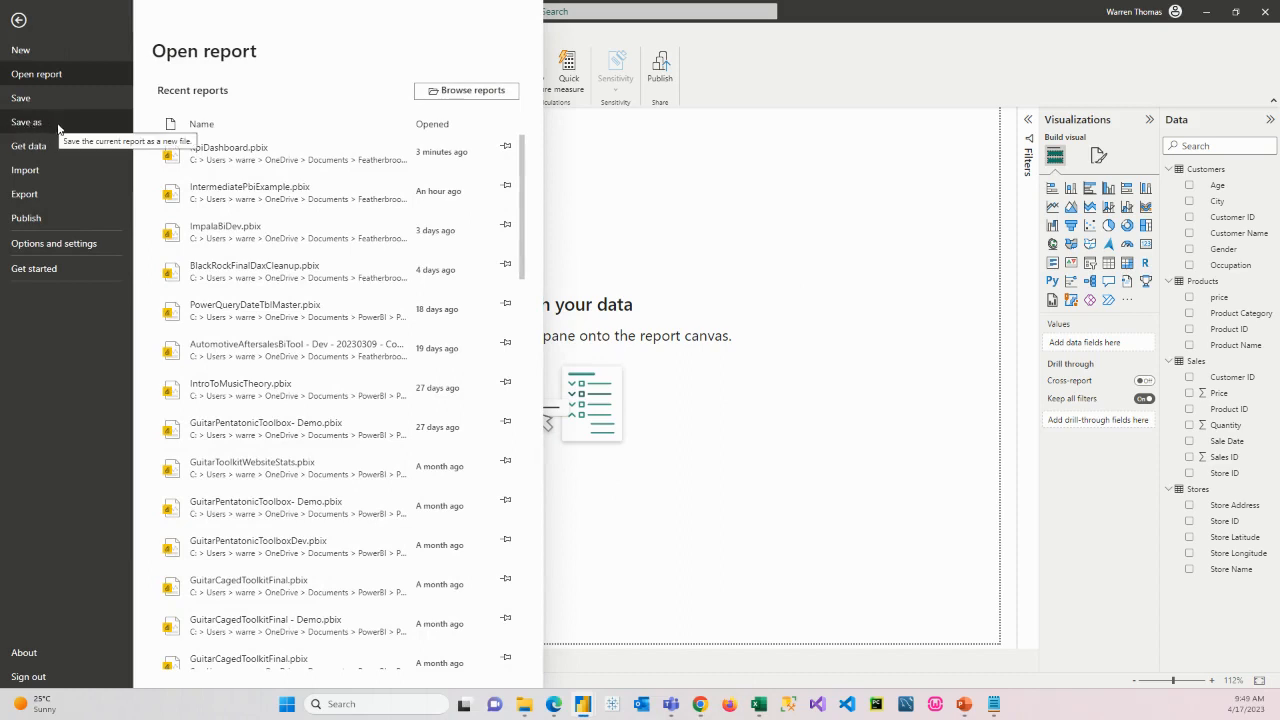
pyautogui.moveTo(20, 98)
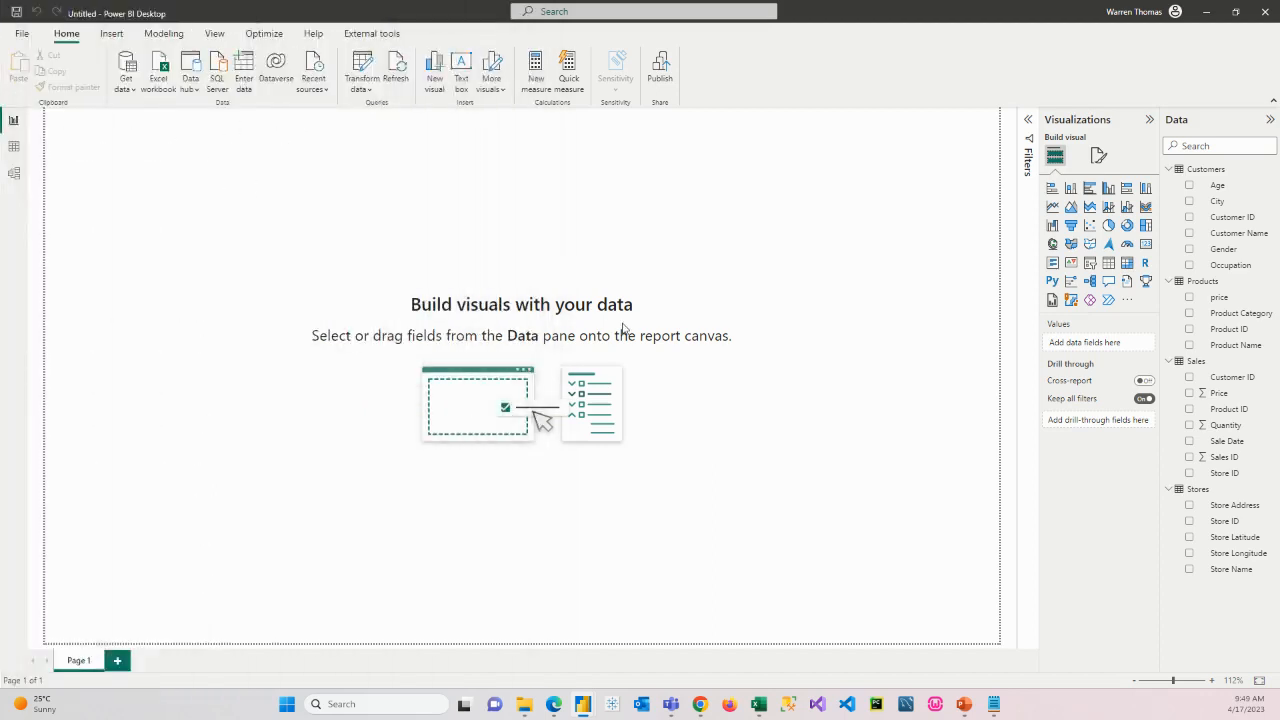
pyautogui.click(1168, 169)
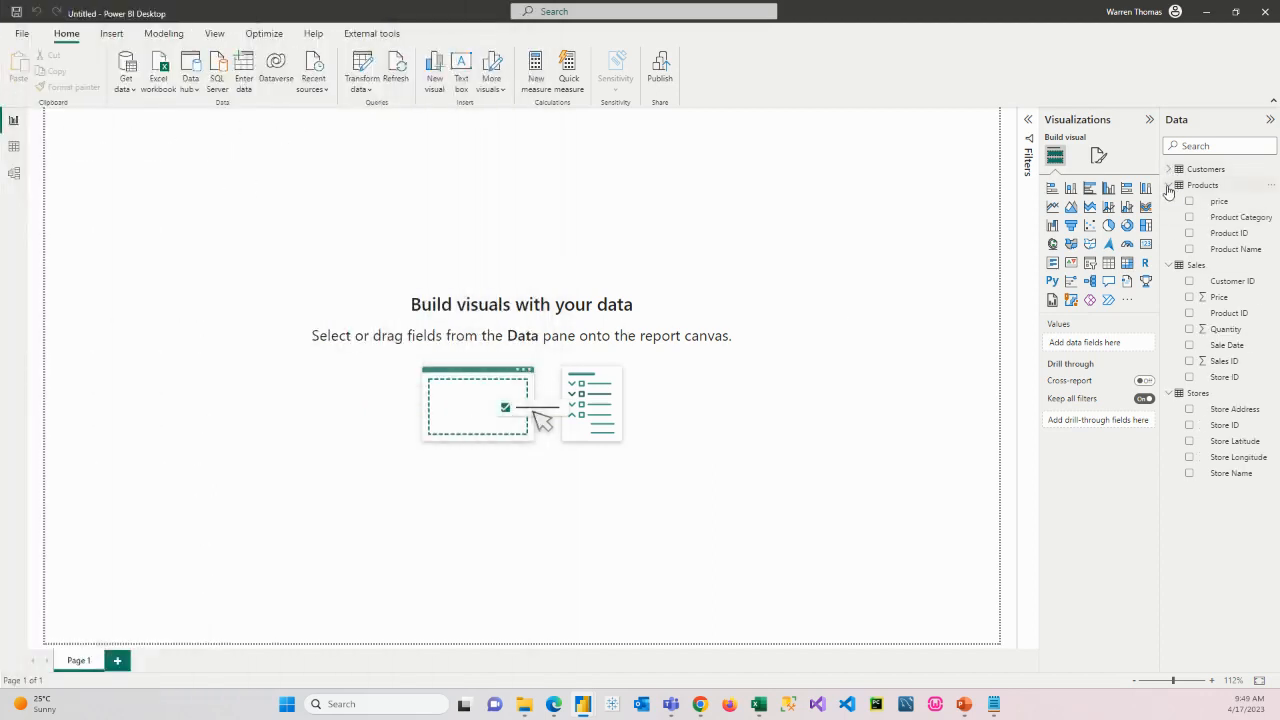
pyautogui.click(1168, 185)
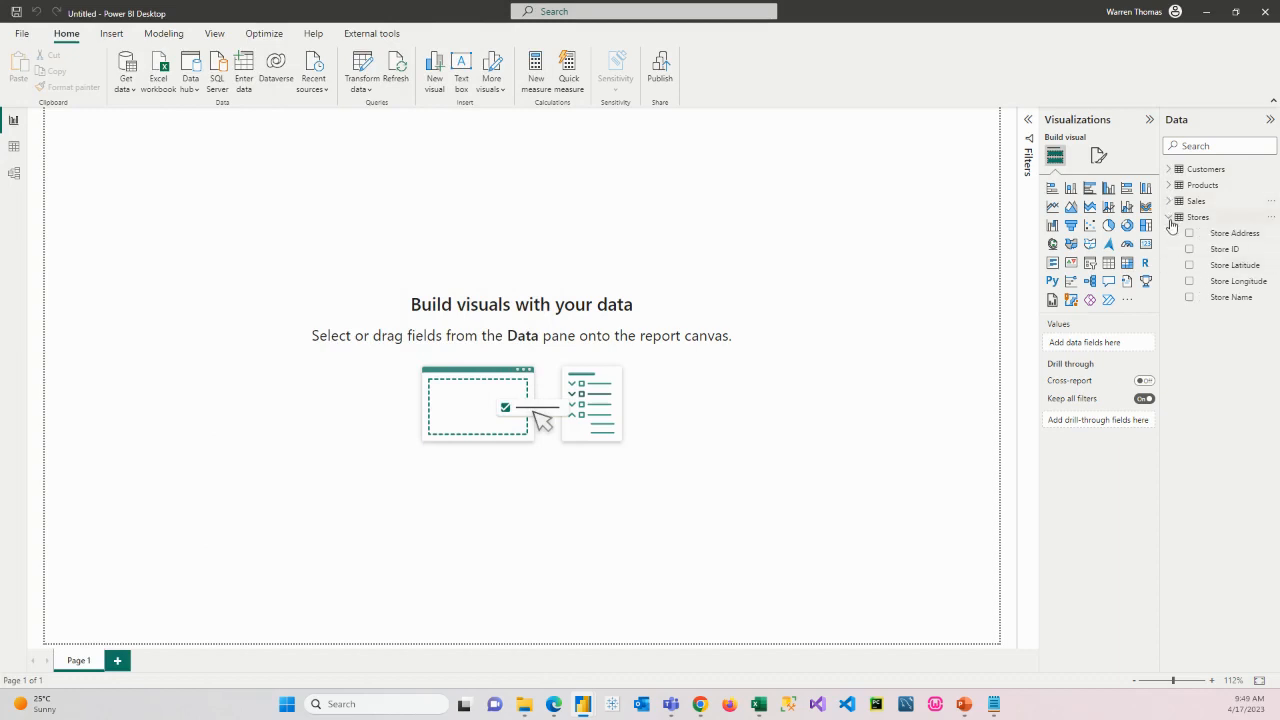
pyautogui.click(1170, 217)
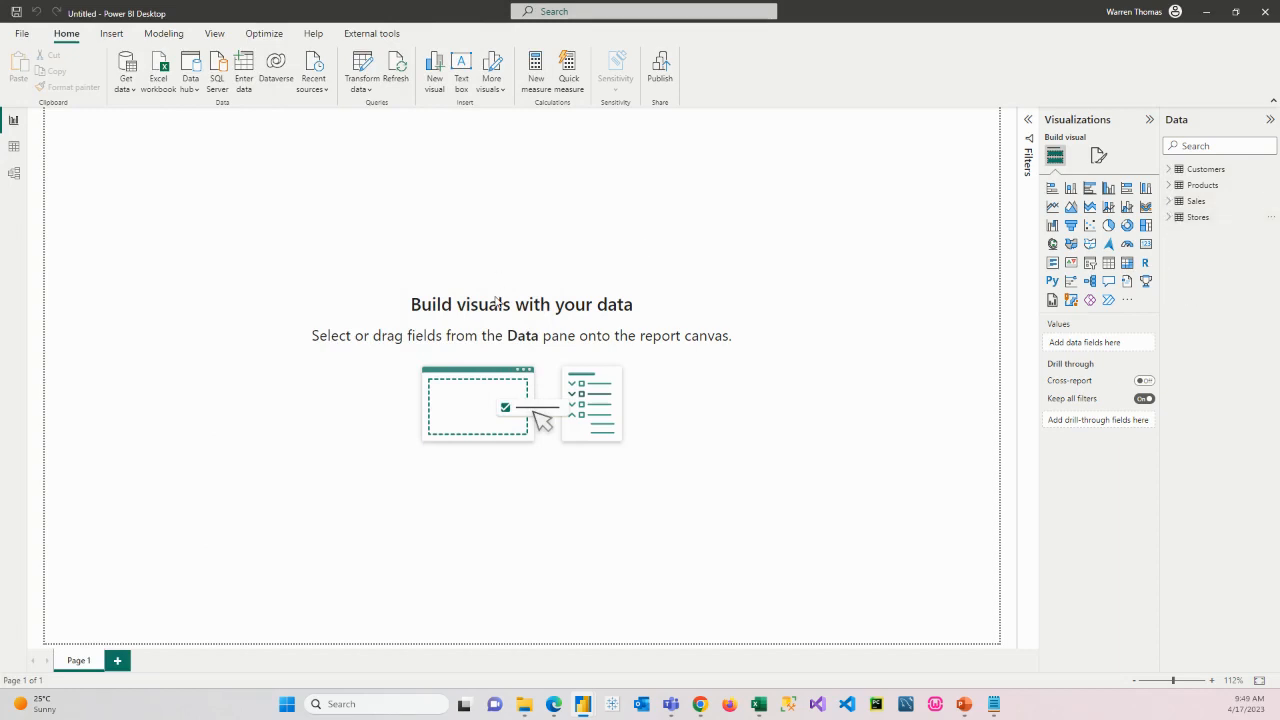
pyautogui.moveTo(673, 343)
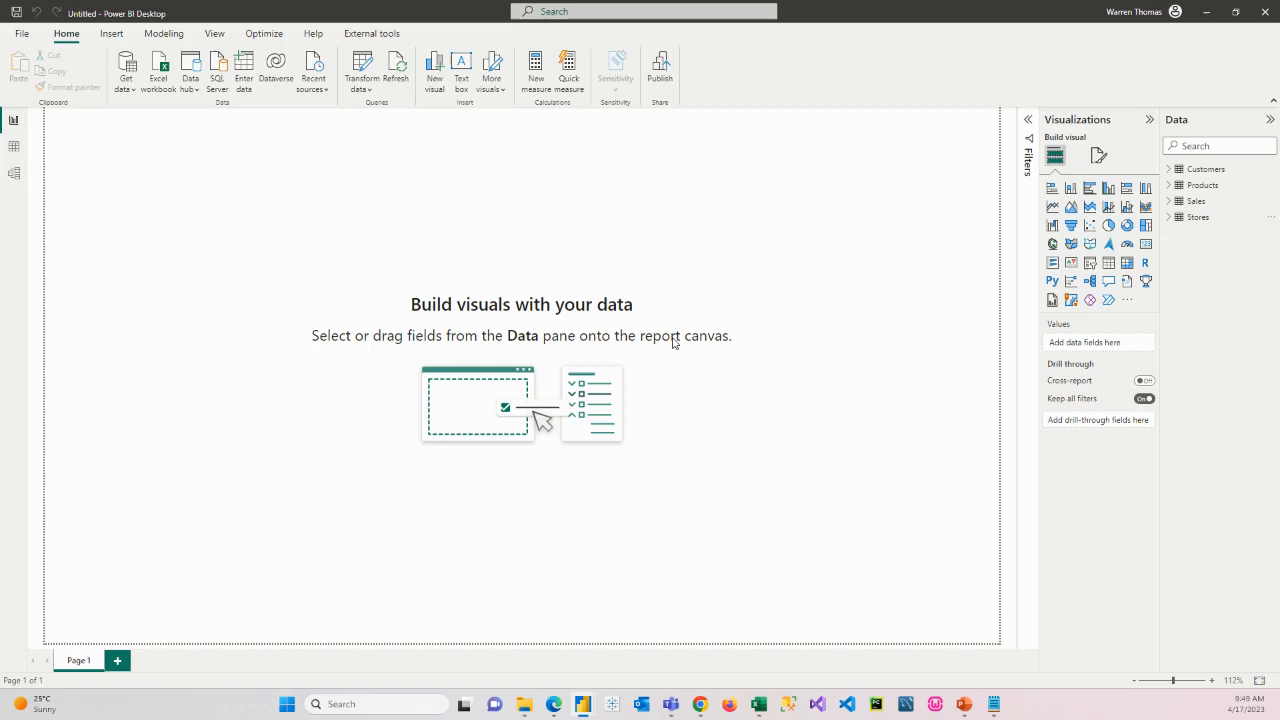
pyautogui.moveTo(826, 335)
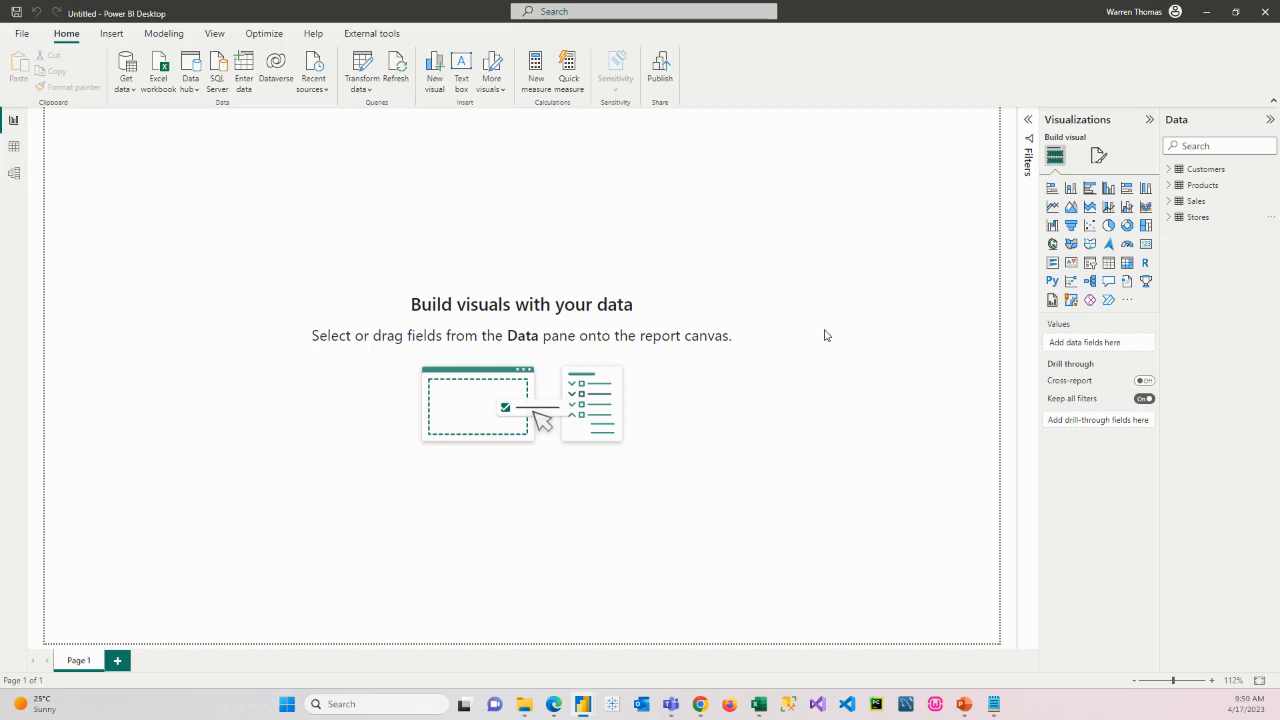
pyautogui.moveTo(821, 332)
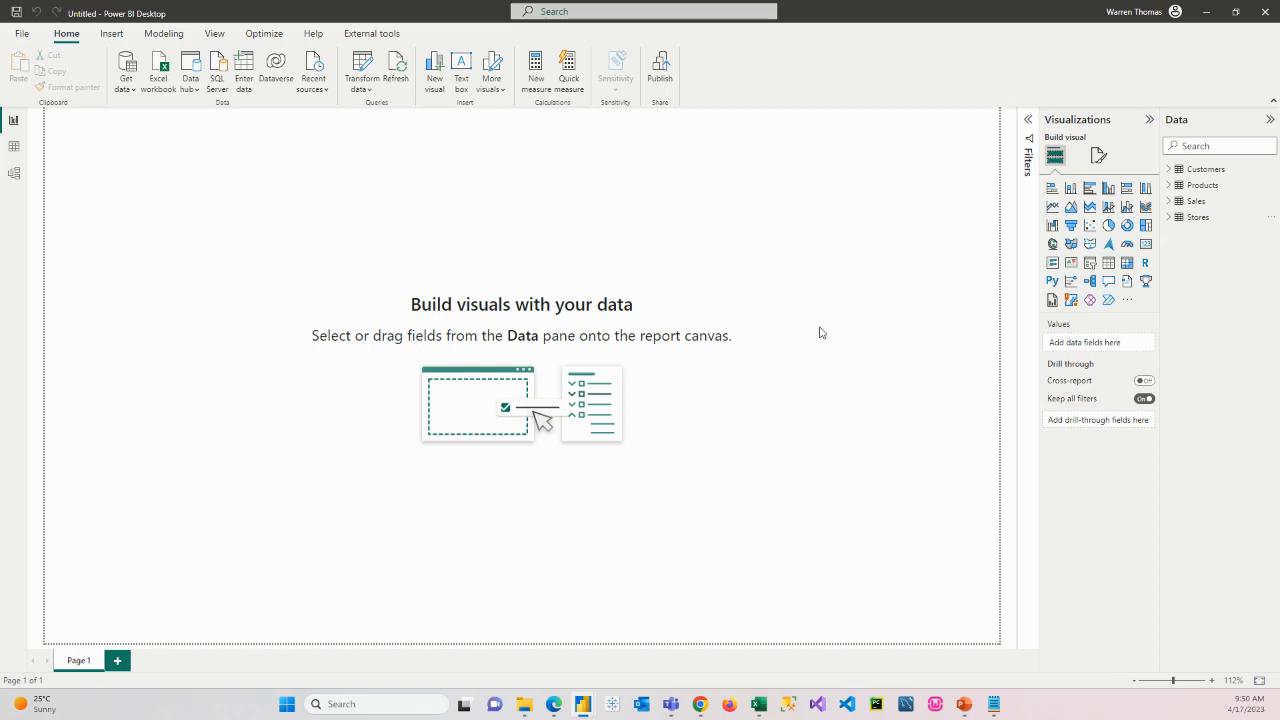
pyautogui.moveTo(840, 328)
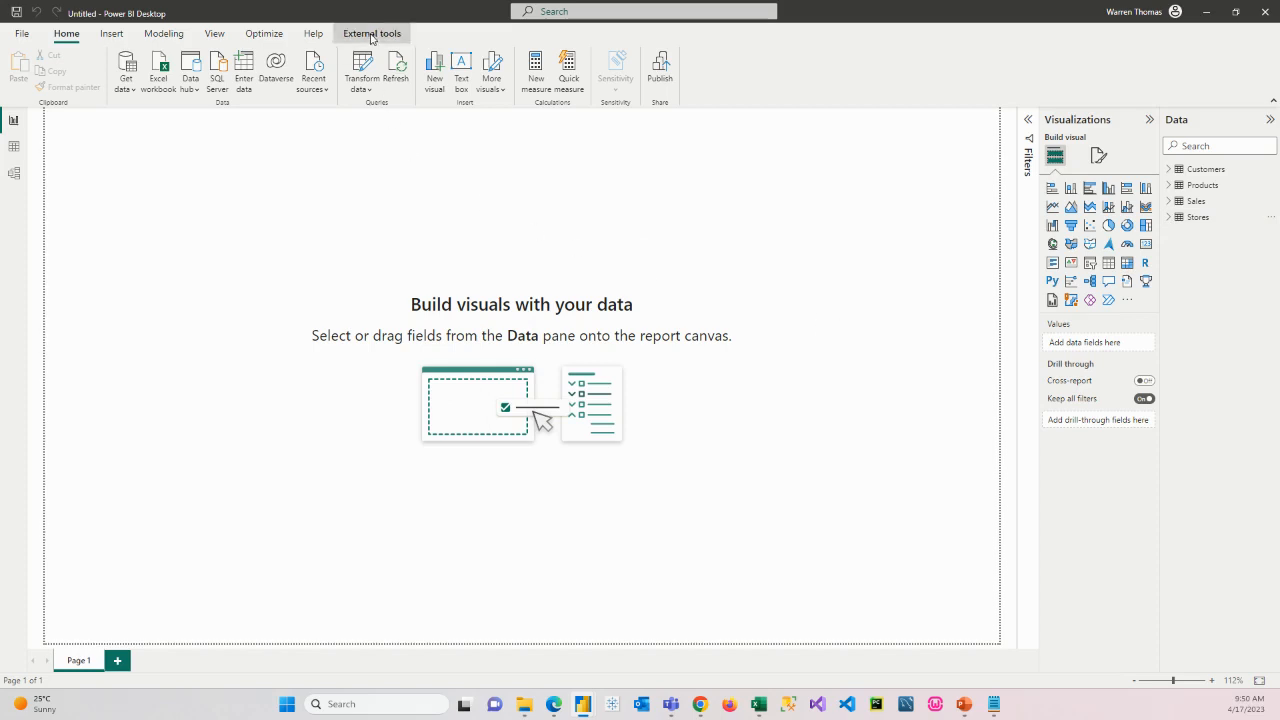
pyautogui.click(371, 33)
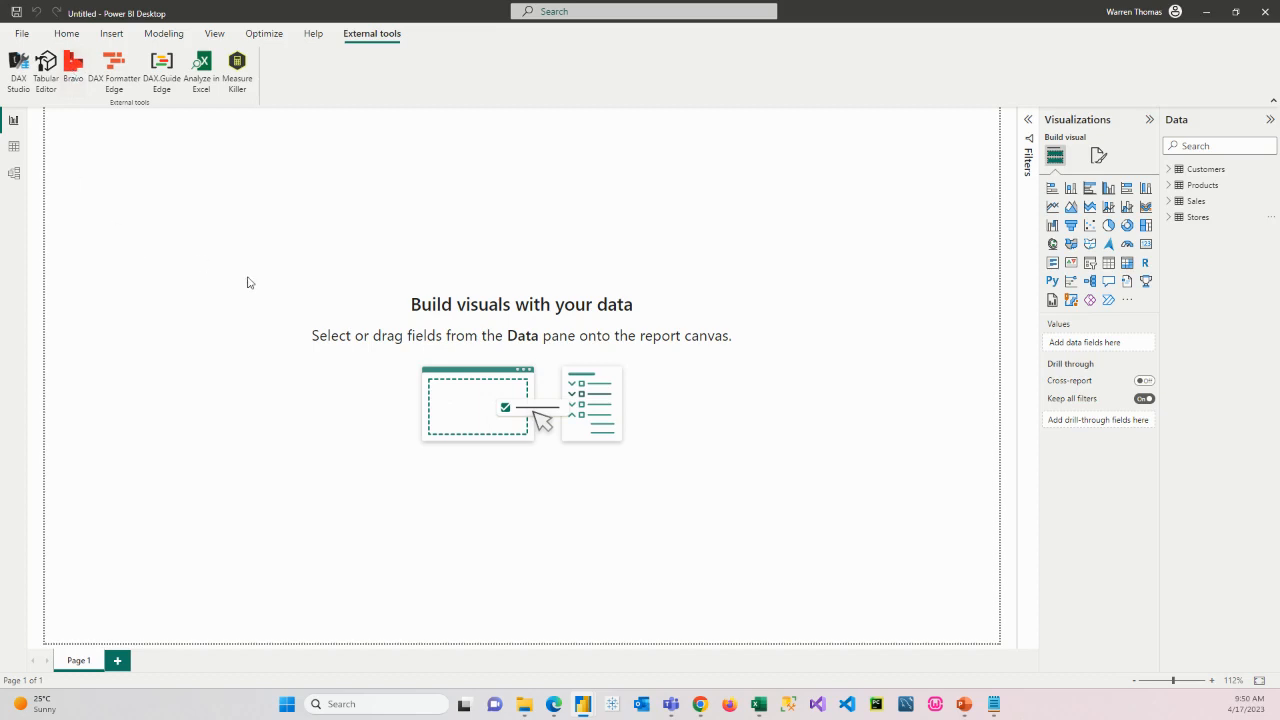
pyautogui.moveTo(573, 345)
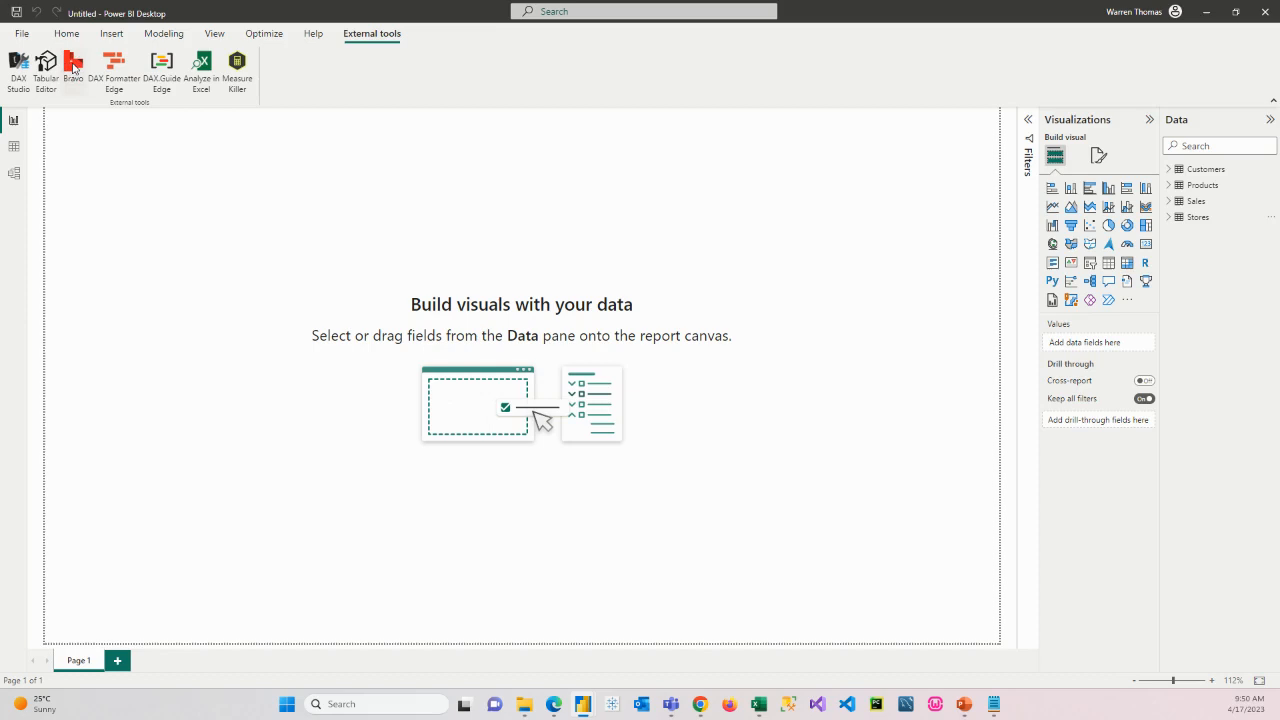
pyautogui.moveTo(73, 65)
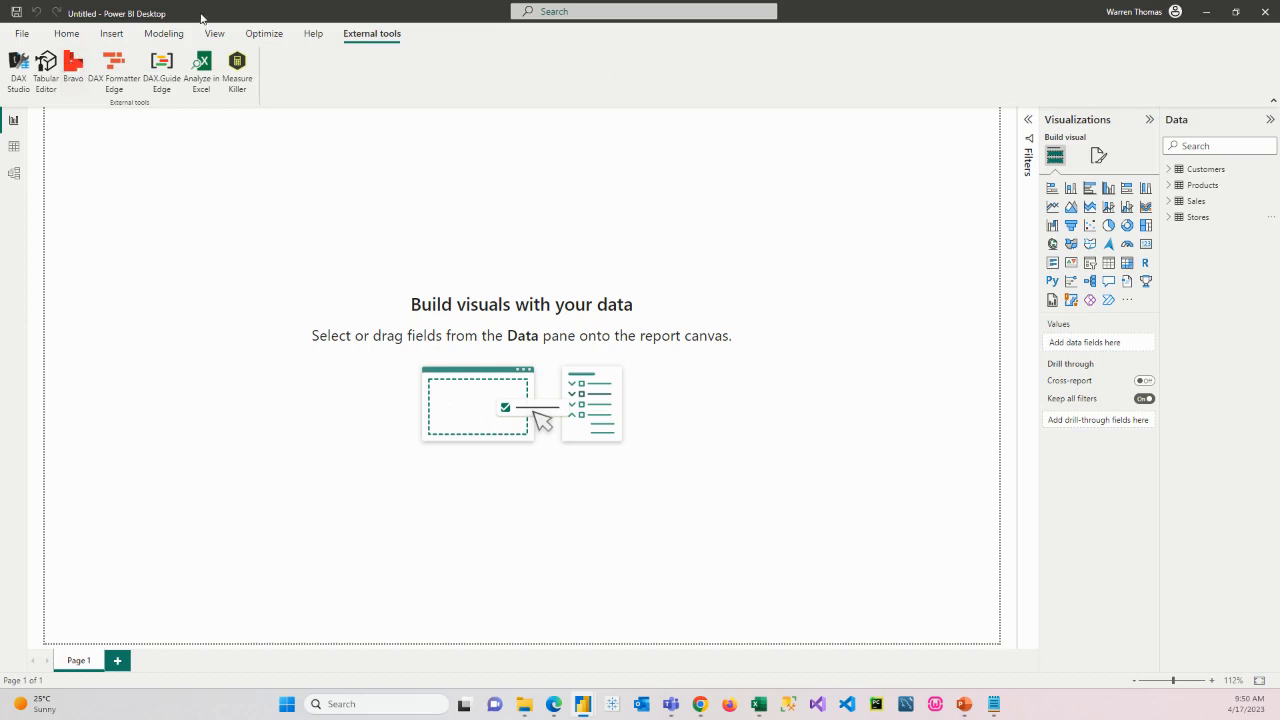
# - Switch to DateTblScript.txt in Notepad and select the whole DAX date-table script
pyautogui.click(66, 33)
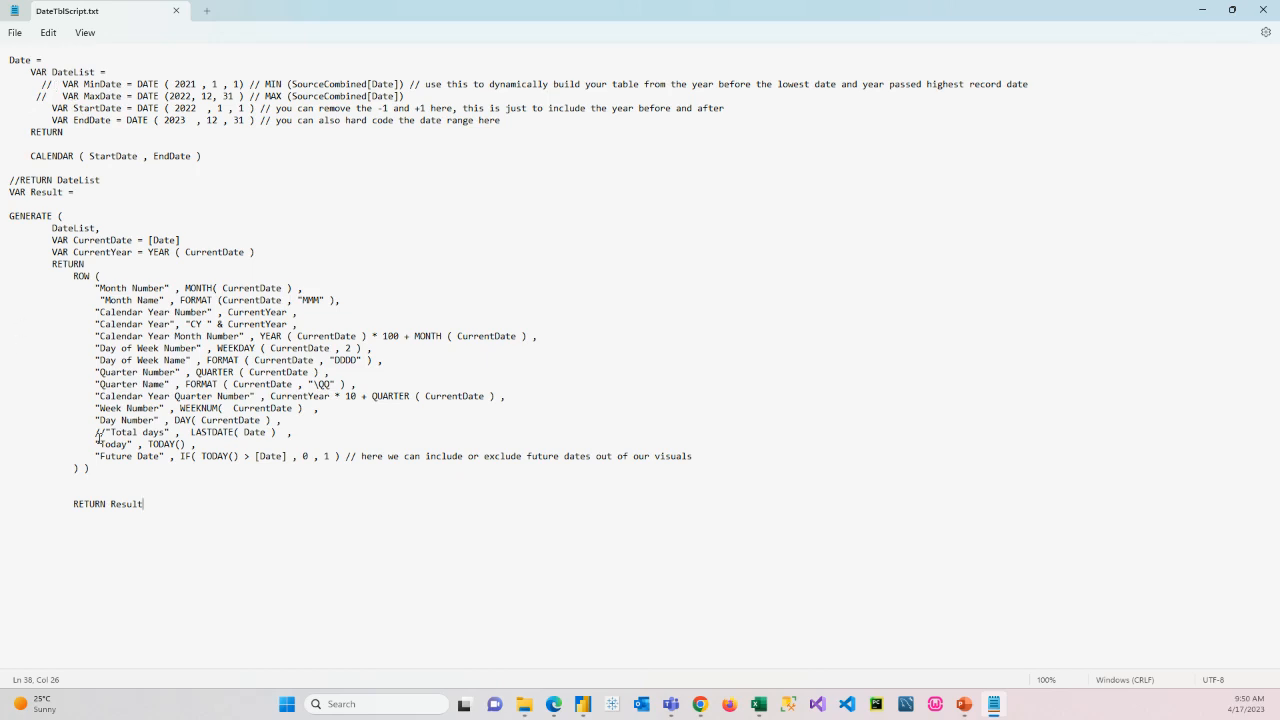
pyautogui.moveTo(222, 537)
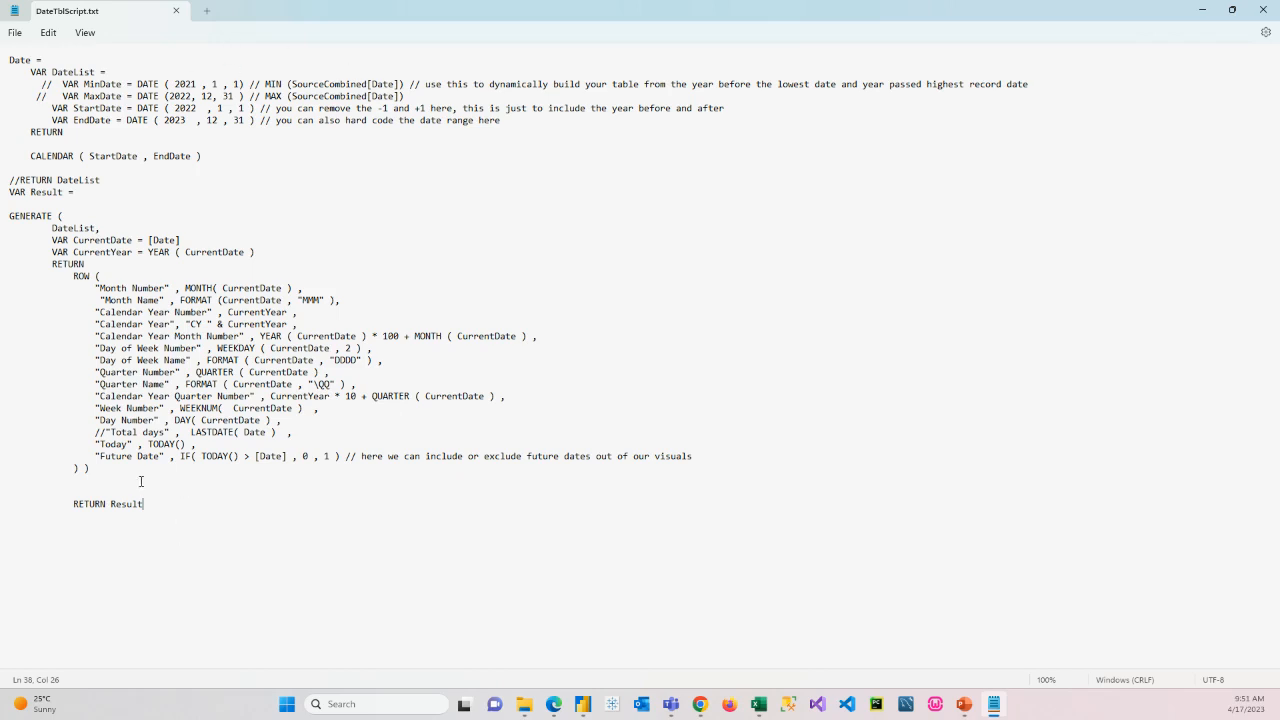
pyautogui.press('ctrl+a')
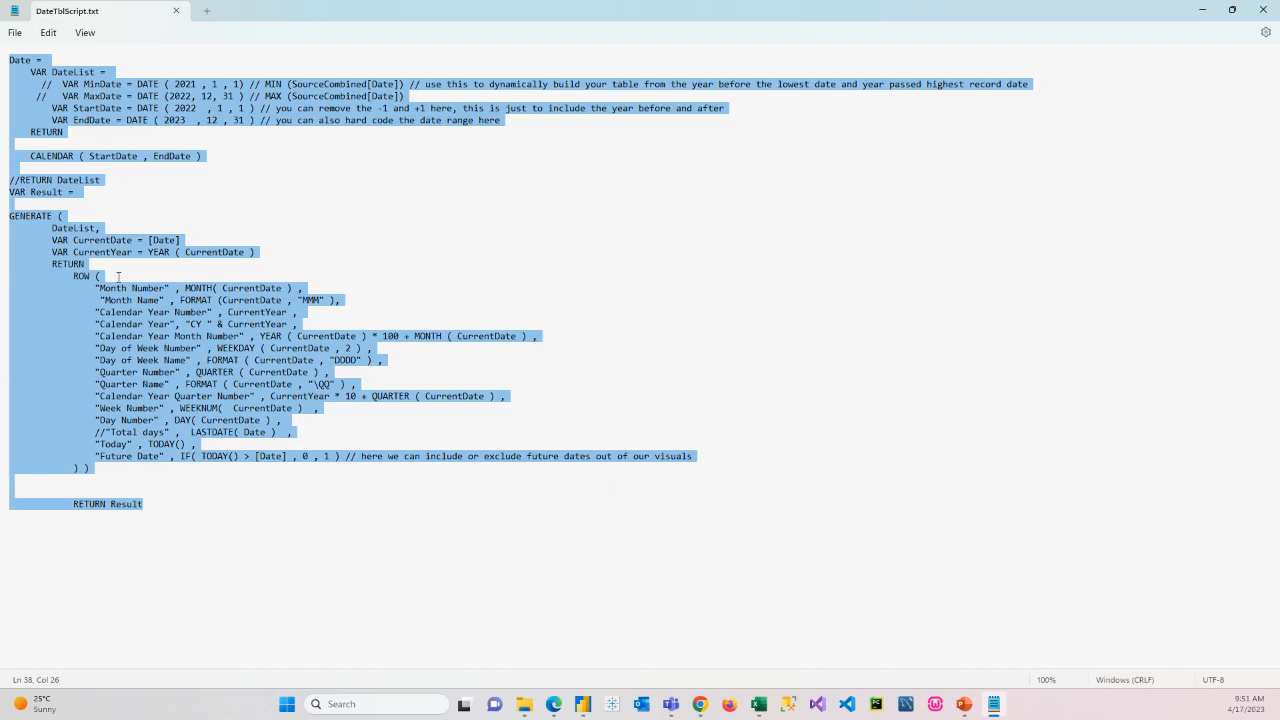
pyautogui.moveTo(1192, 16)
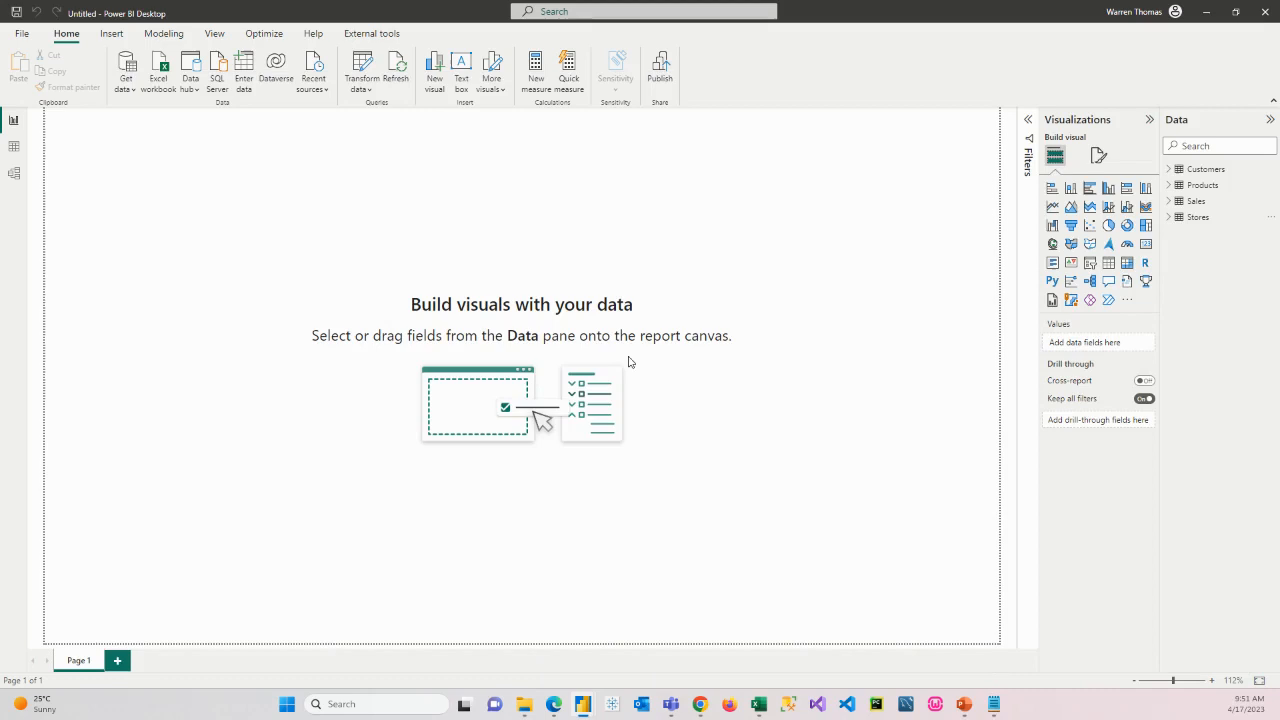
pyautogui.moveTo(672, 373)
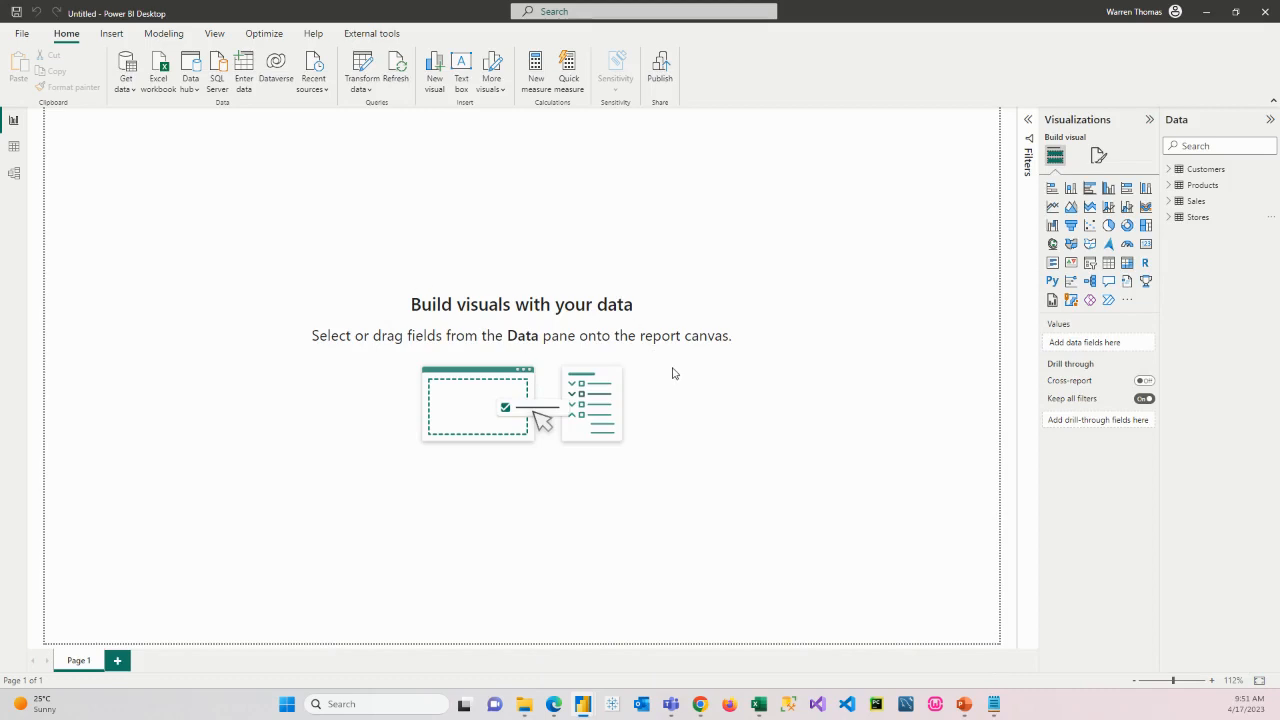
pyautogui.moveTo(14, 147)
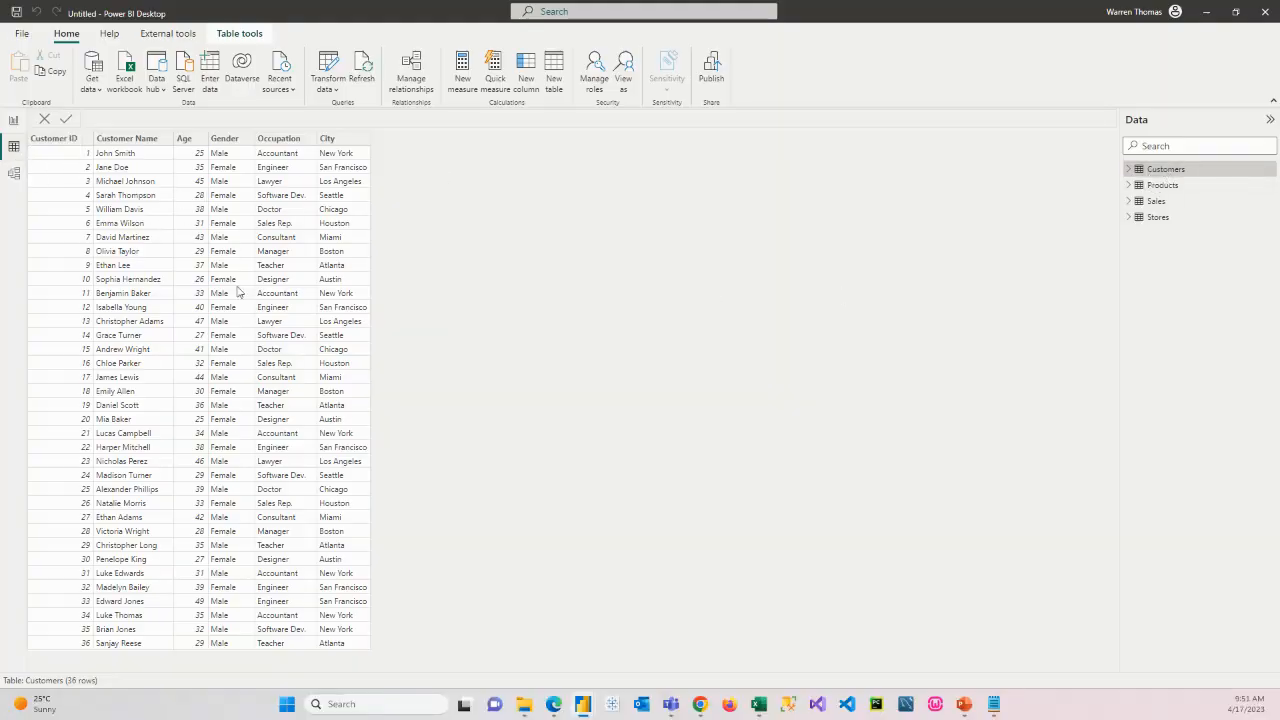
pyautogui.moveTo(250, 500)
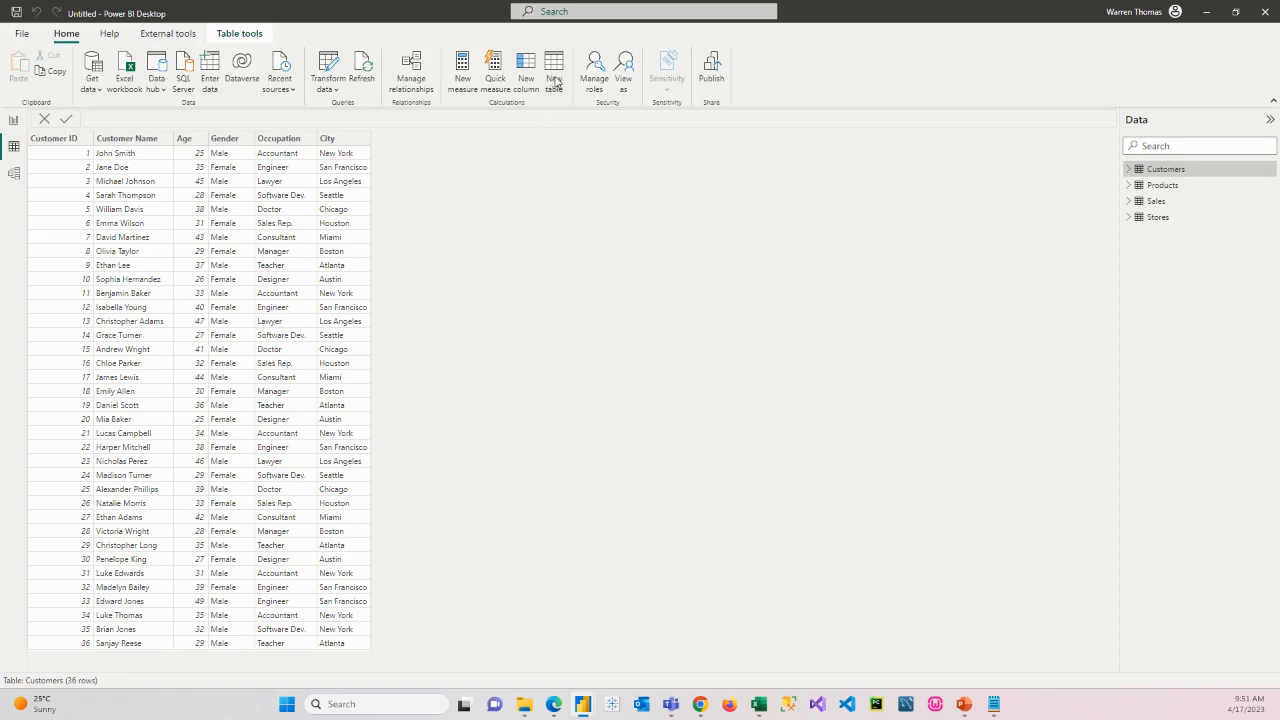
pyautogui.moveTo(553, 70)
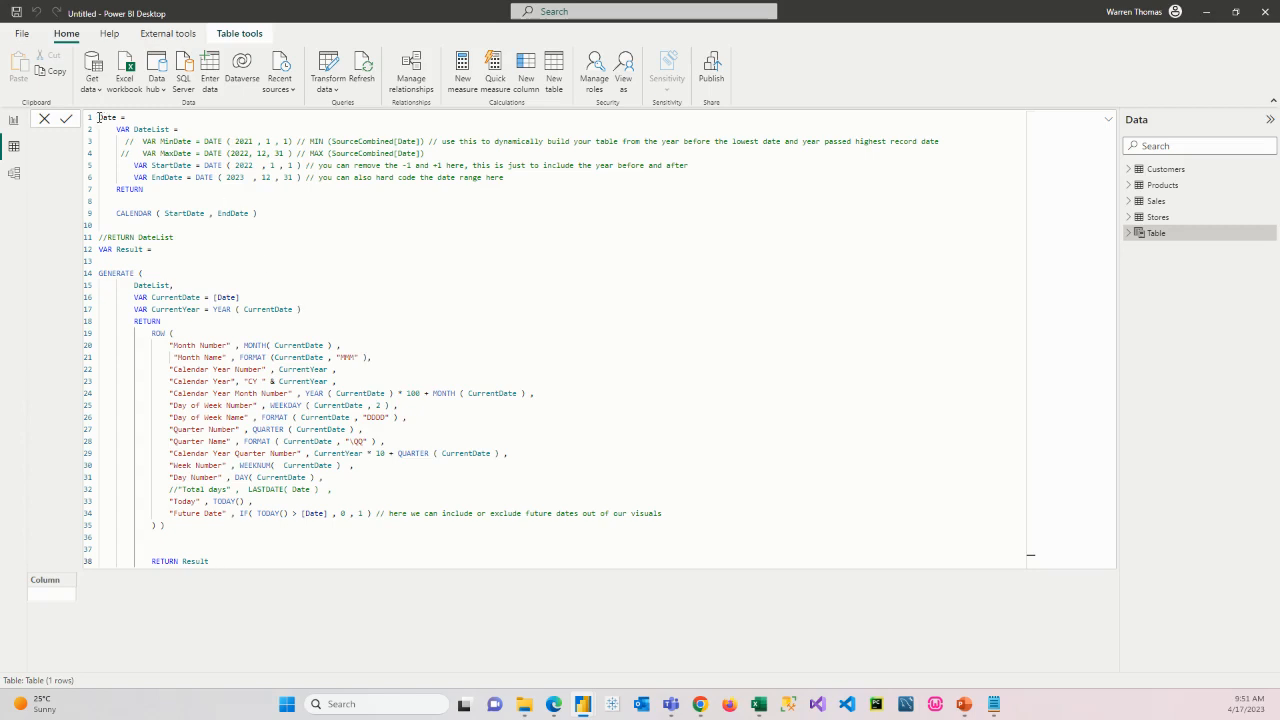
# - Edit the formula's StartDate and EndDate years to span 2022–2023, reviewing the column names
pyautogui.doubleClick(106, 117)
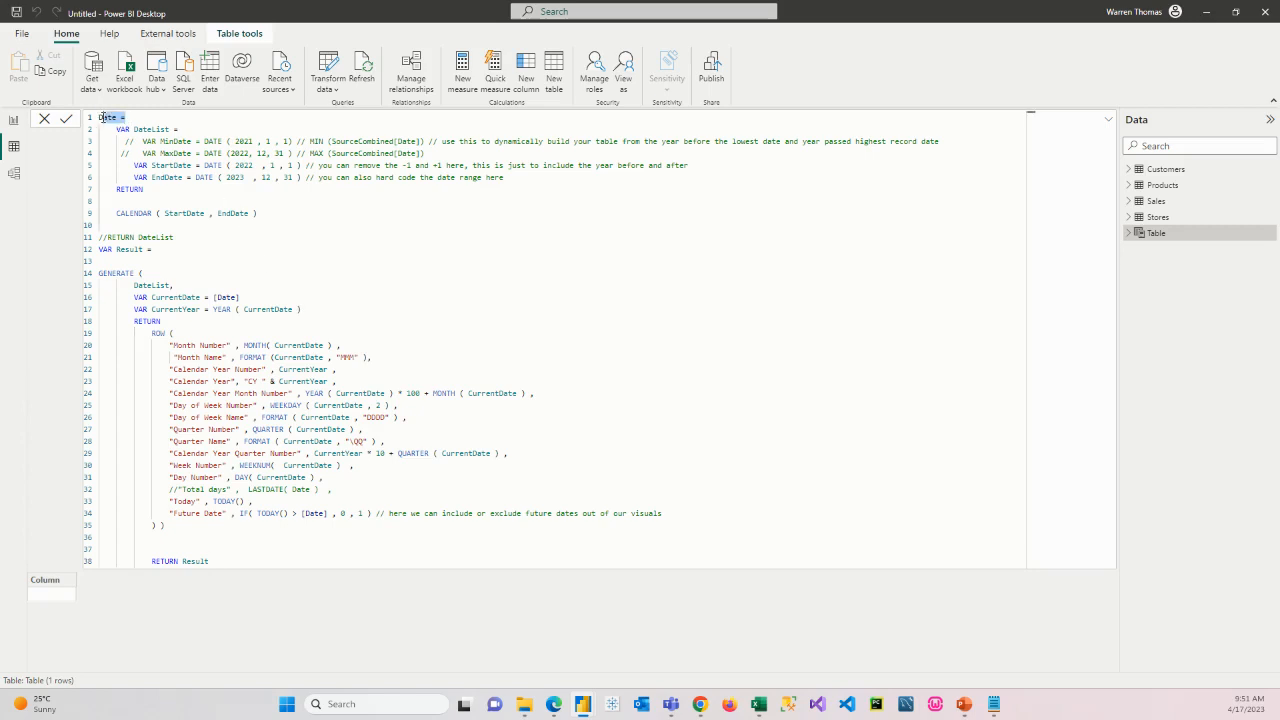
pyautogui.doubleClick(108, 117)
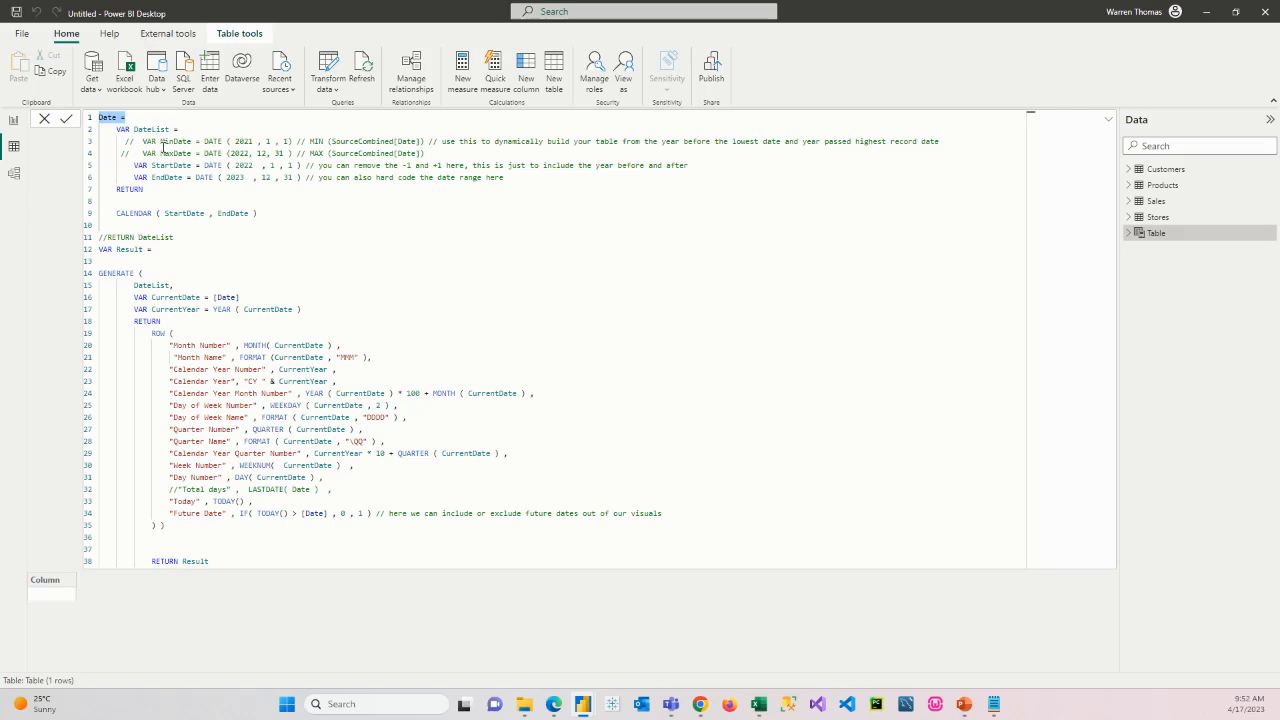
pyautogui.moveTo(385, 155)
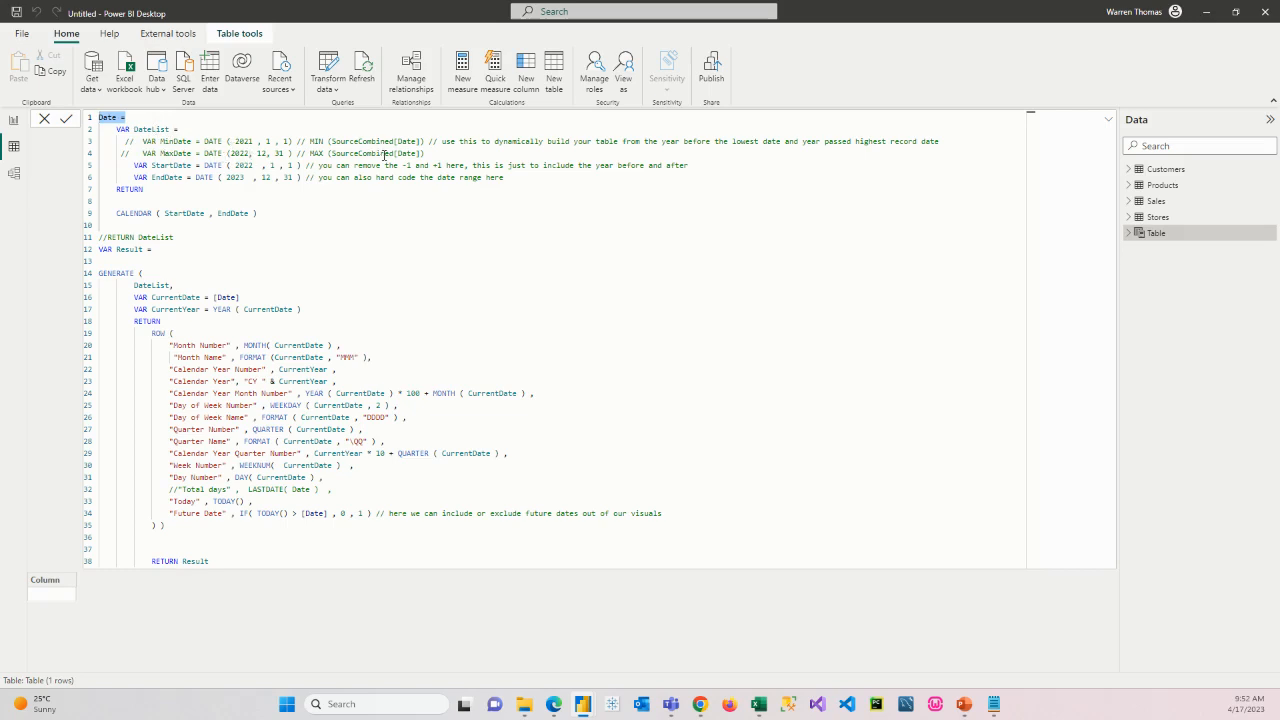
pyautogui.moveTo(147, 170)
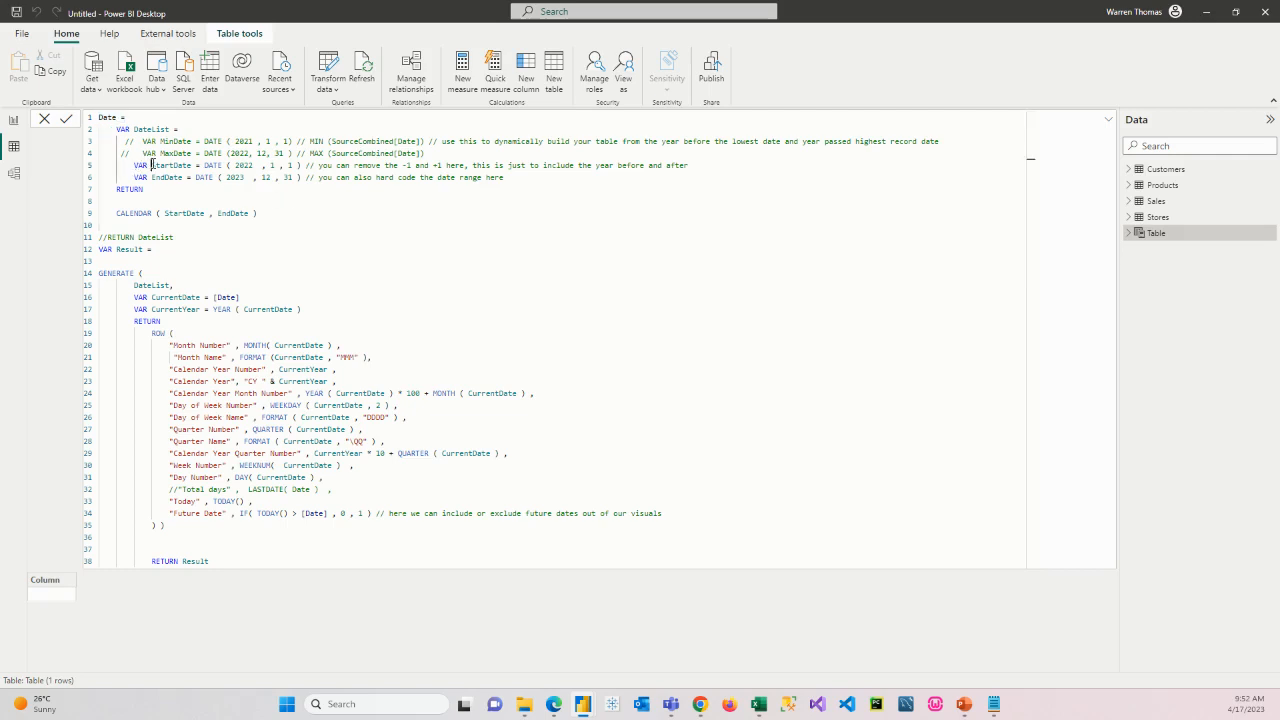
pyautogui.doubleClick(170, 165)
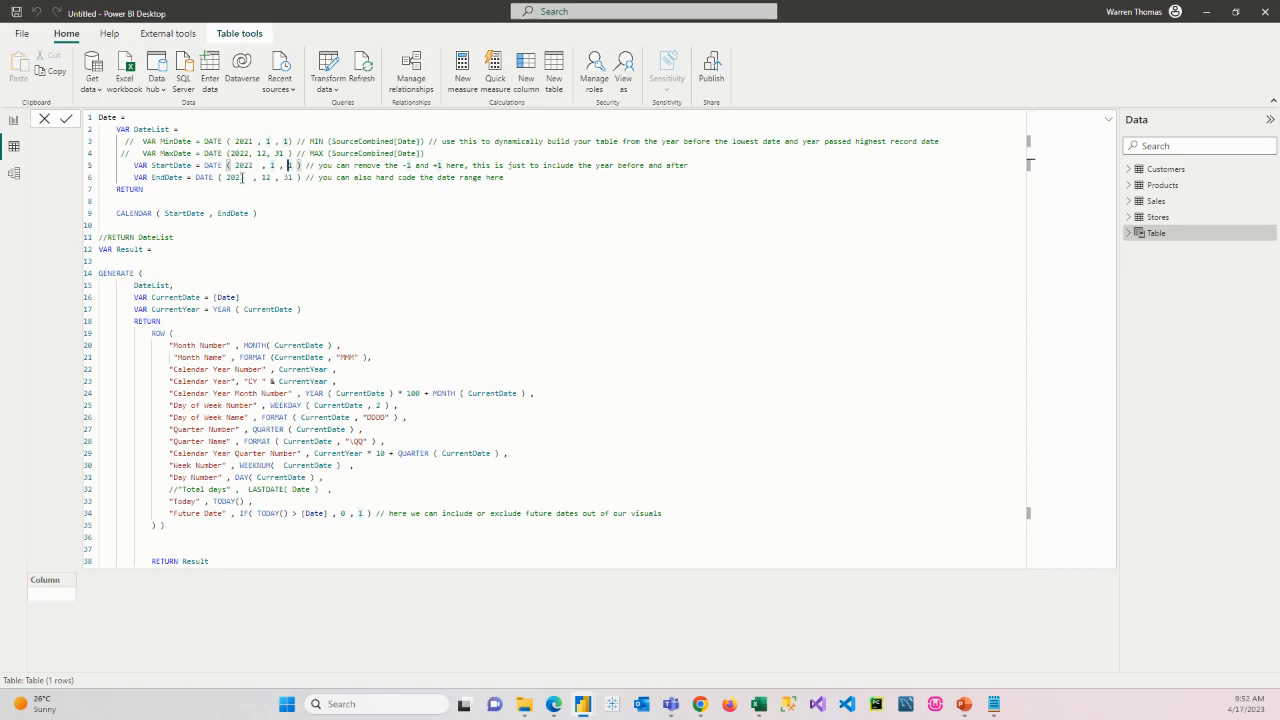
pyautogui.write('2023')
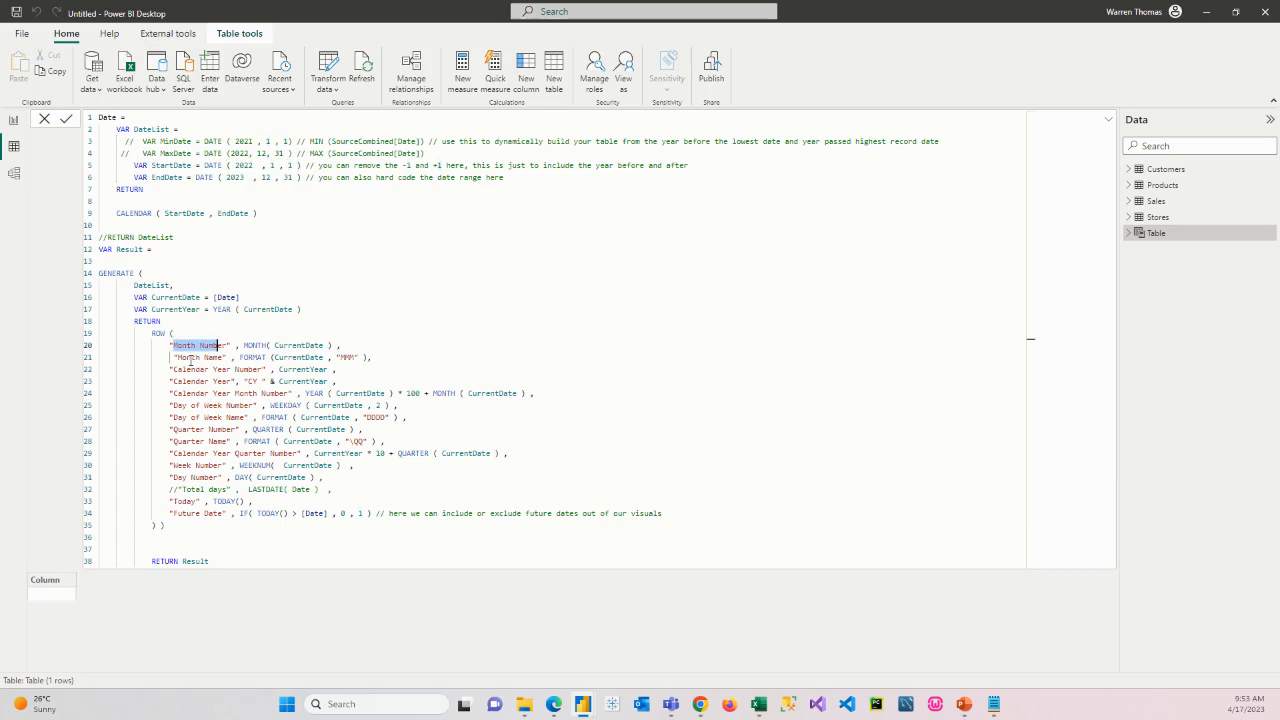
pyautogui.doubleClick(222, 369)
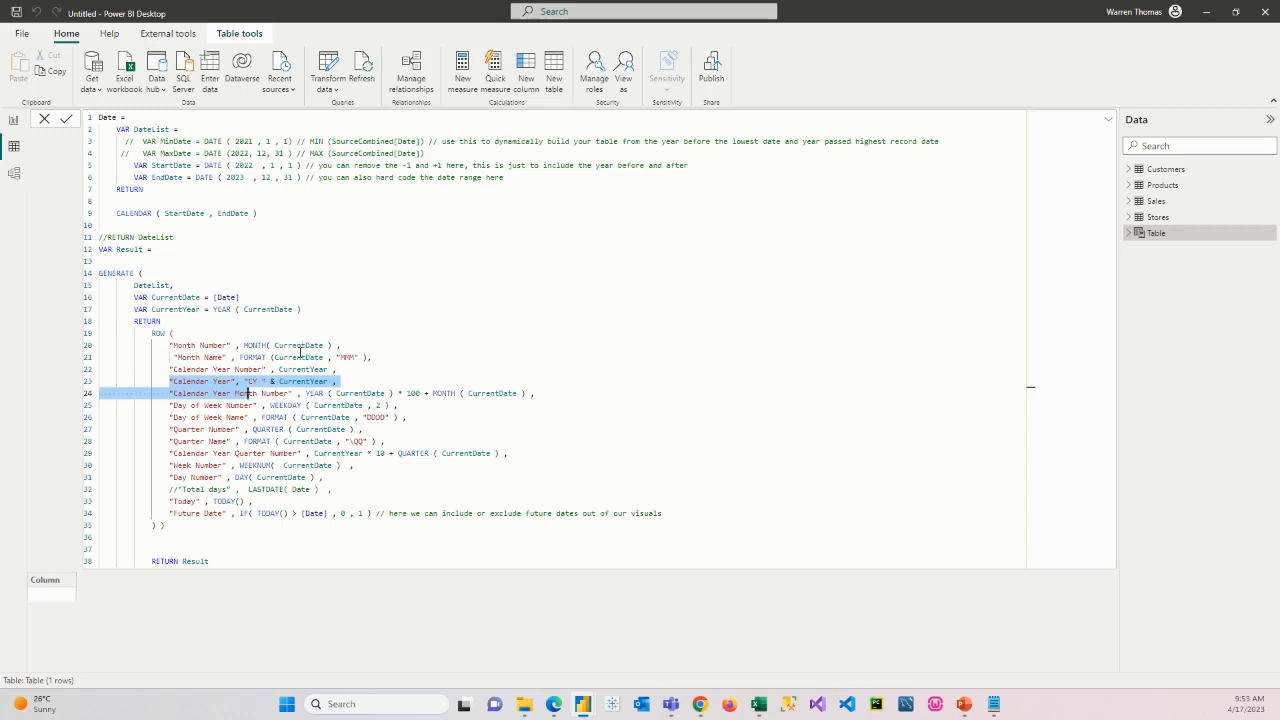
pyautogui.moveTo(247, 392)
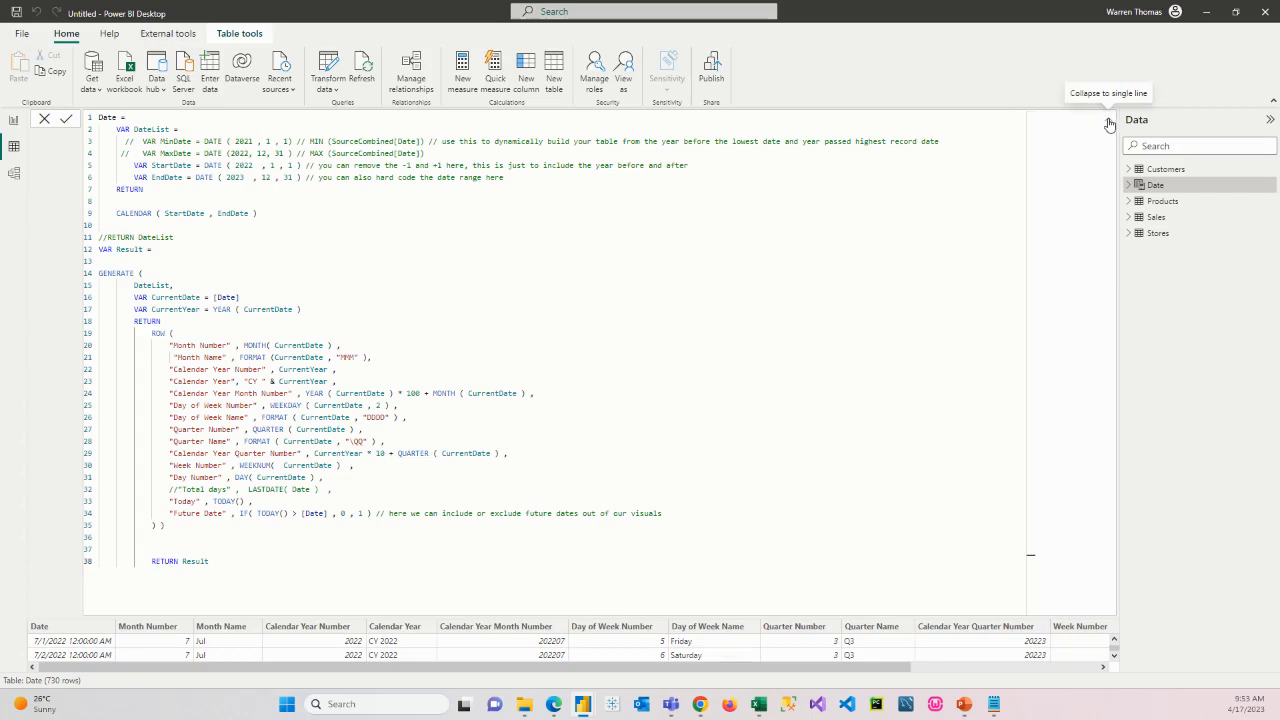
# - Collapse the formula bar and scroll through the 730-row Date table's calendar columns
pyautogui.click(1108, 123)
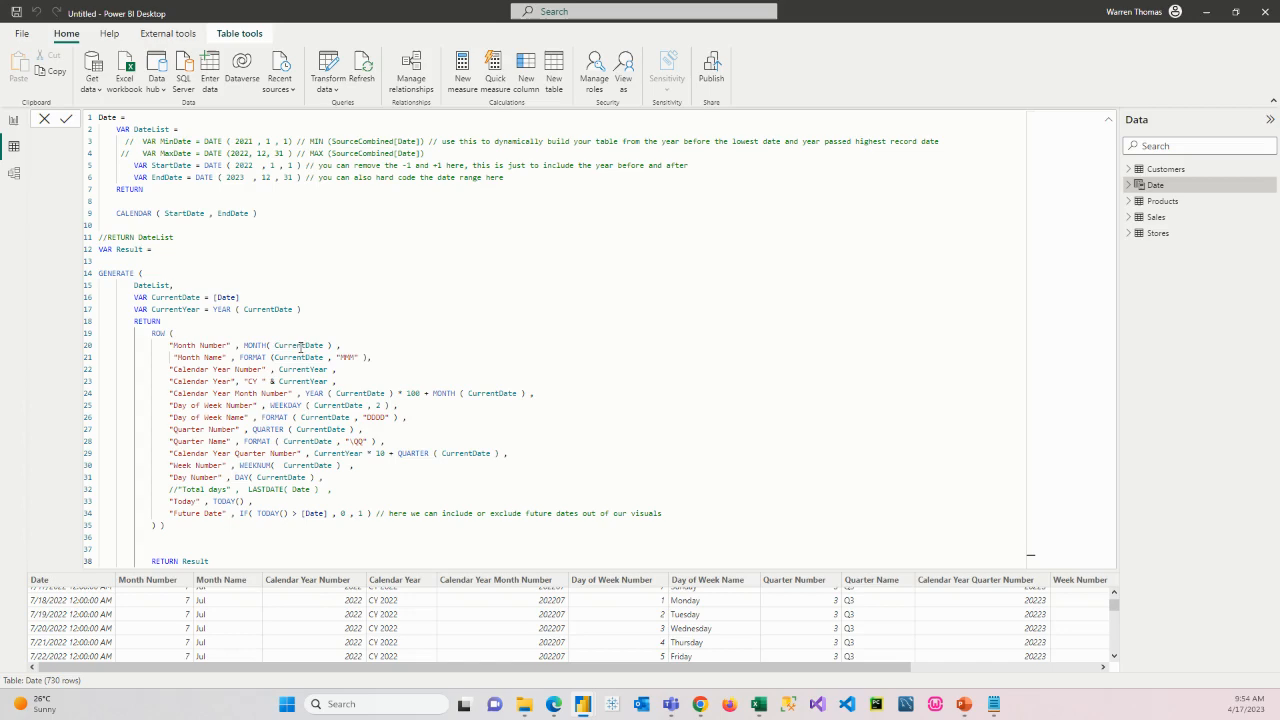
pyautogui.moveTo(1110, 124)
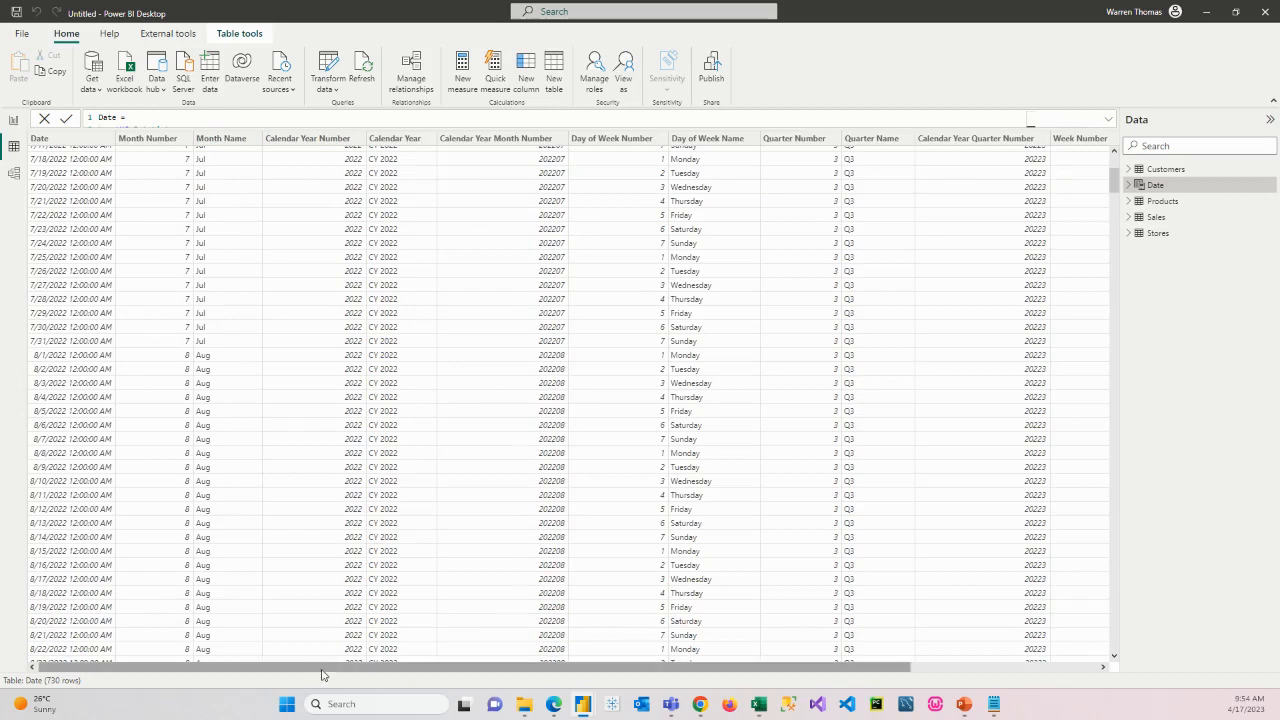
pyautogui.hscroll(3)
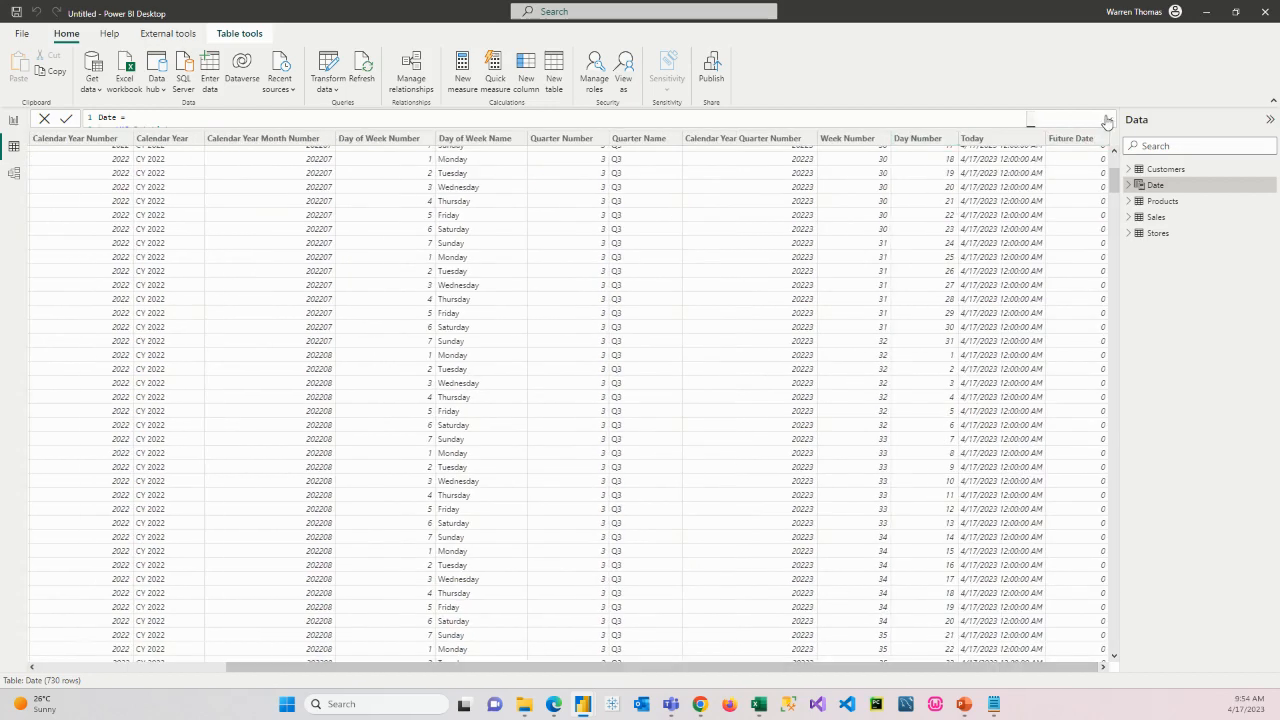
pyautogui.click(1106, 120)
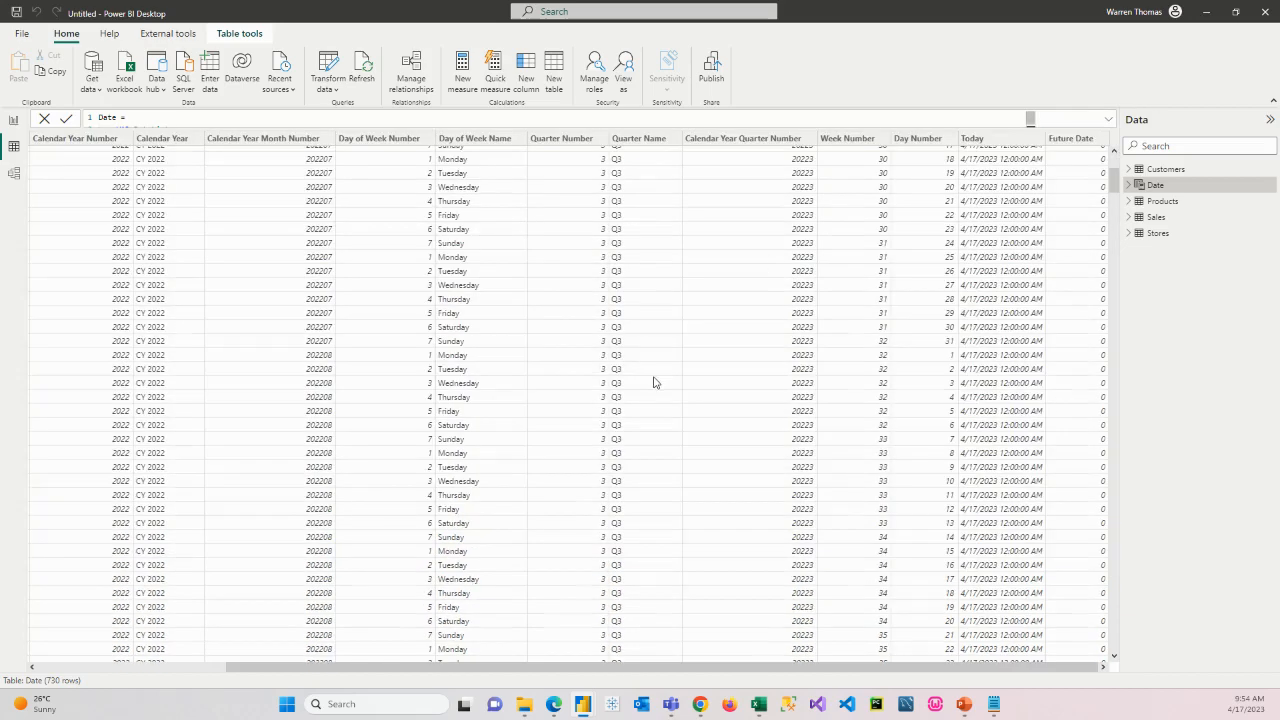
pyautogui.moveTo(638, 263)
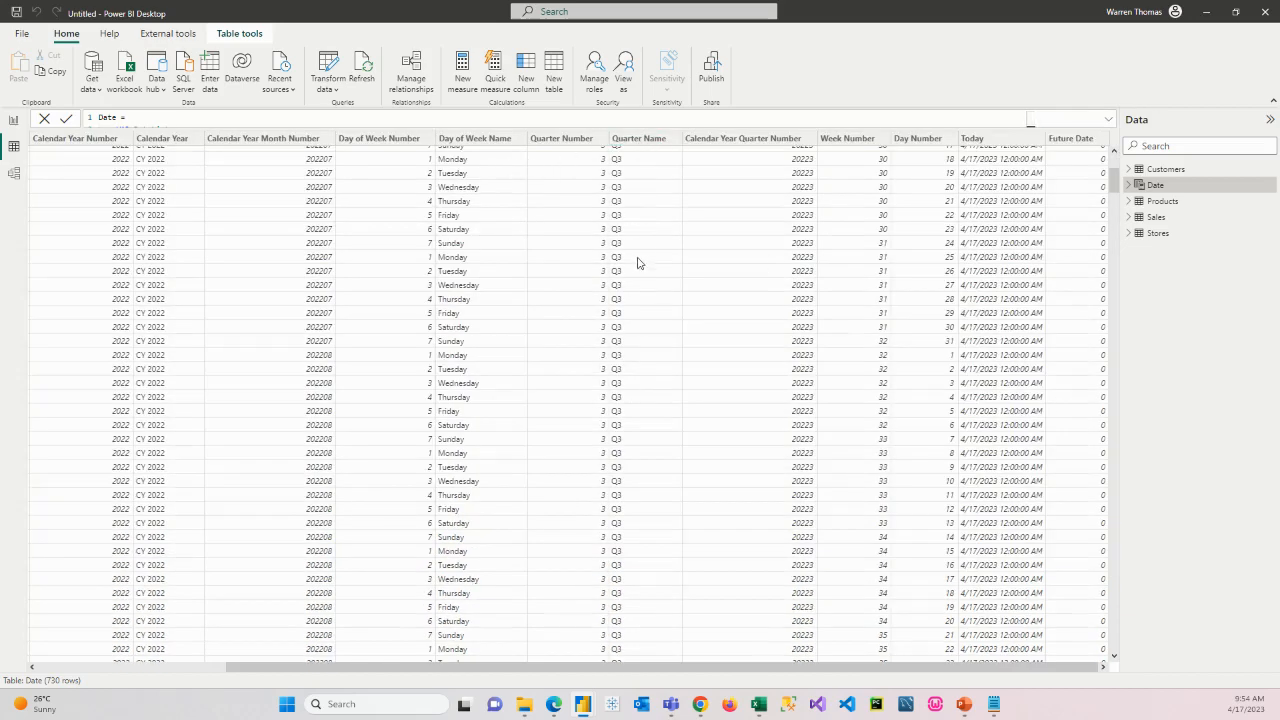
pyautogui.click(745, 138)
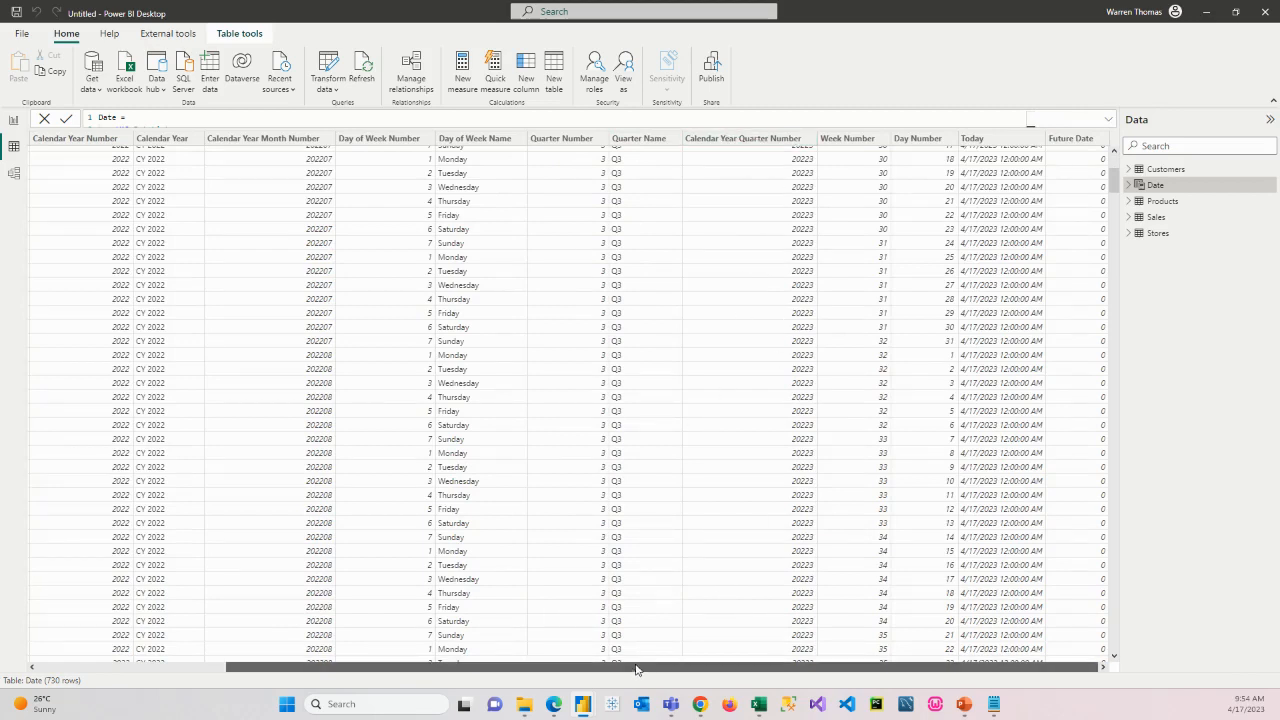
pyautogui.moveTo(990, 184)
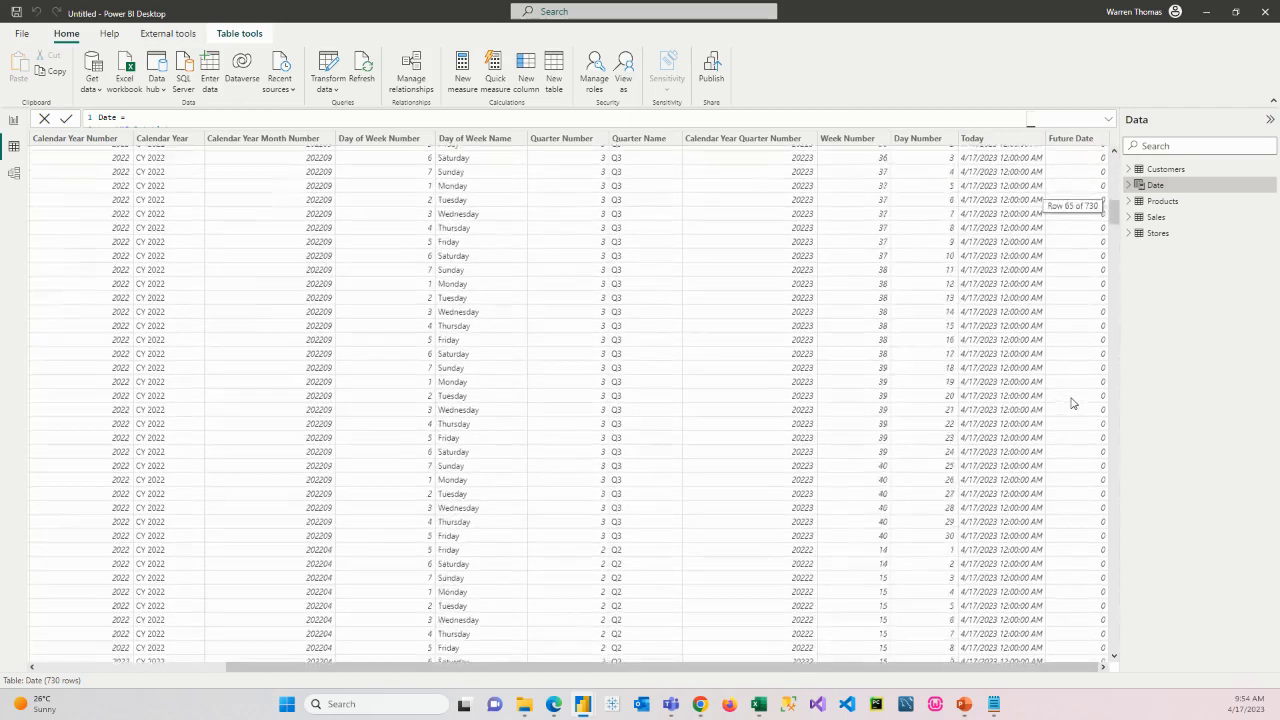
pyautogui.scroll(-3)
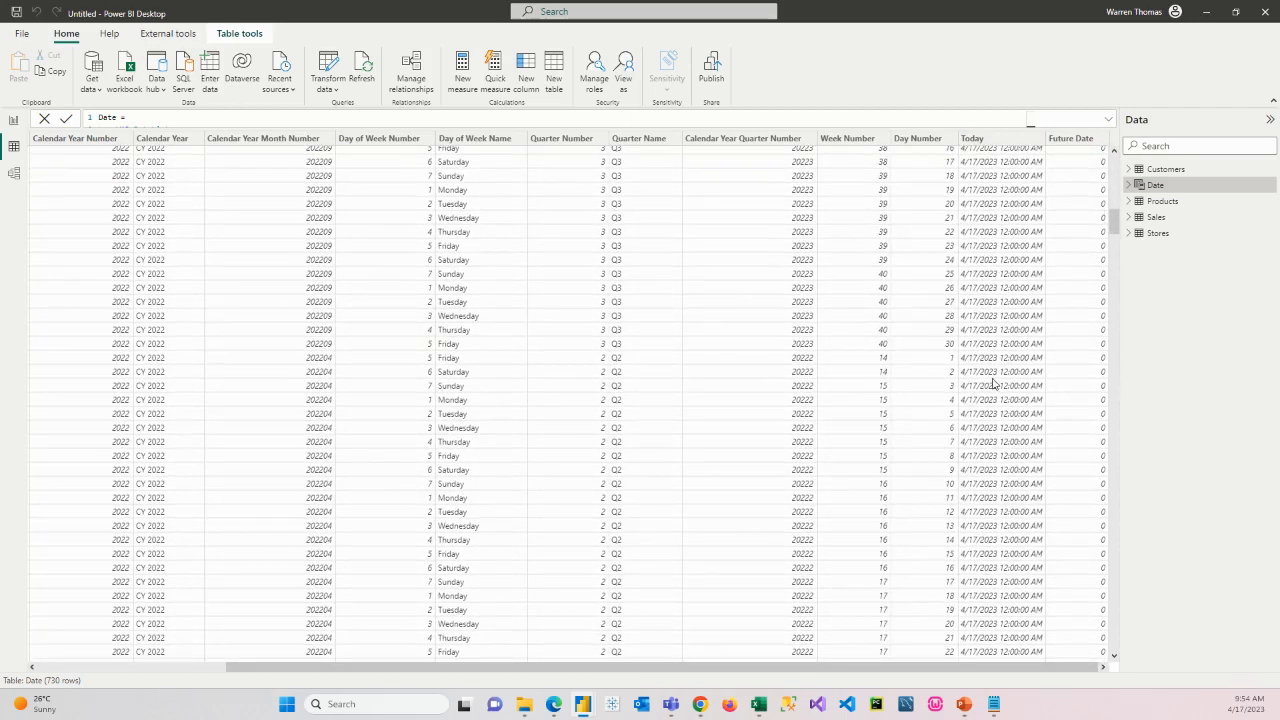
pyautogui.moveTo(118, 352)
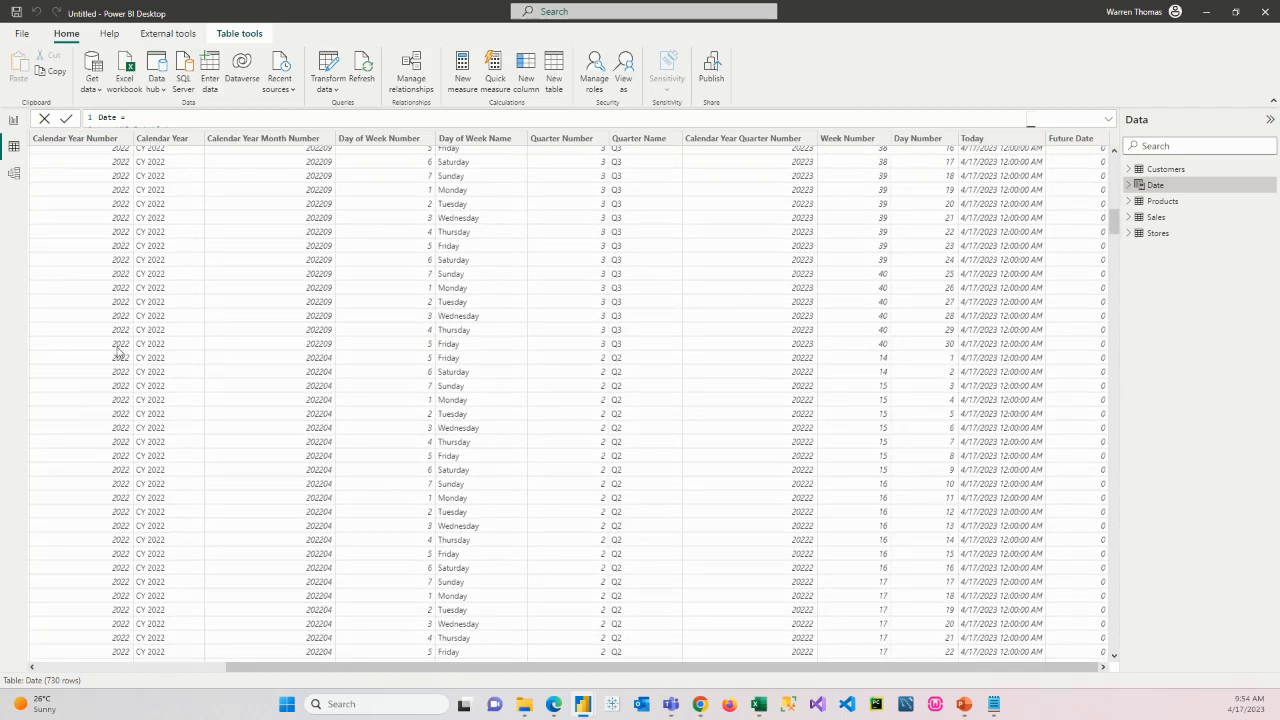
pyautogui.moveTo(795, 403)
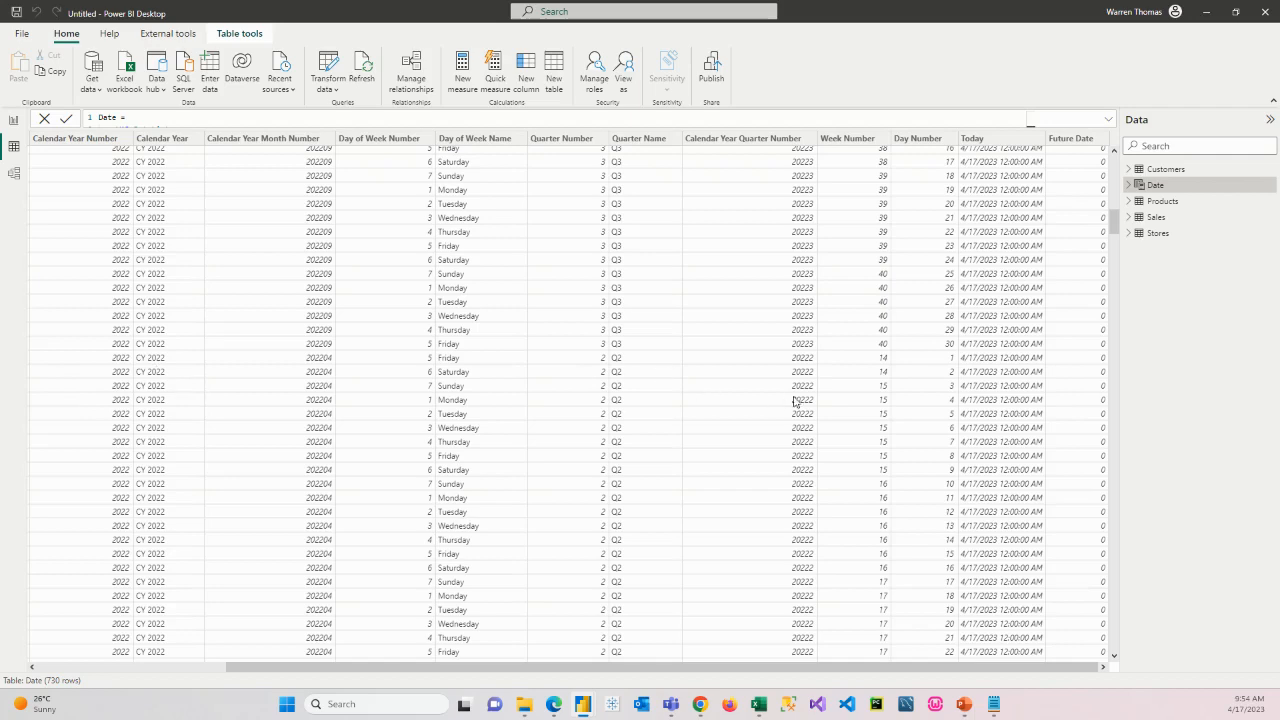
pyautogui.scroll(-3)
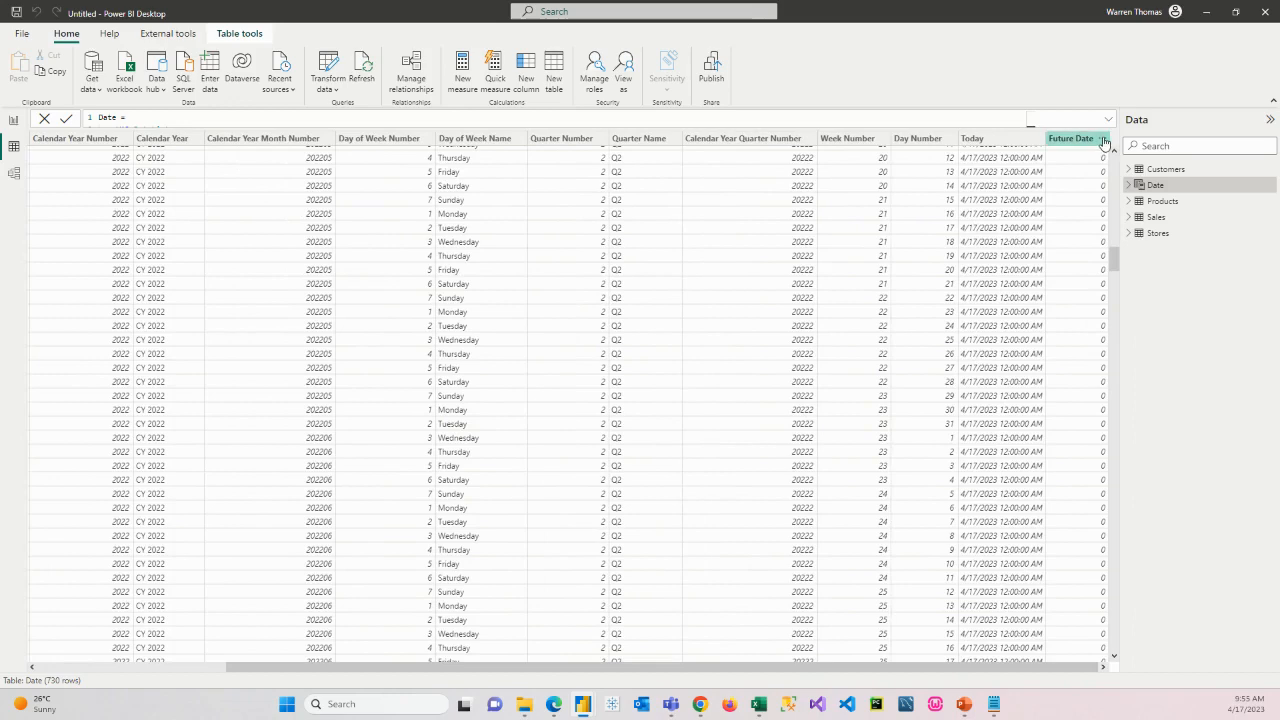
# - Filter Future Date to value 1, leaving 259 of 730 rows from 2023
pyautogui.click(1104, 138)
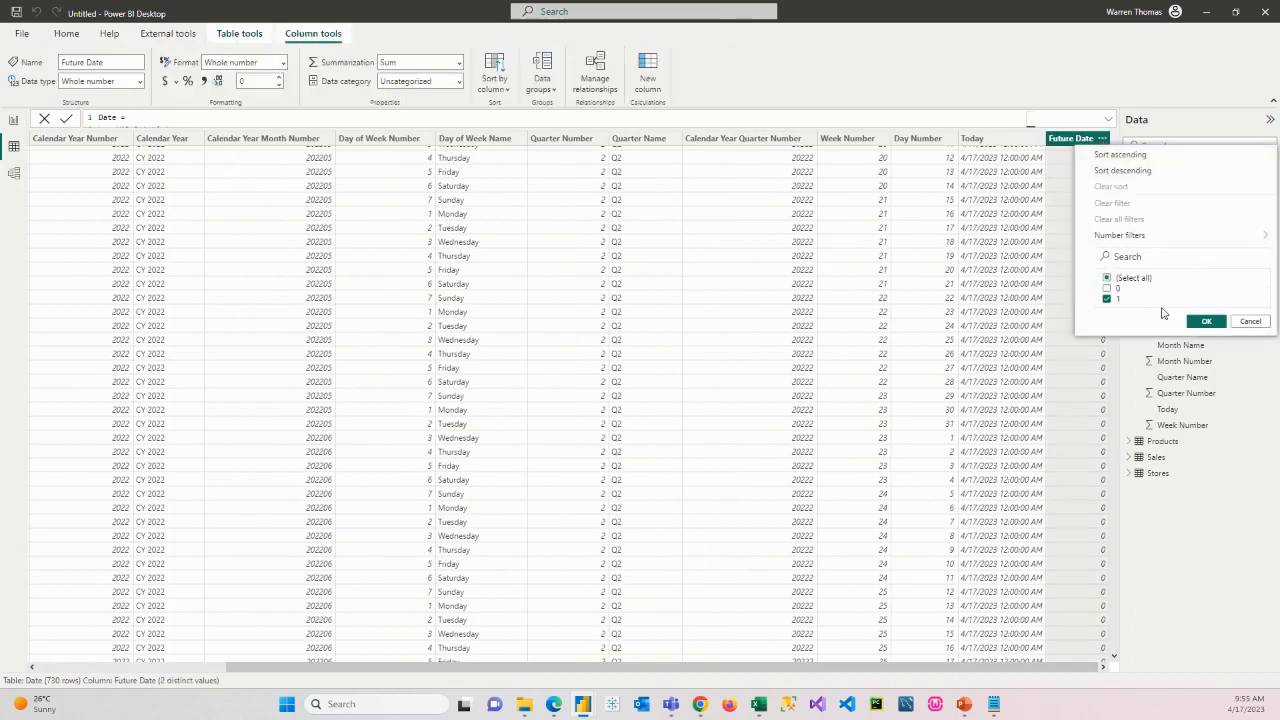
pyautogui.click(1206, 321)
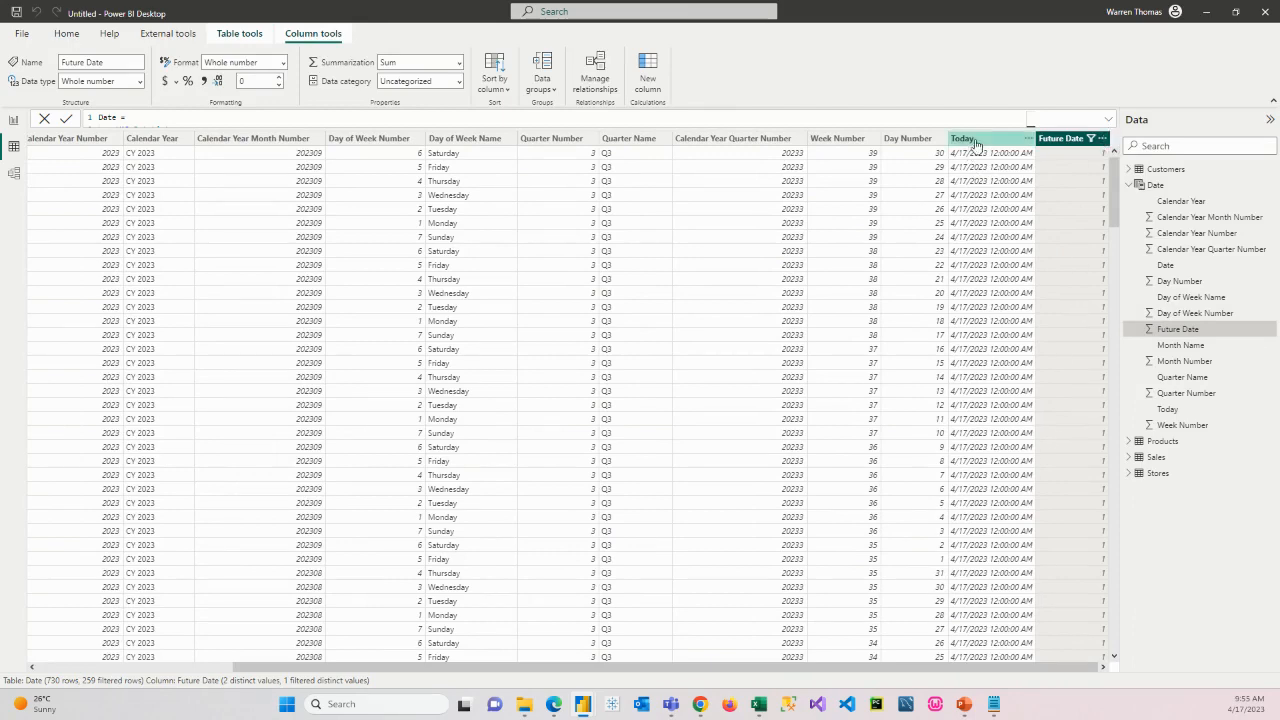
pyautogui.hscroll(-3)
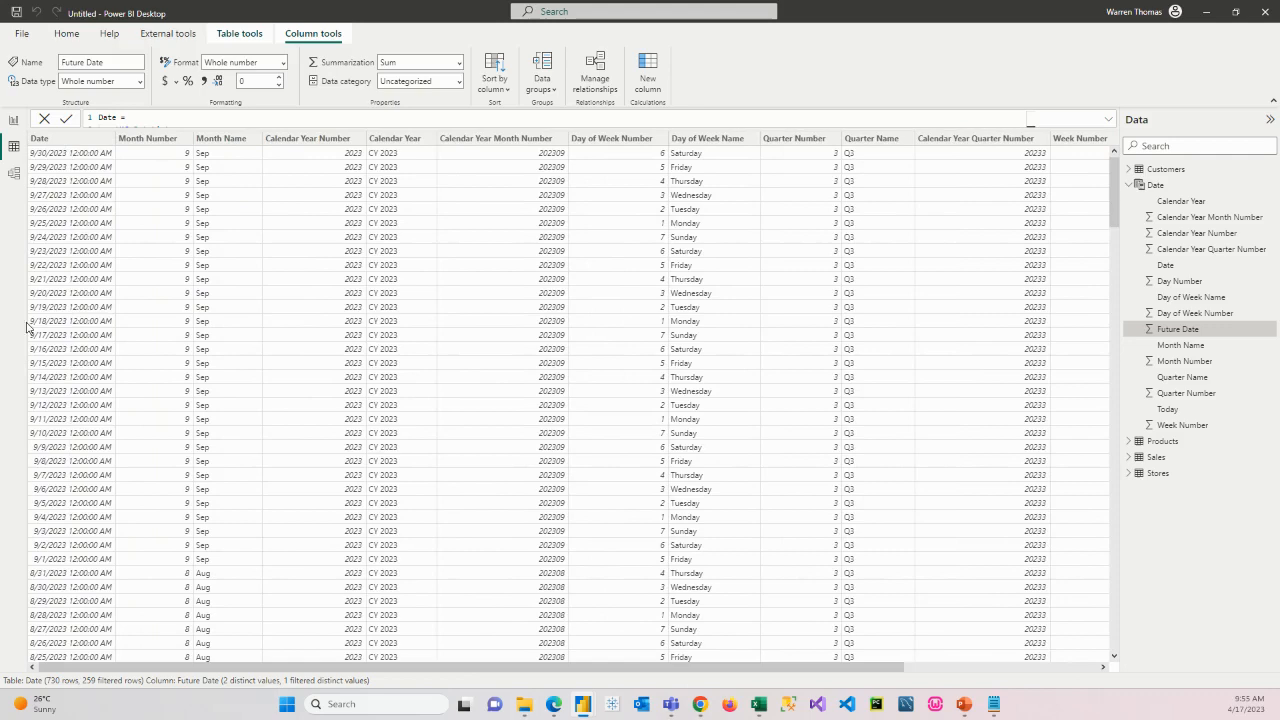
pyautogui.hscroll(3)
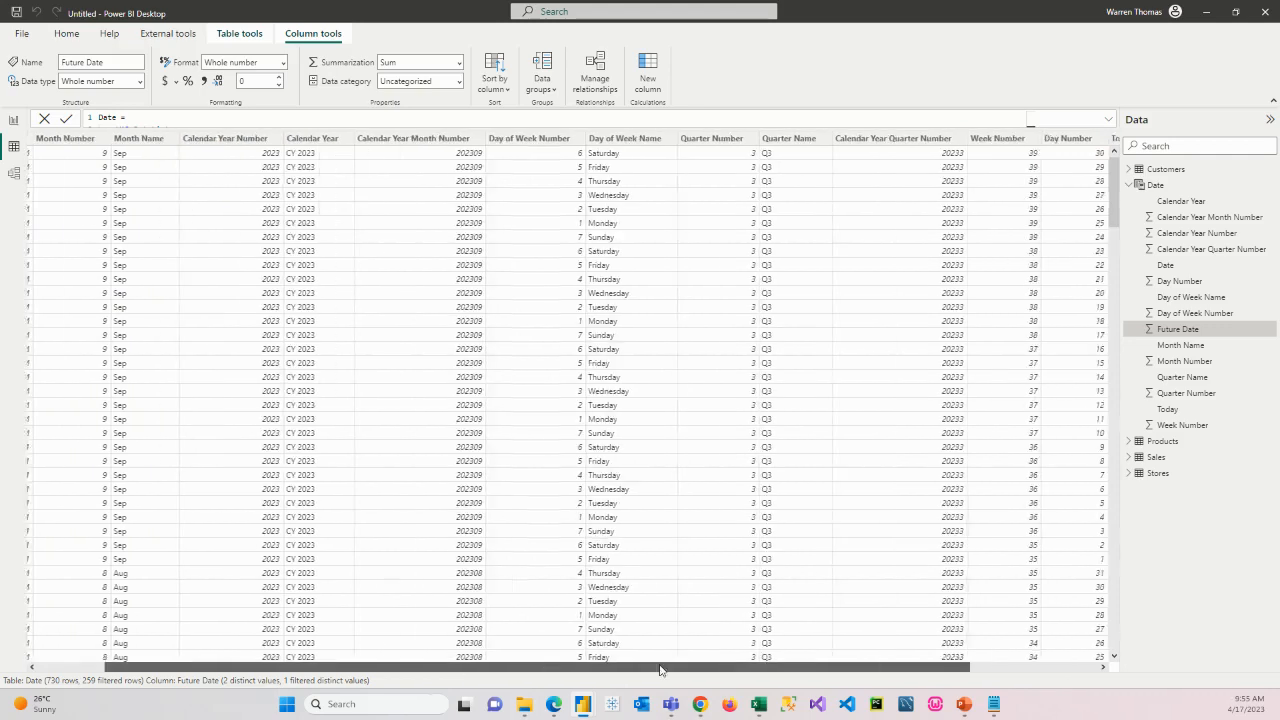
pyautogui.hscroll(3)
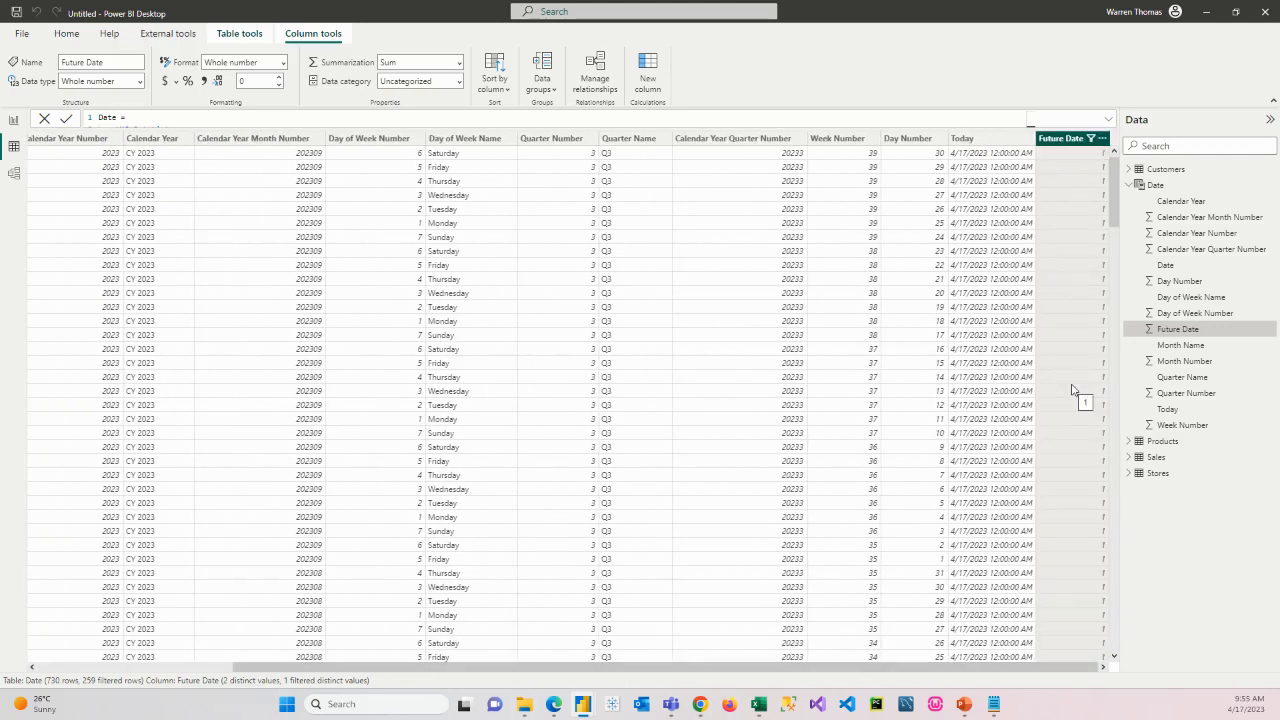
pyautogui.moveTo(620, 354)
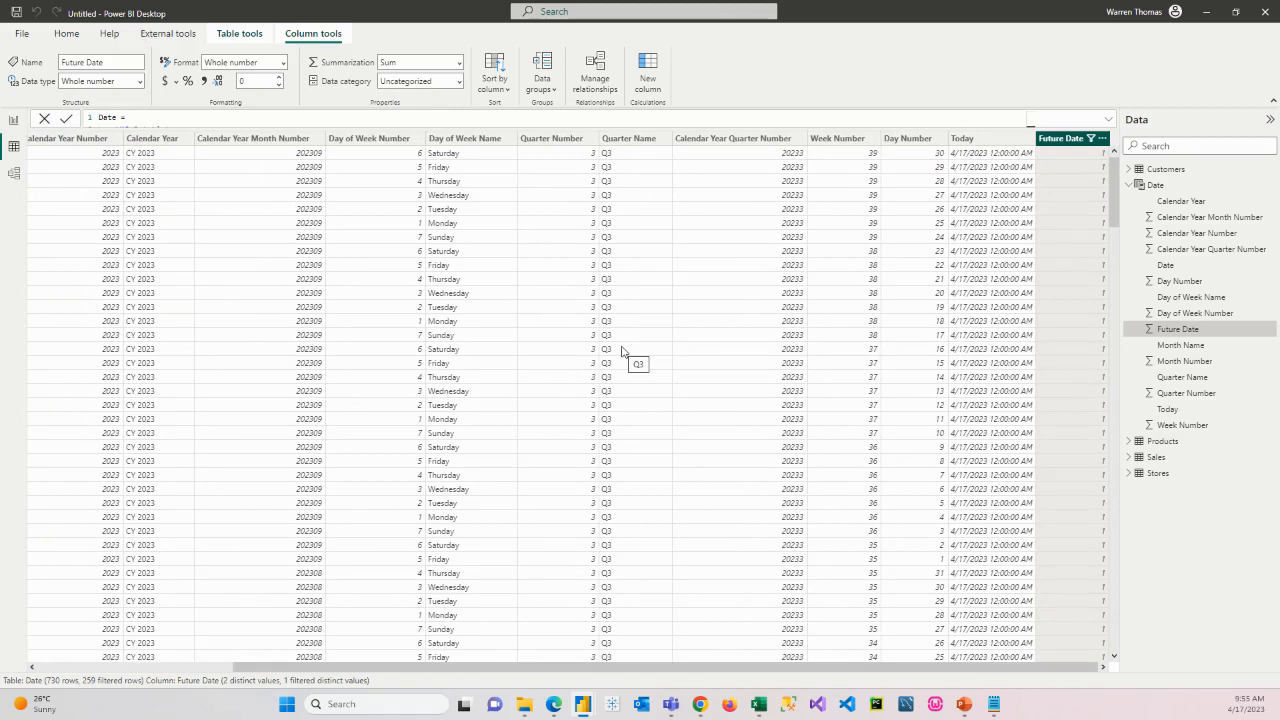
pyautogui.moveTo(410, 317)
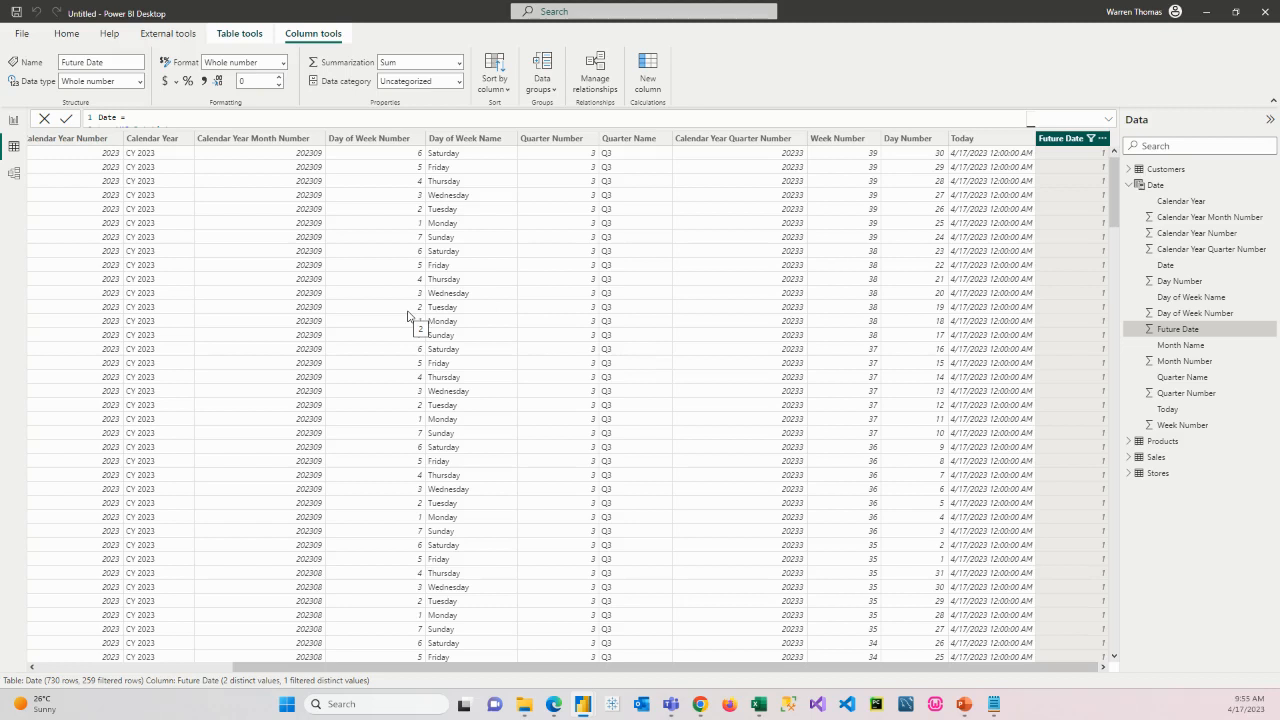
pyautogui.moveTo(1058, 207)
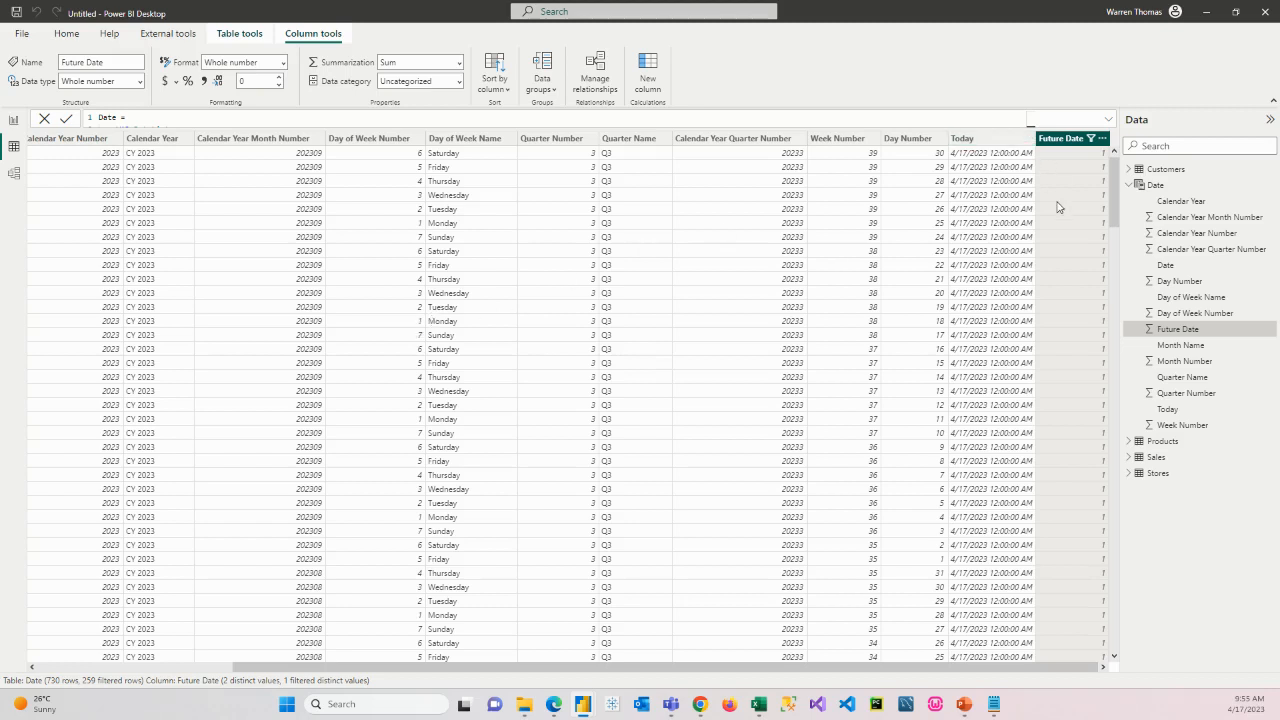
pyautogui.moveTo(1085, 168)
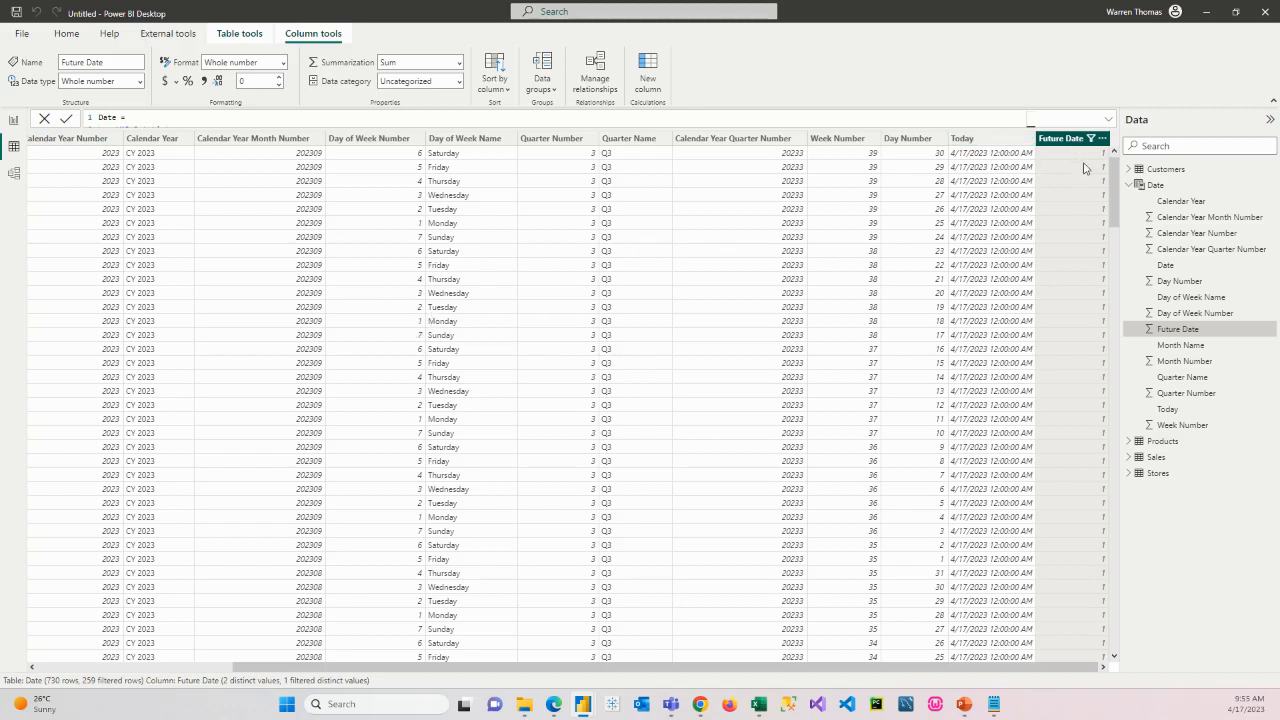
pyautogui.moveTo(1098, 507)
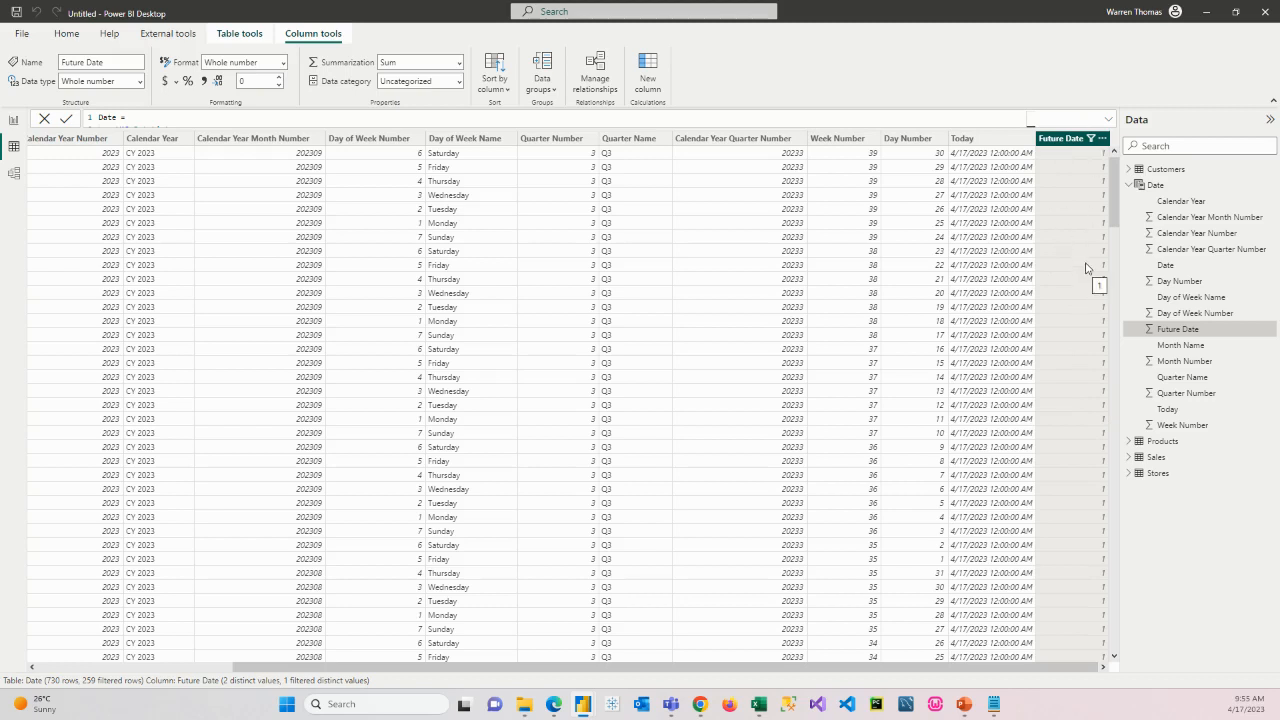
# - Select all Future Date values to restore 730 rows, then collapse the Date table
pyautogui.click(1092, 138)
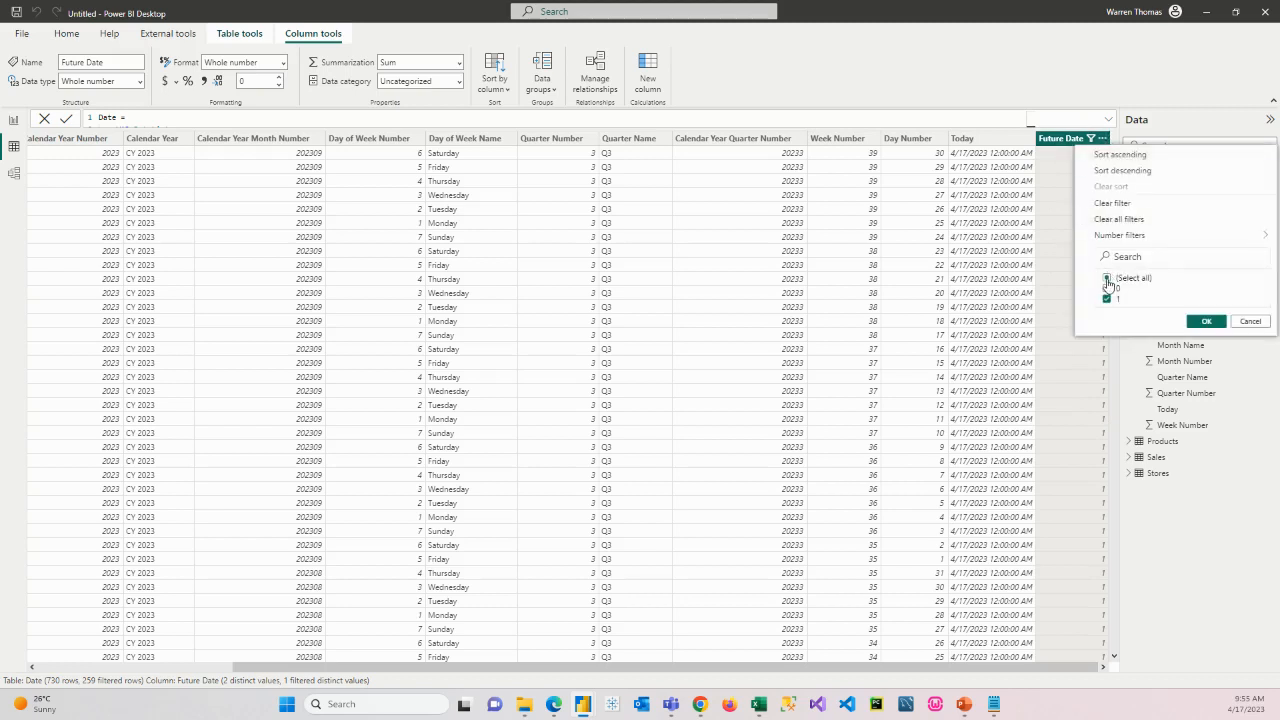
pyautogui.click(1107, 278)
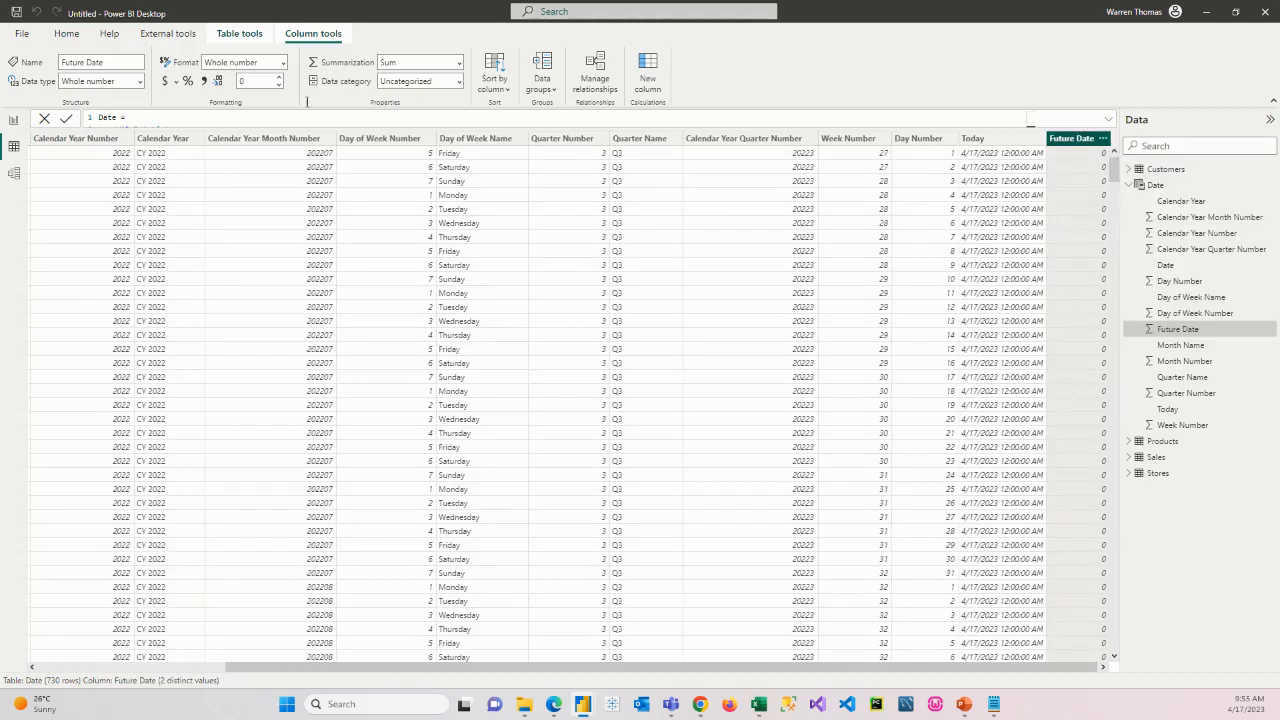
pyautogui.moveTo(1020, 423)
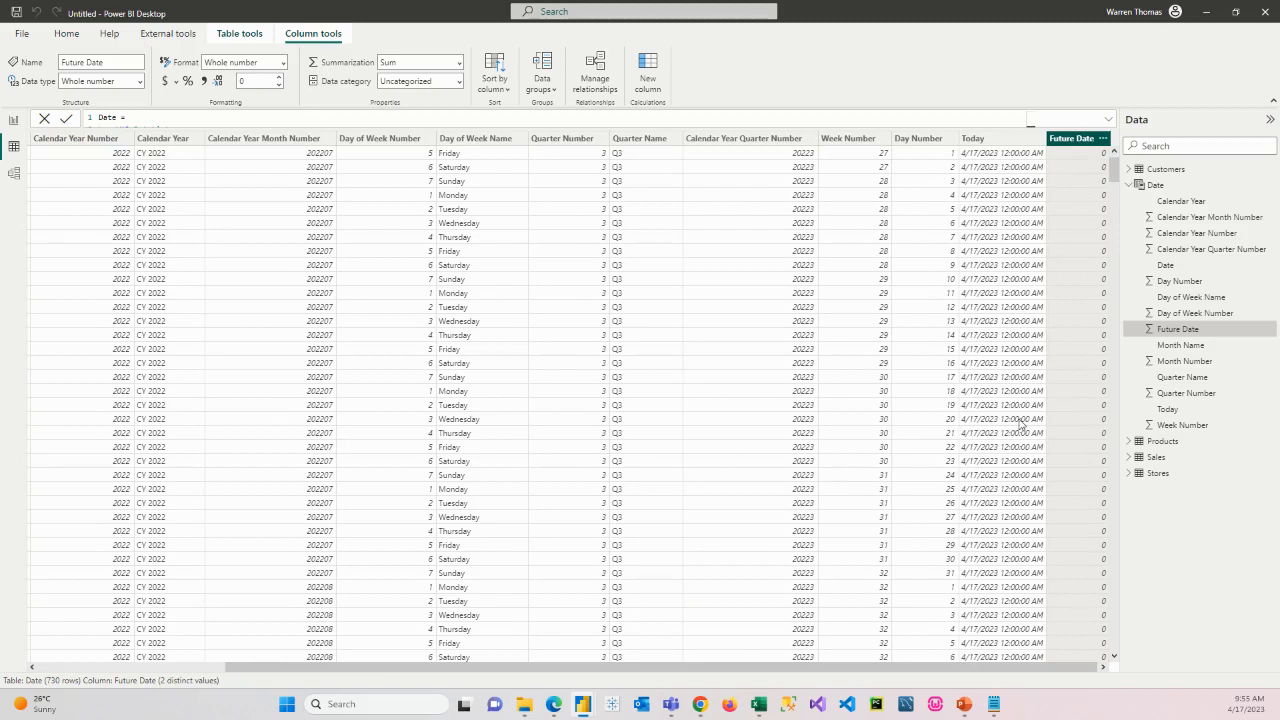
pyautogui.click(1129, 185)
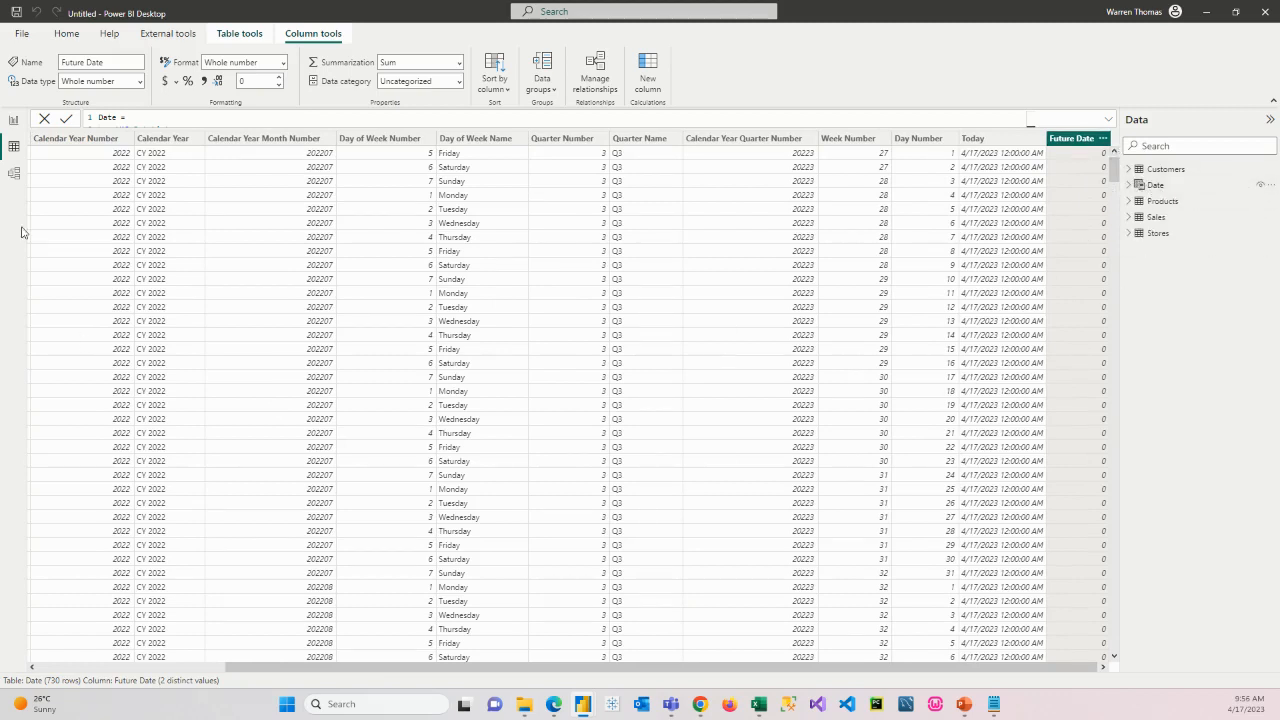
pyautogui.moveTo(14, 174)
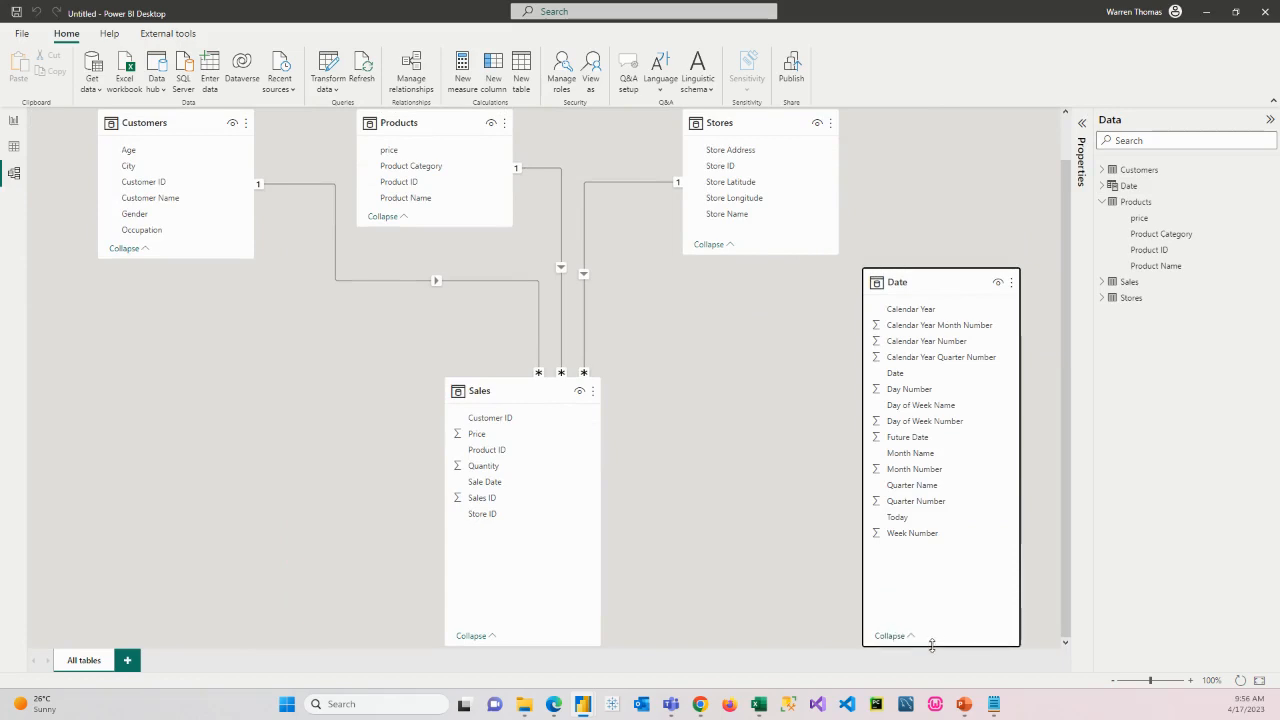
pyautogui.moveTo(513, 465)
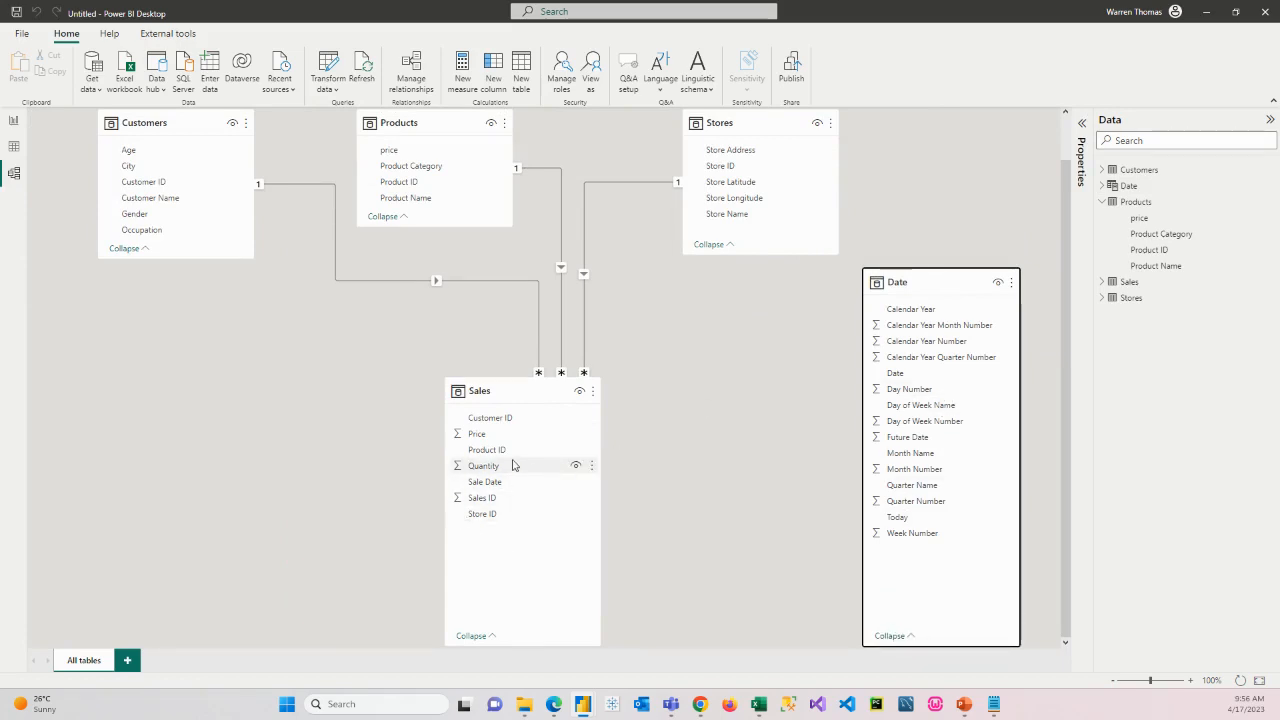
pyautogui.moveTo(430, 427)
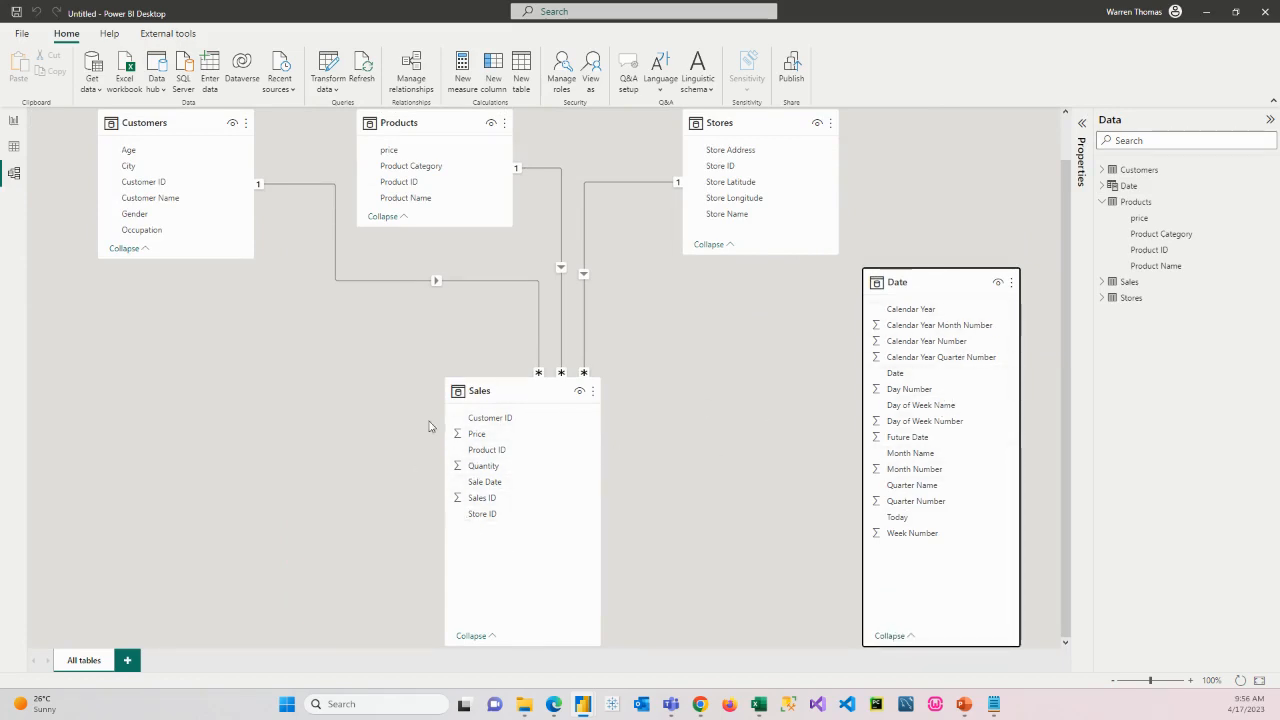
pyautogui.moveTo(525, 451)
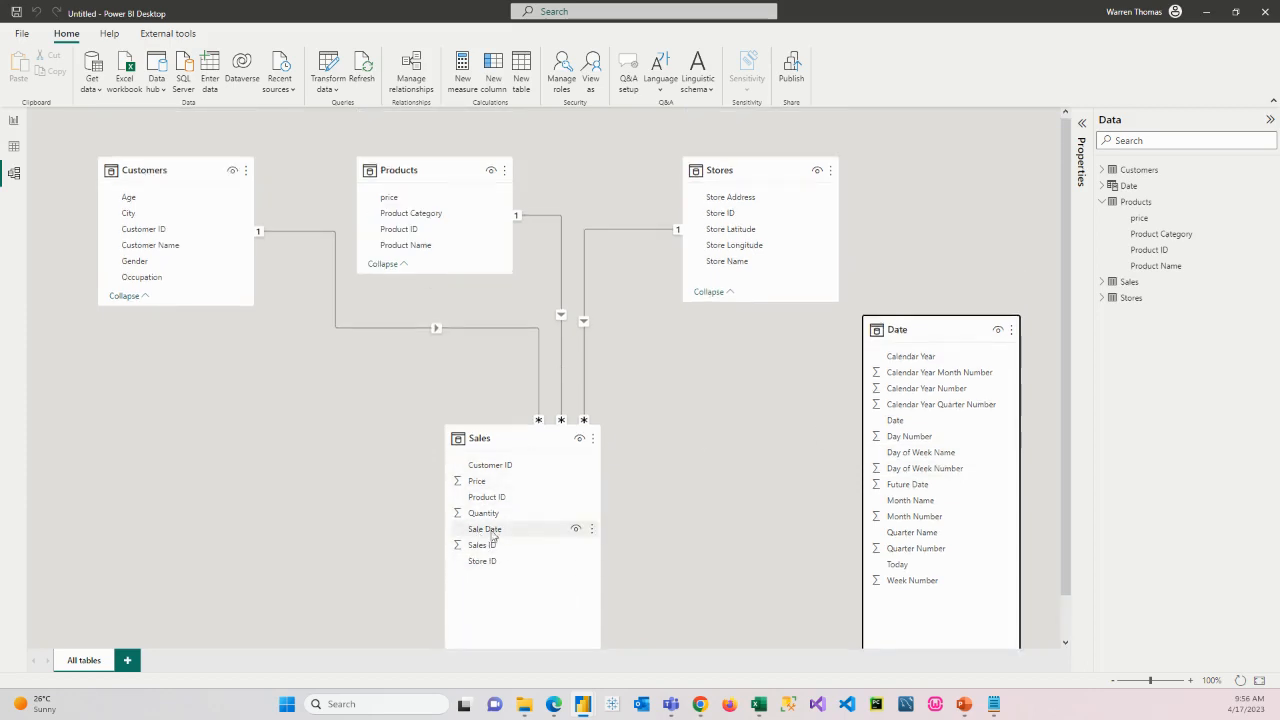
# - Drag Sales' Sale Date onto Date's Date column, then collapse the Date and Stores cards
pyautogui.click(485, 528)
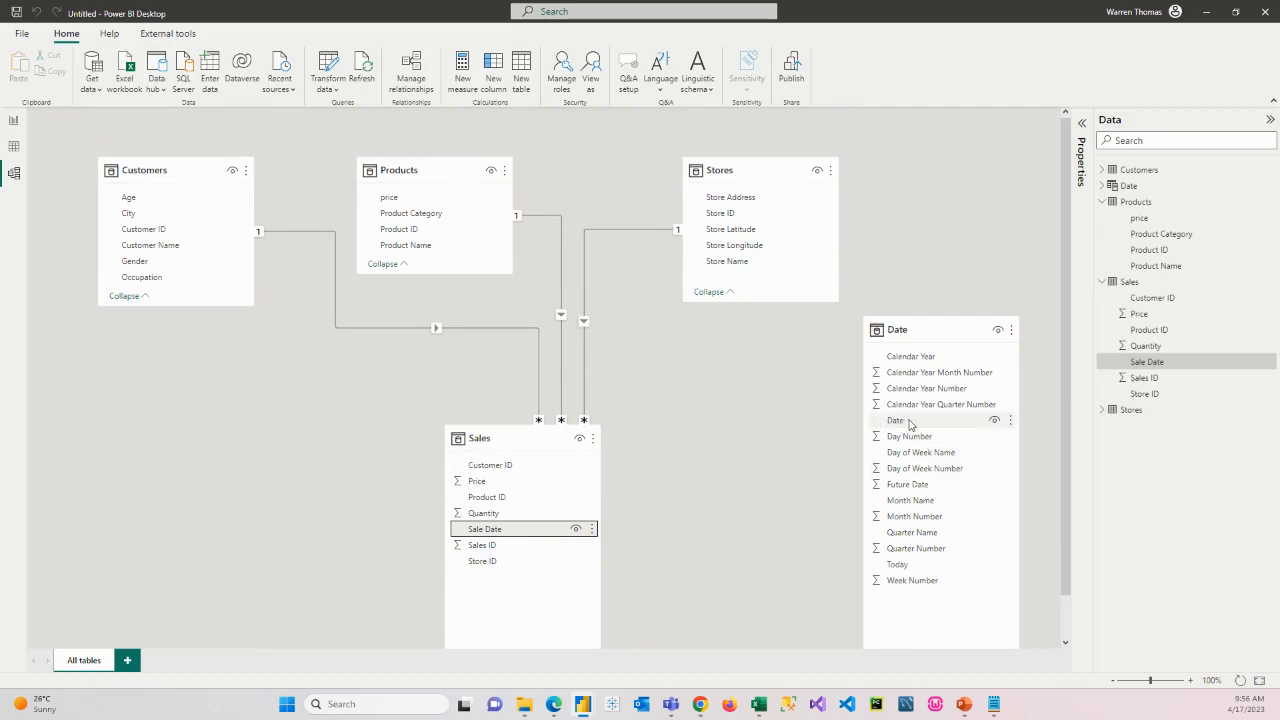
pyautogui.doubleClick(895, 420)
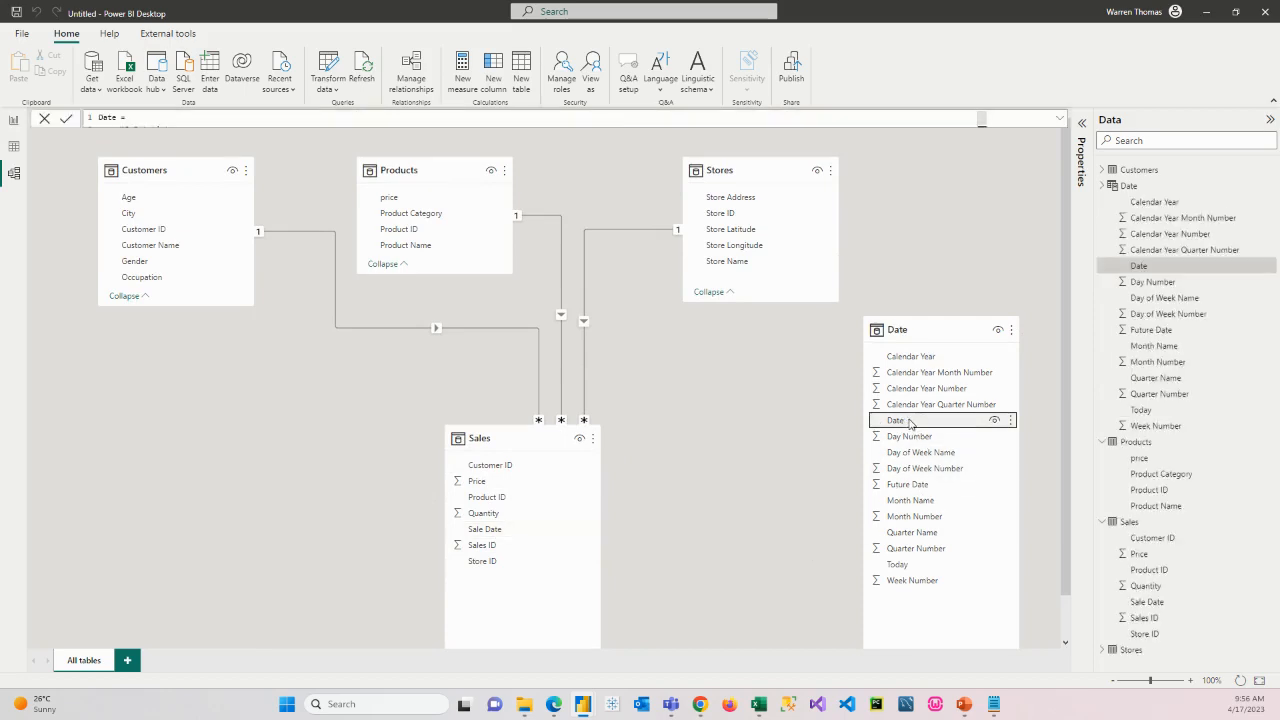
pyautogui.moveTo(896, 420); pyautogui.dragTo(520, 521)
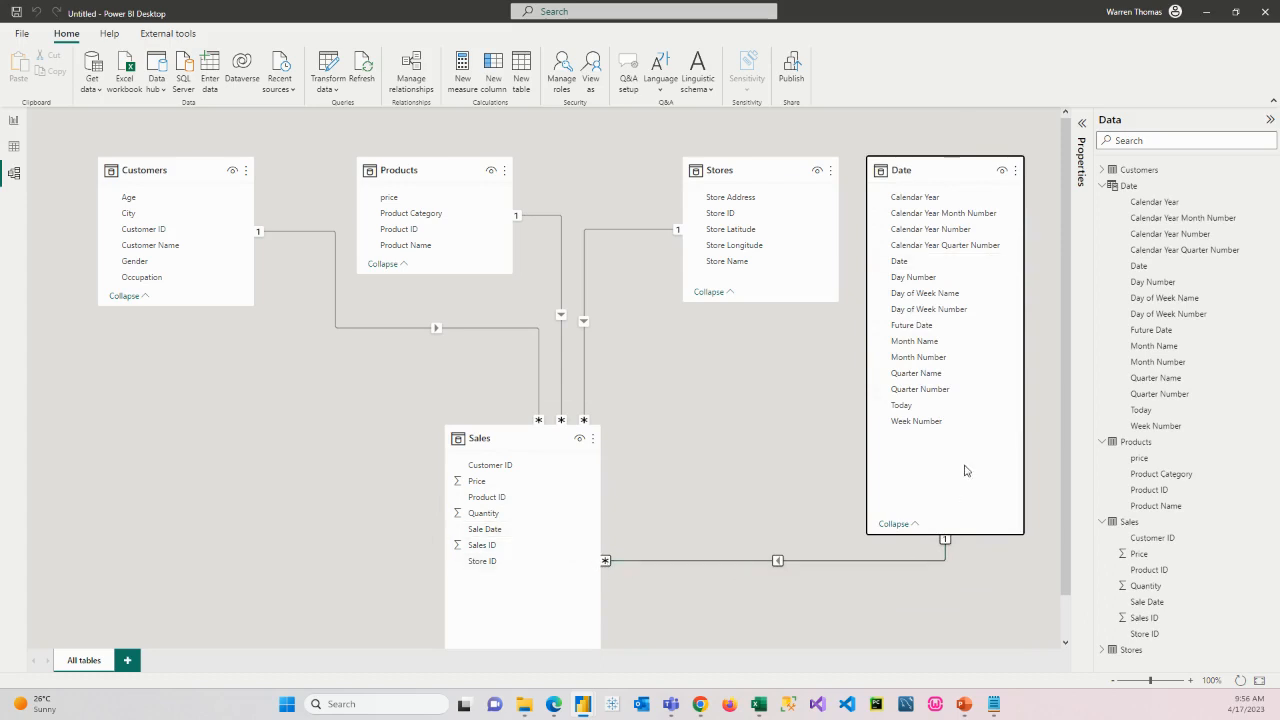
pyautogui.moveTo(910, 530)
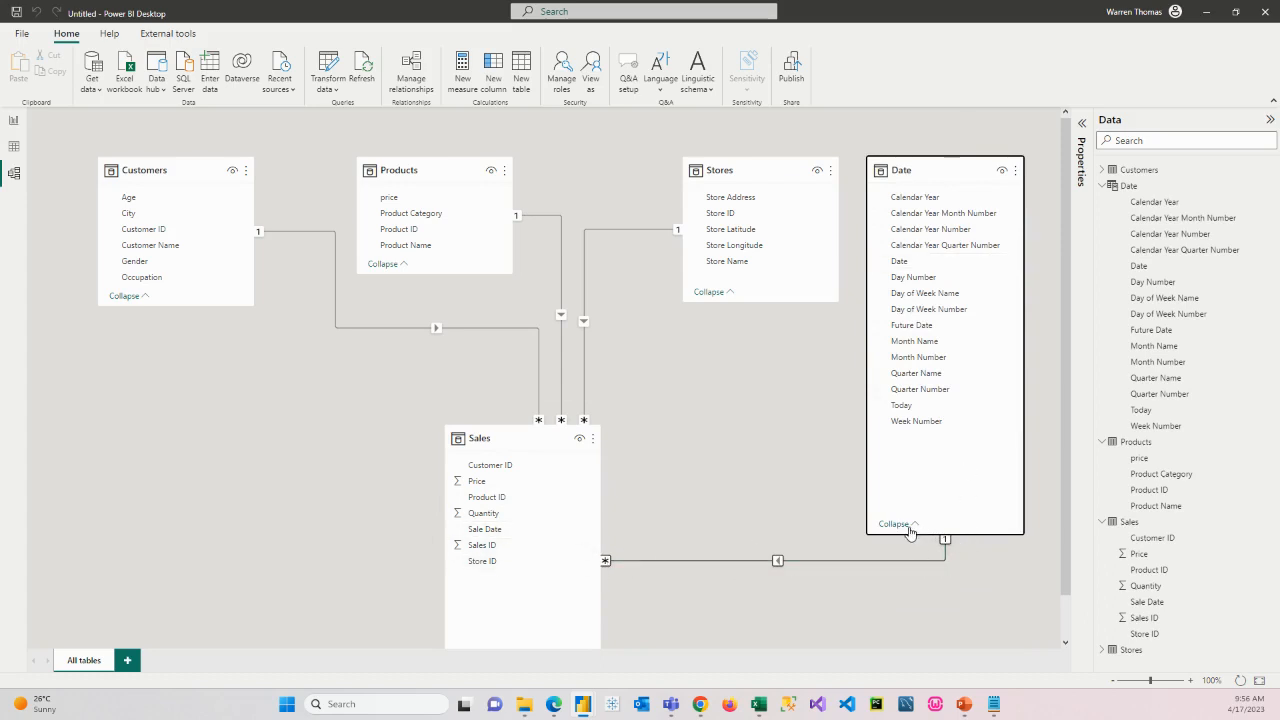
pyautogui.click(893, 524)
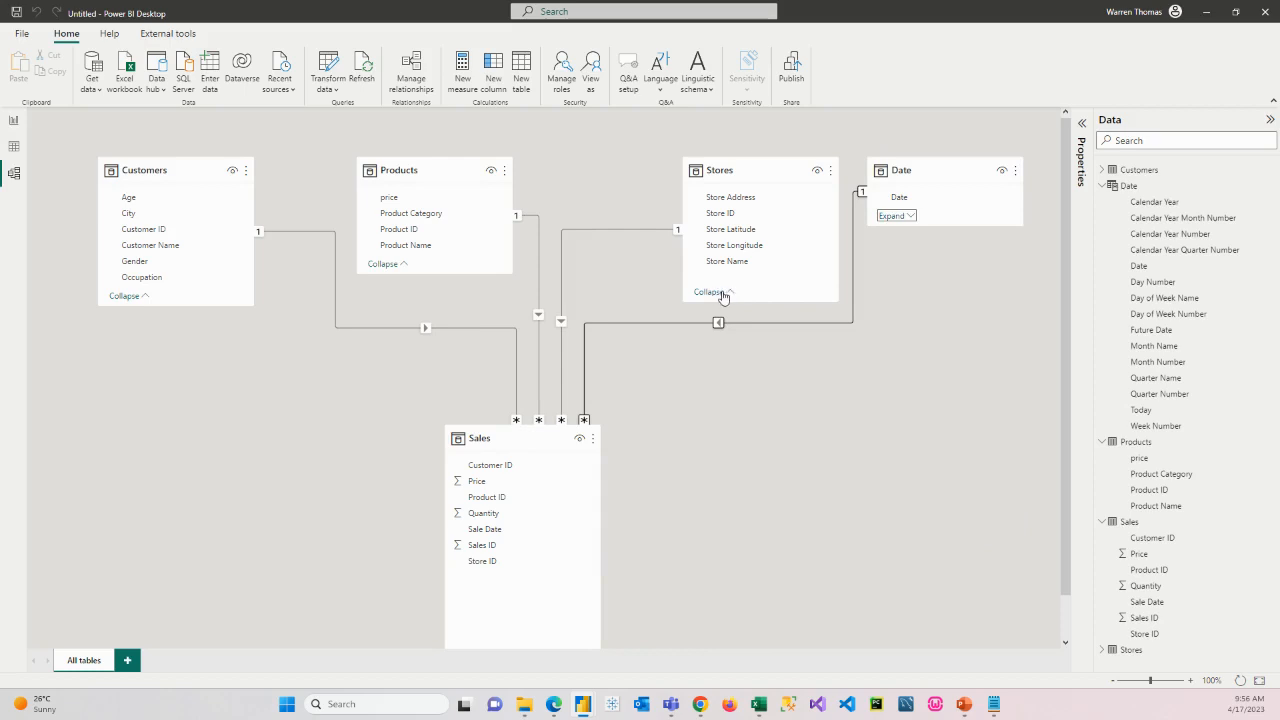
pyautogui.click(710, 292)
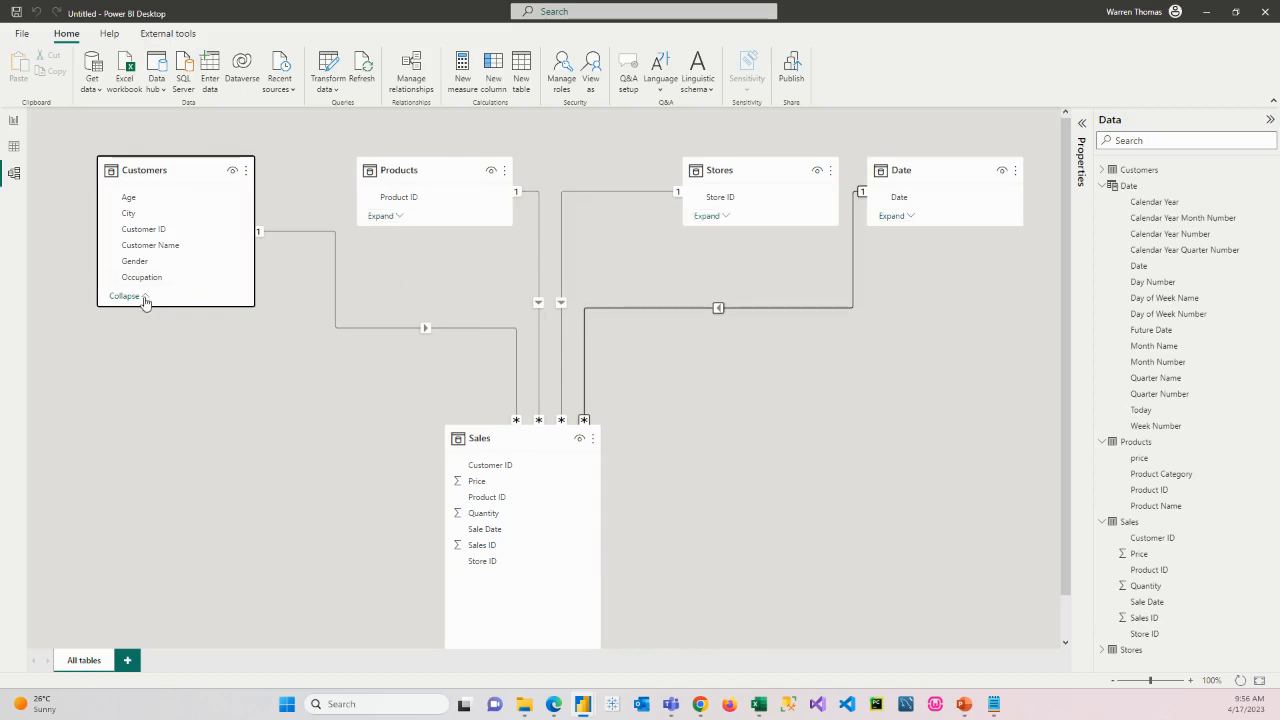
# - Collapse the Customers card and switch to the empty report canvas
pyautogui.click(123, 295)
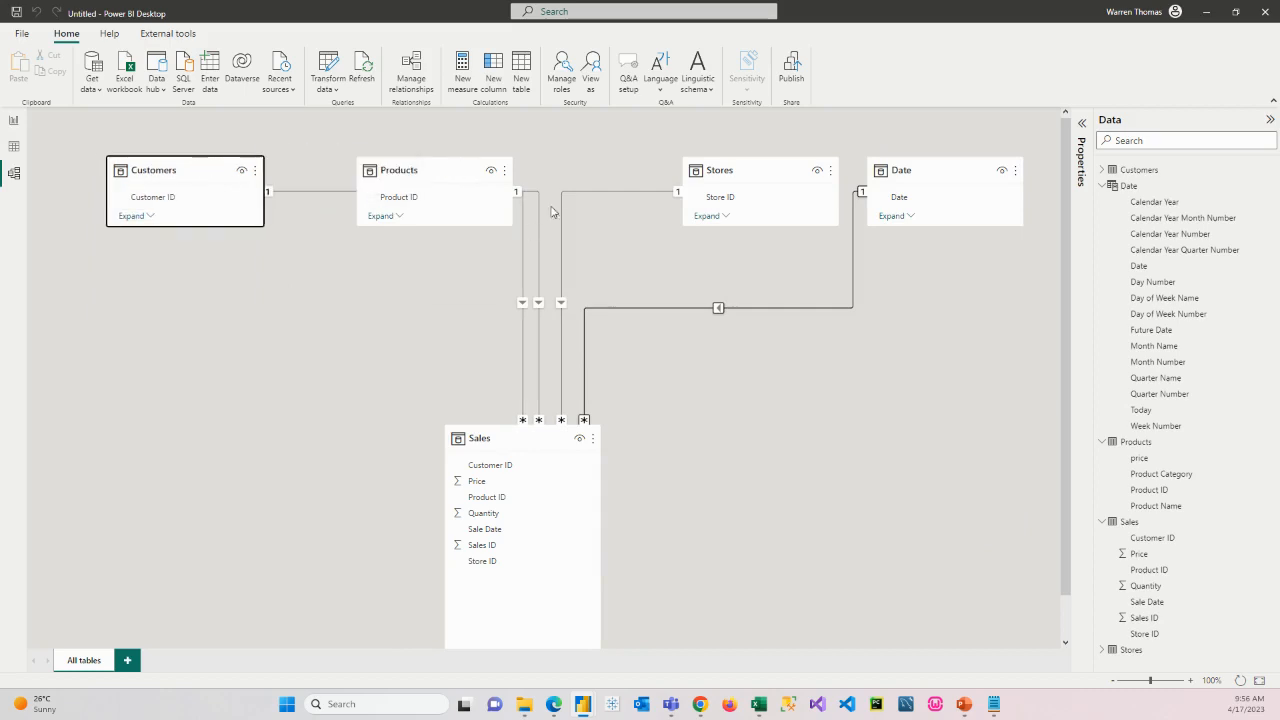
pyautogui.moveTo(479, 438); pyautogui.dragTo(556, 345)
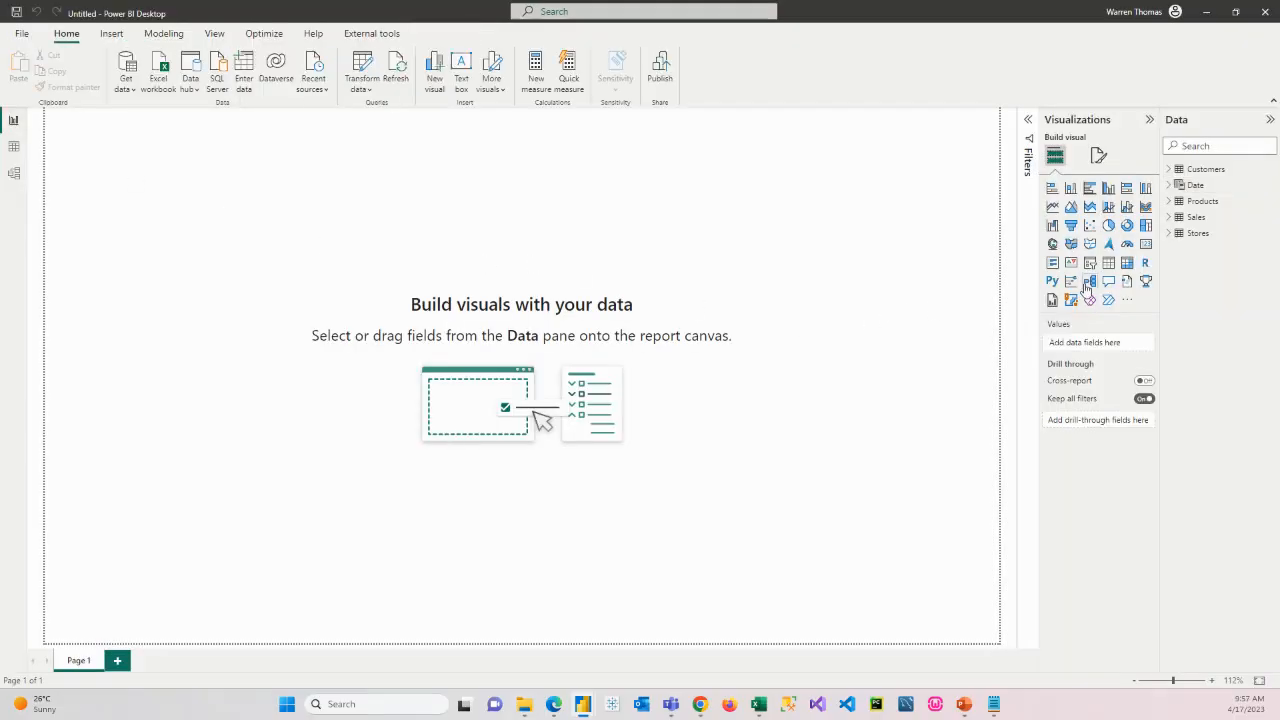
# - Add a table visual with the Date table's Date field and Sales' Sale Date field
pyautogui.click(1108, 262)
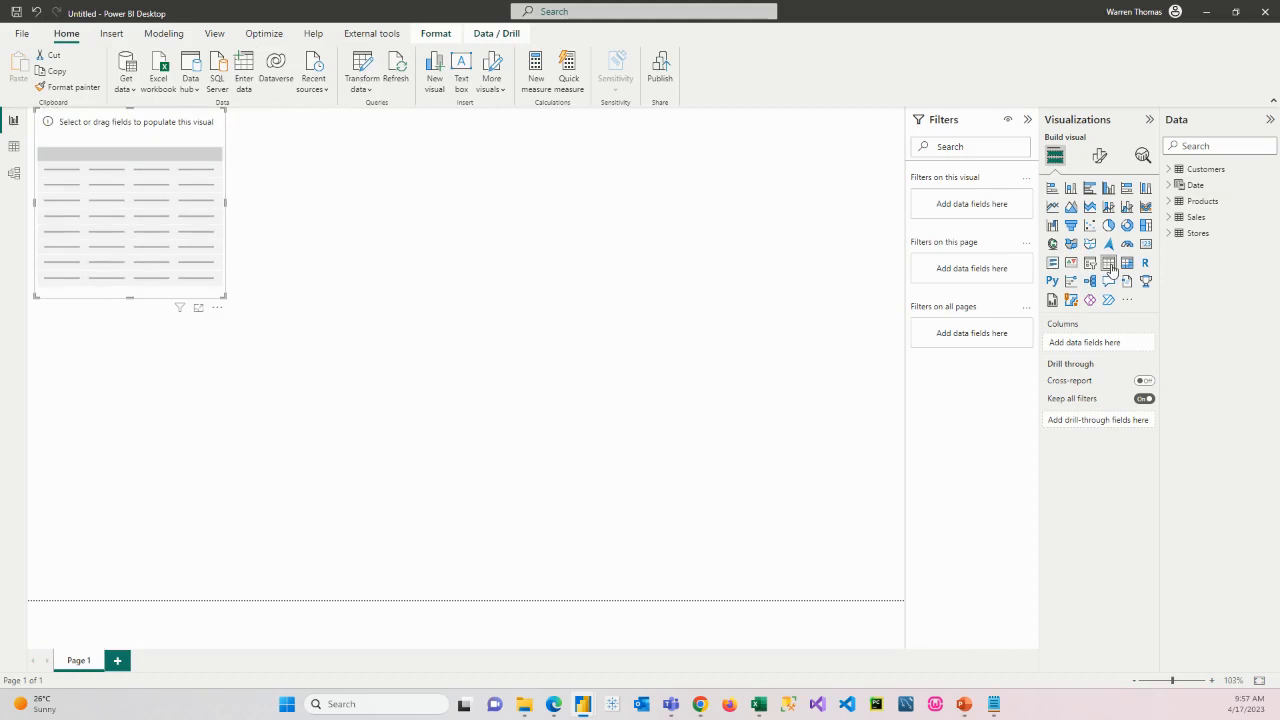
pyautogui.click(1169, 184)
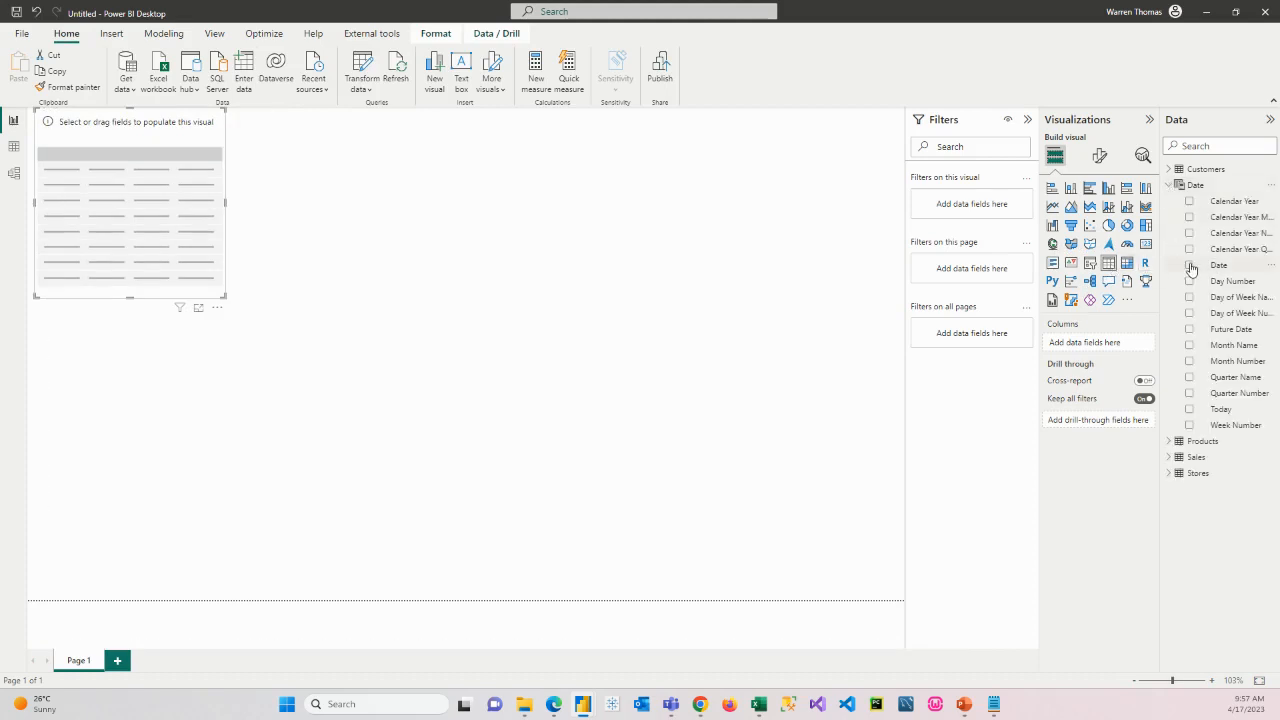
pyautogui.click(1189, 265)
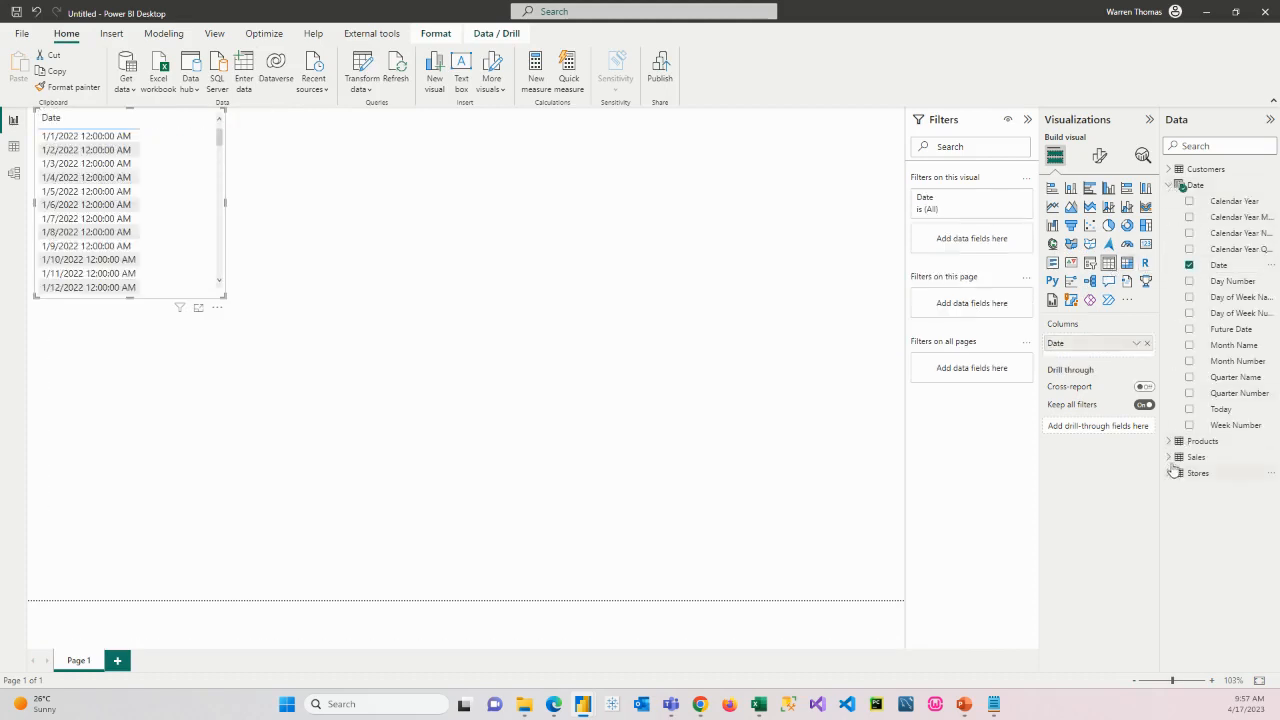
pyautogui.click(1177, 456)
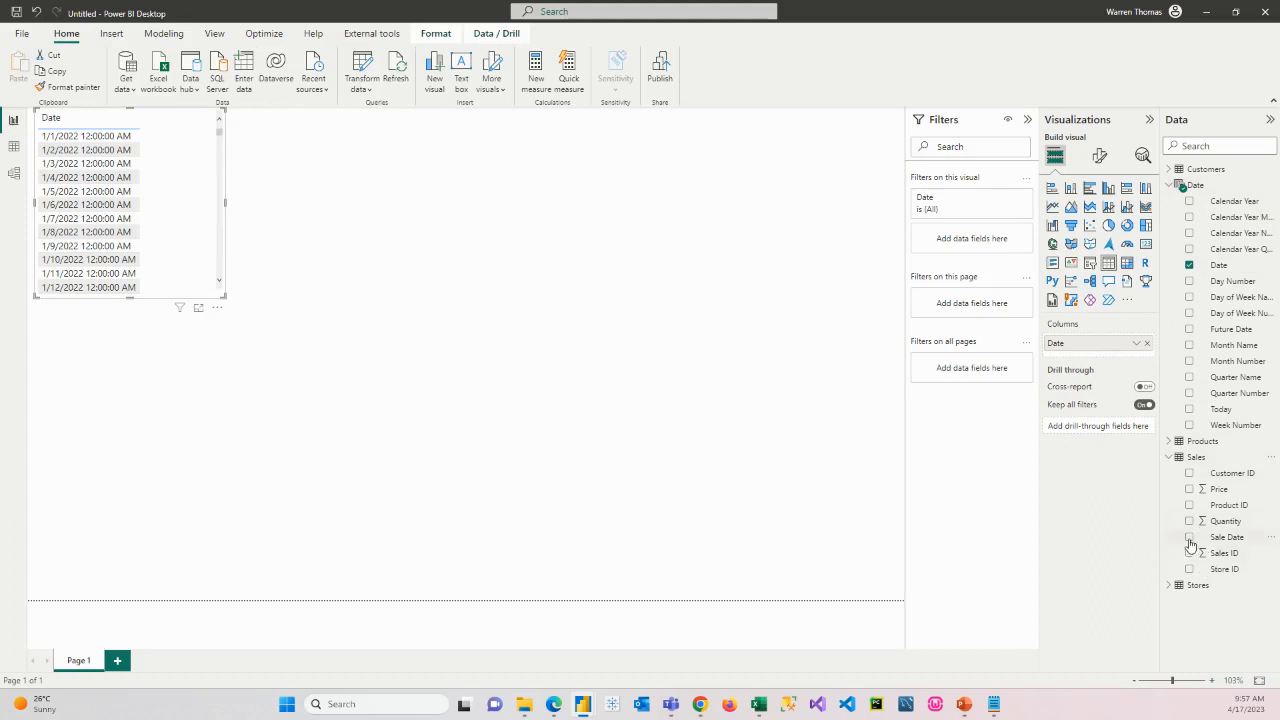
pyautogui.click(1189, 537)
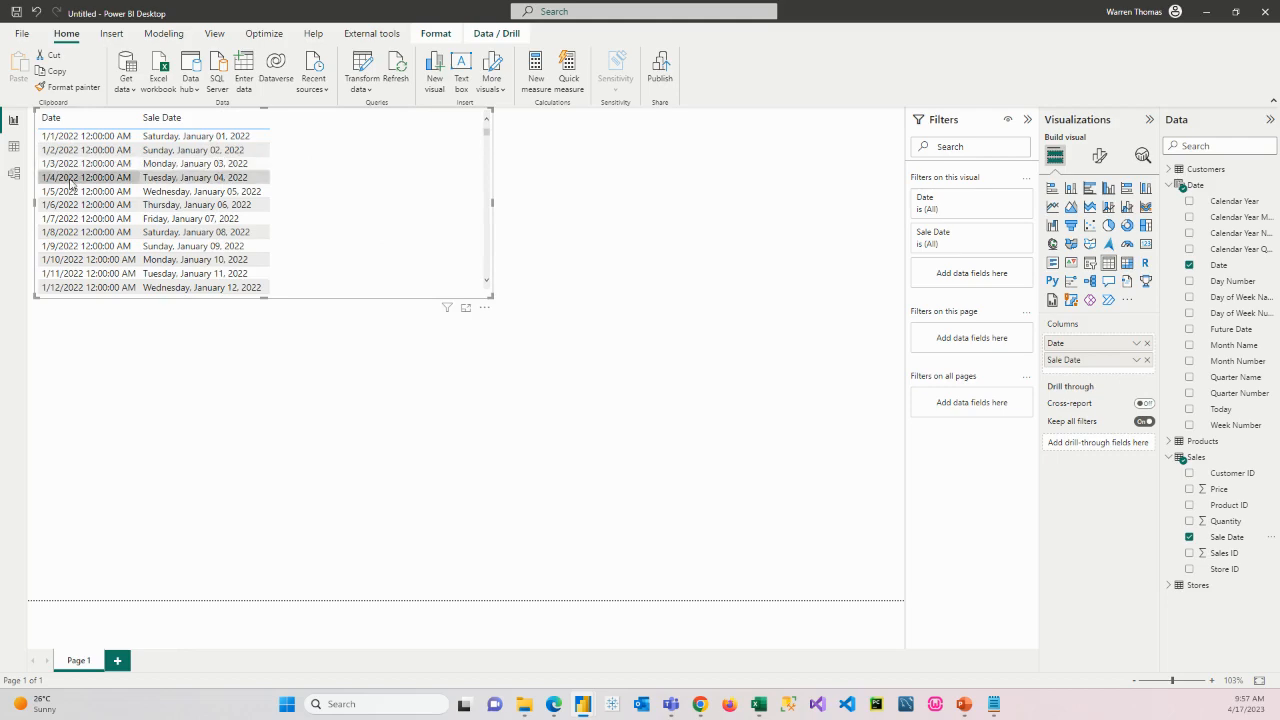
pyautogui.moveTo(22, 185)
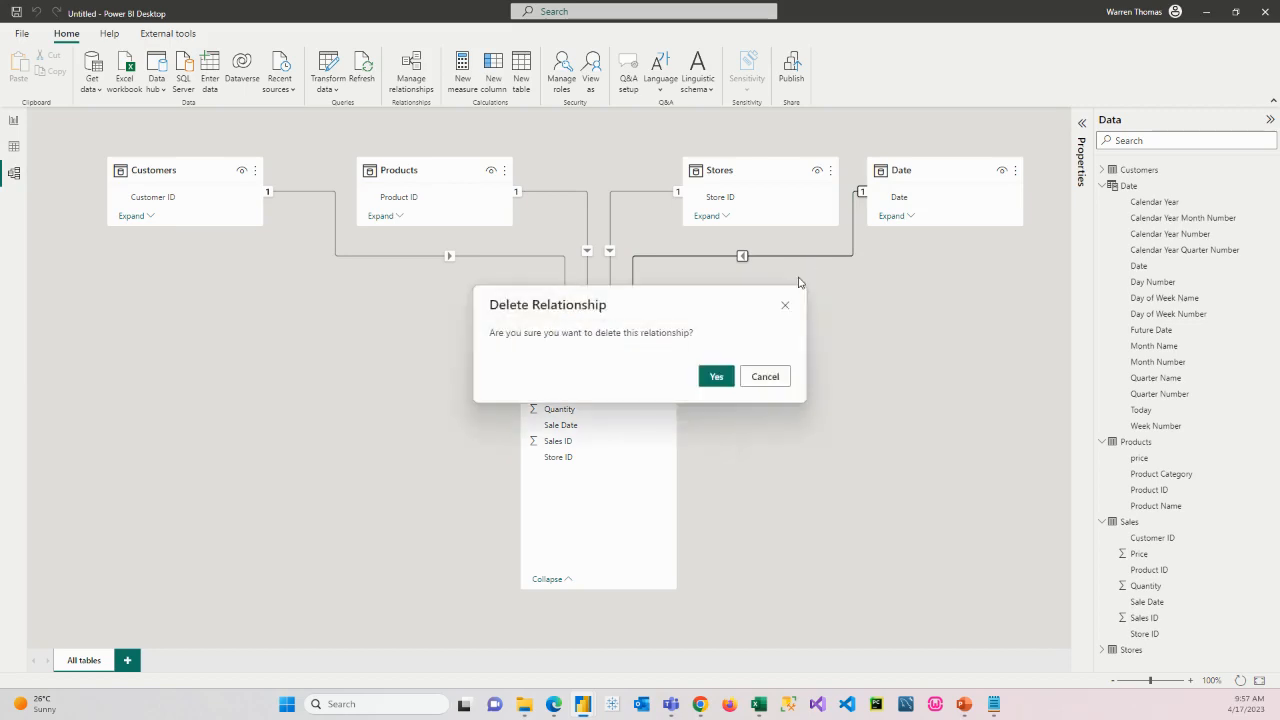
# - Delete the Date–Sales relationship, add a table visual, and read its relationship error details
pyautogui.click(715, 376)
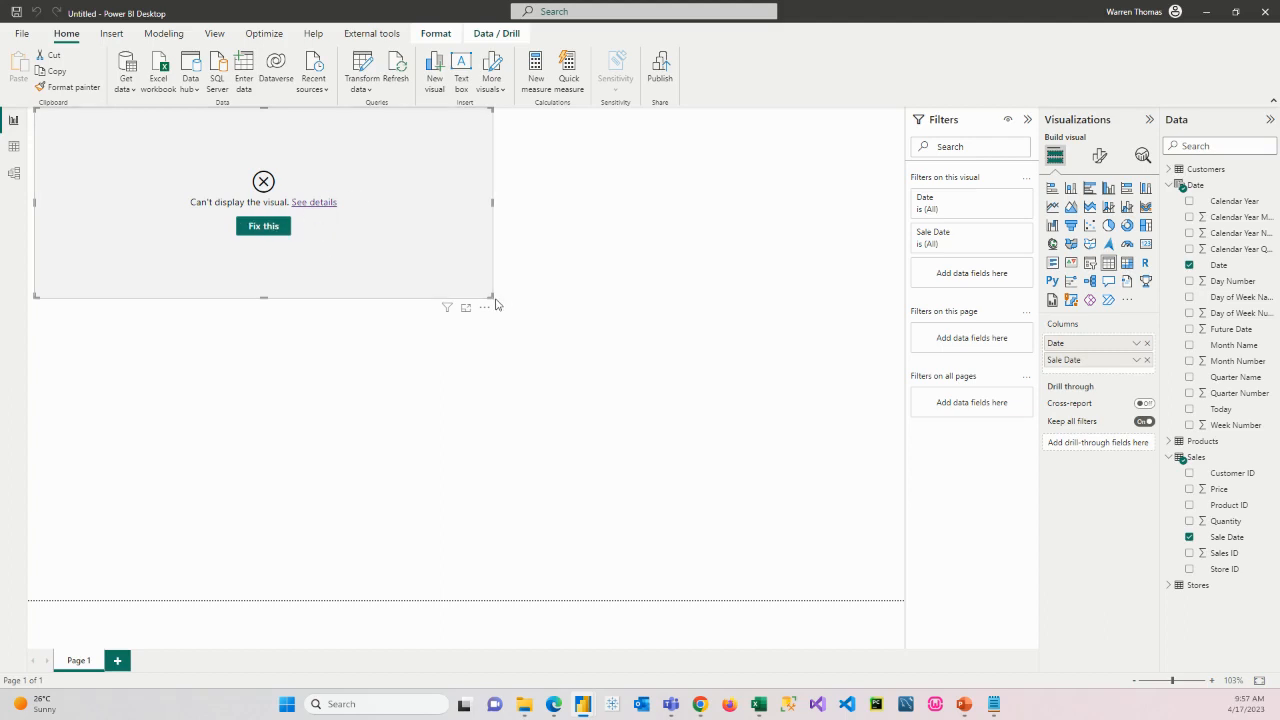
pyautogui.moveTo(458, 286)
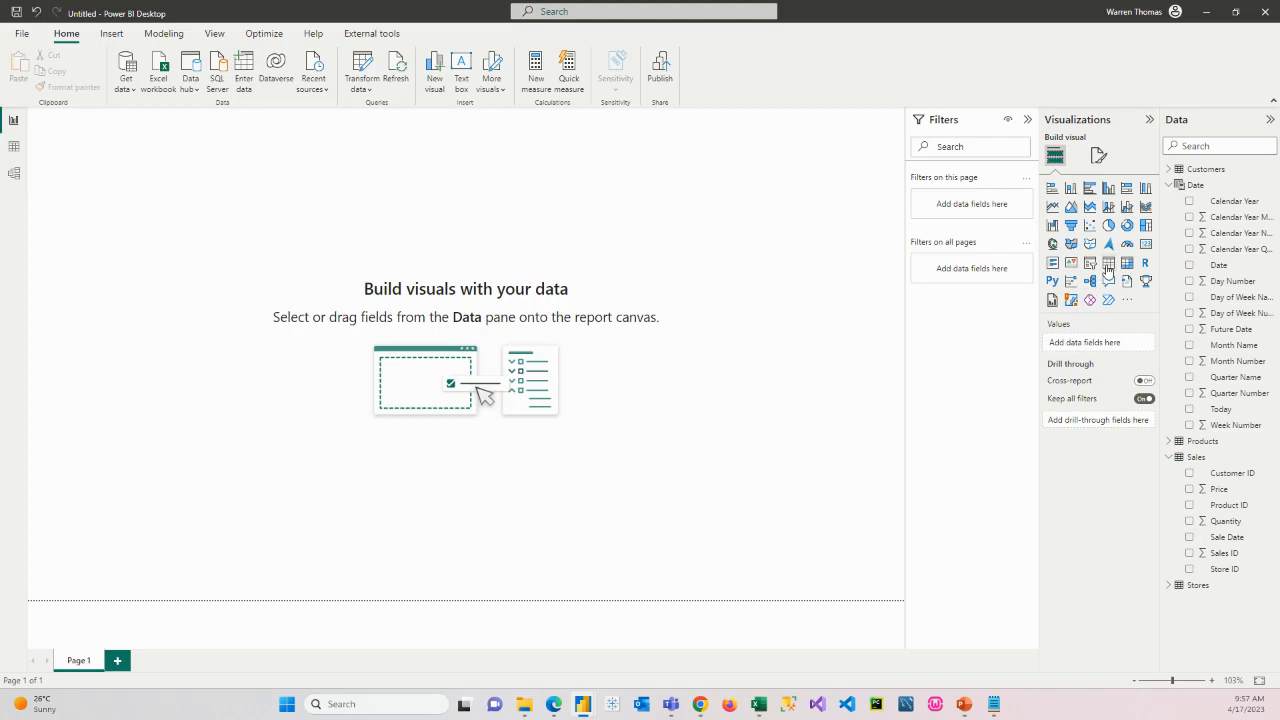
pyautogui.click(1108, 263)
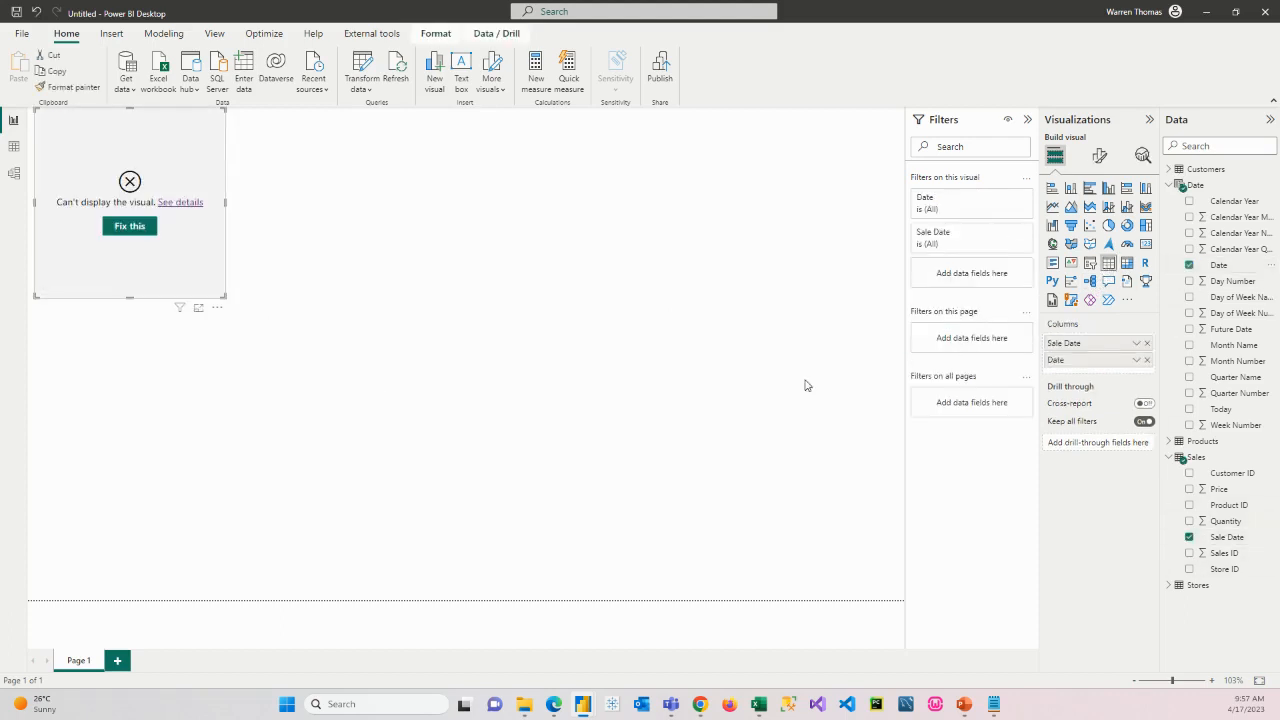
pyautogui.moveTo(188, 178)
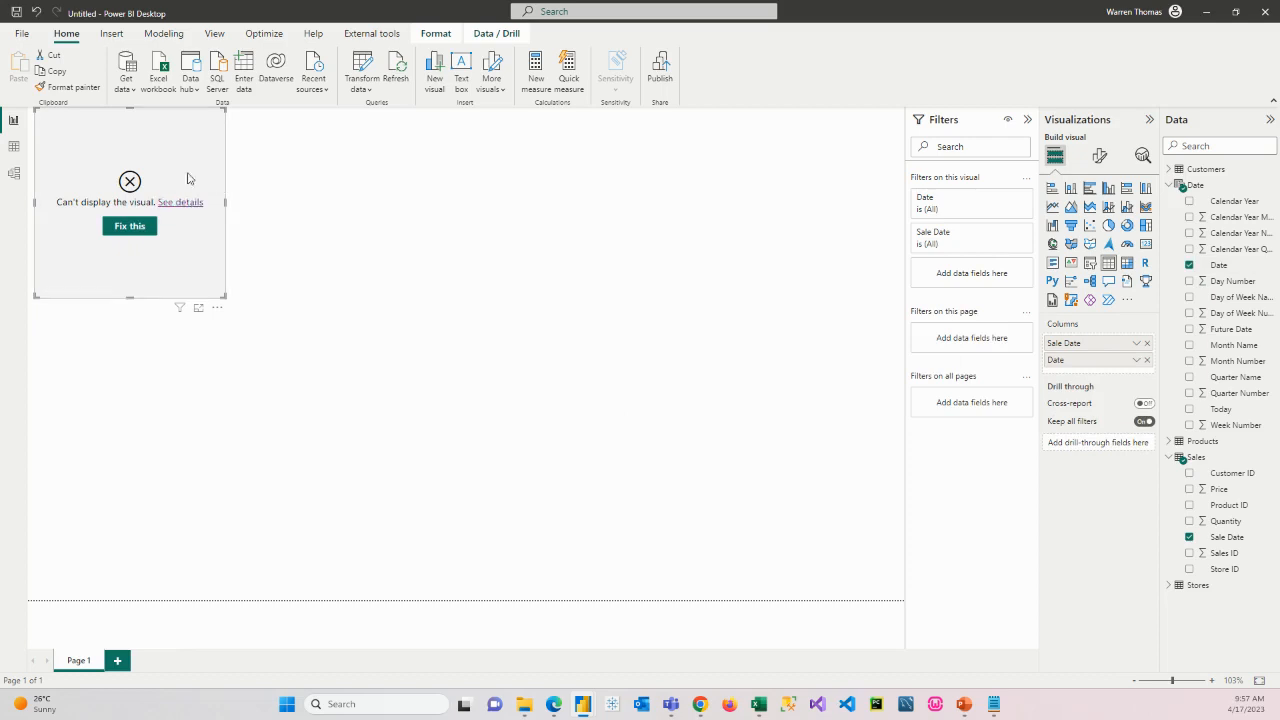
pyautogui.click(181, 202)
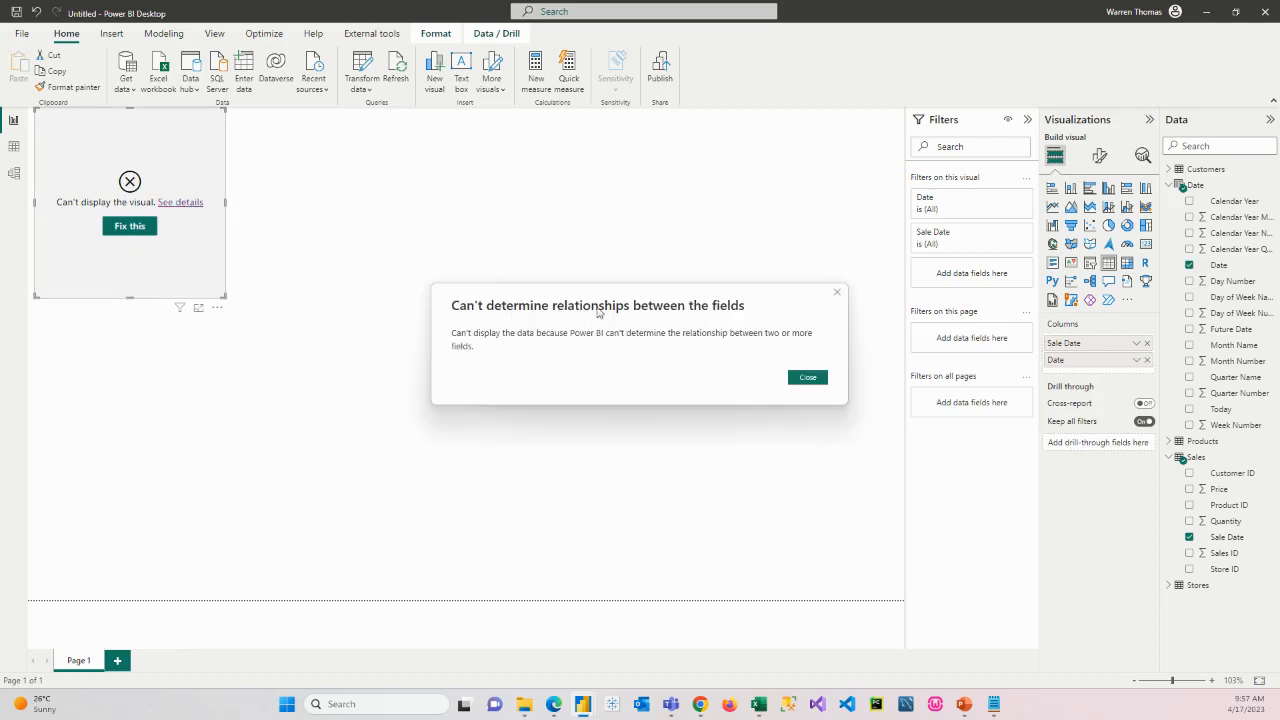
pyautogui.moveTo(466, 324)
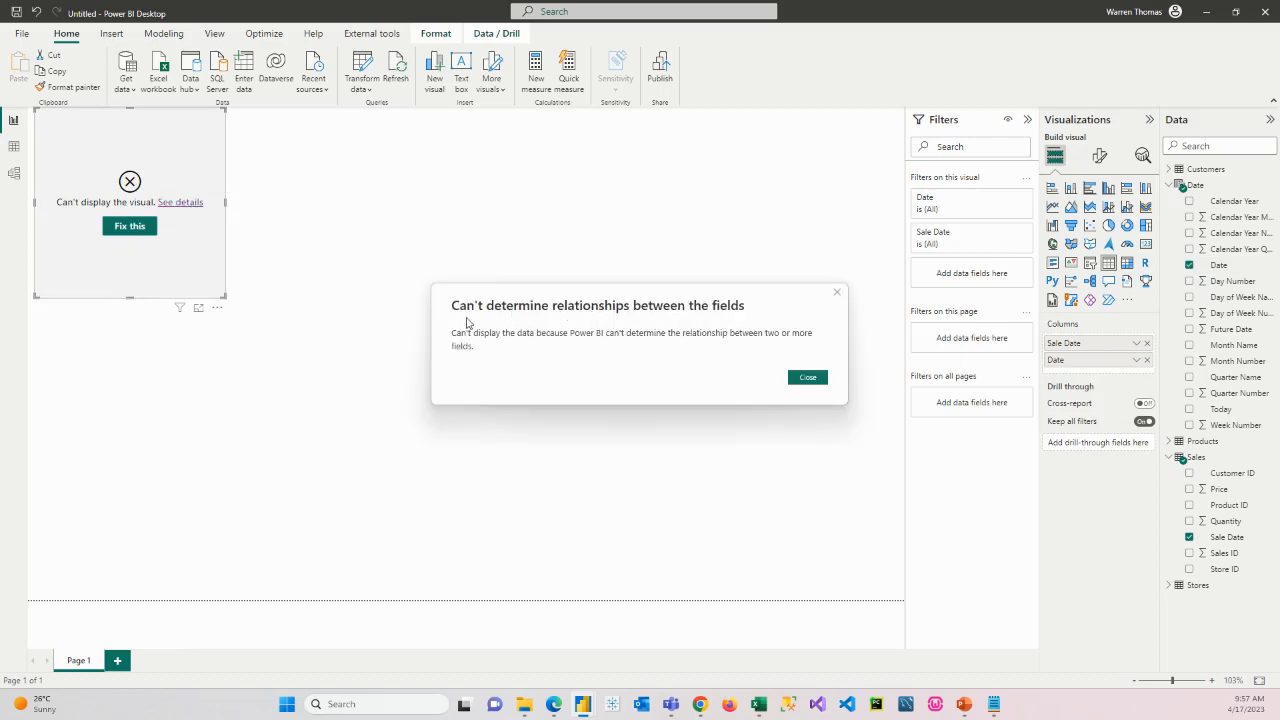
pyautogui.click(807, 377)
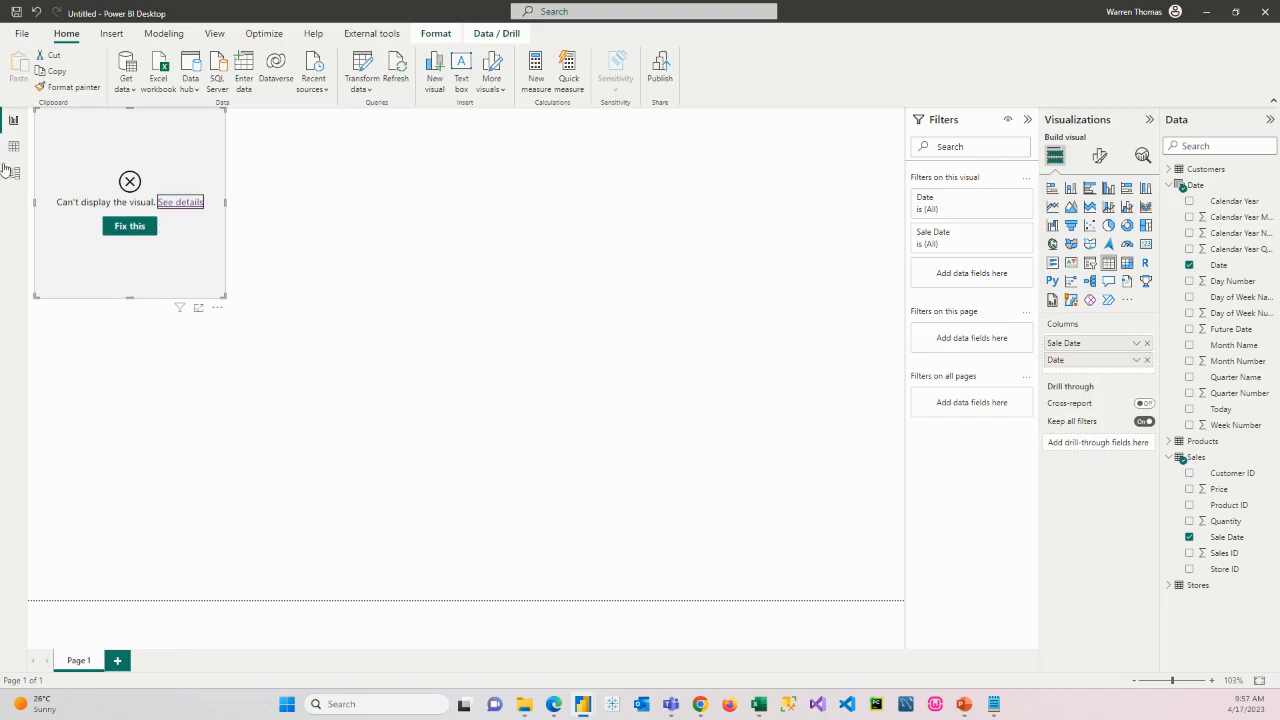
# - Switch to the model diagram and expand the Customers table's fields
pyautogui.click(13, 173)
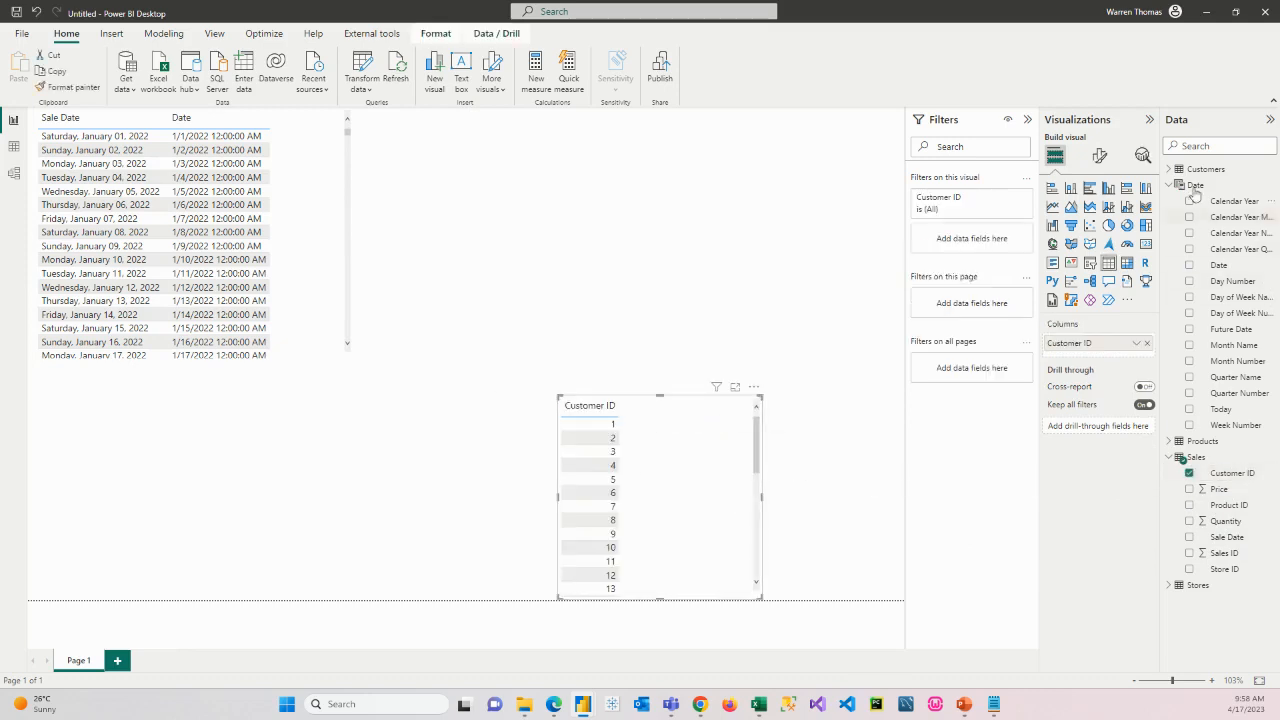
pyautogui.click(1205, 168)
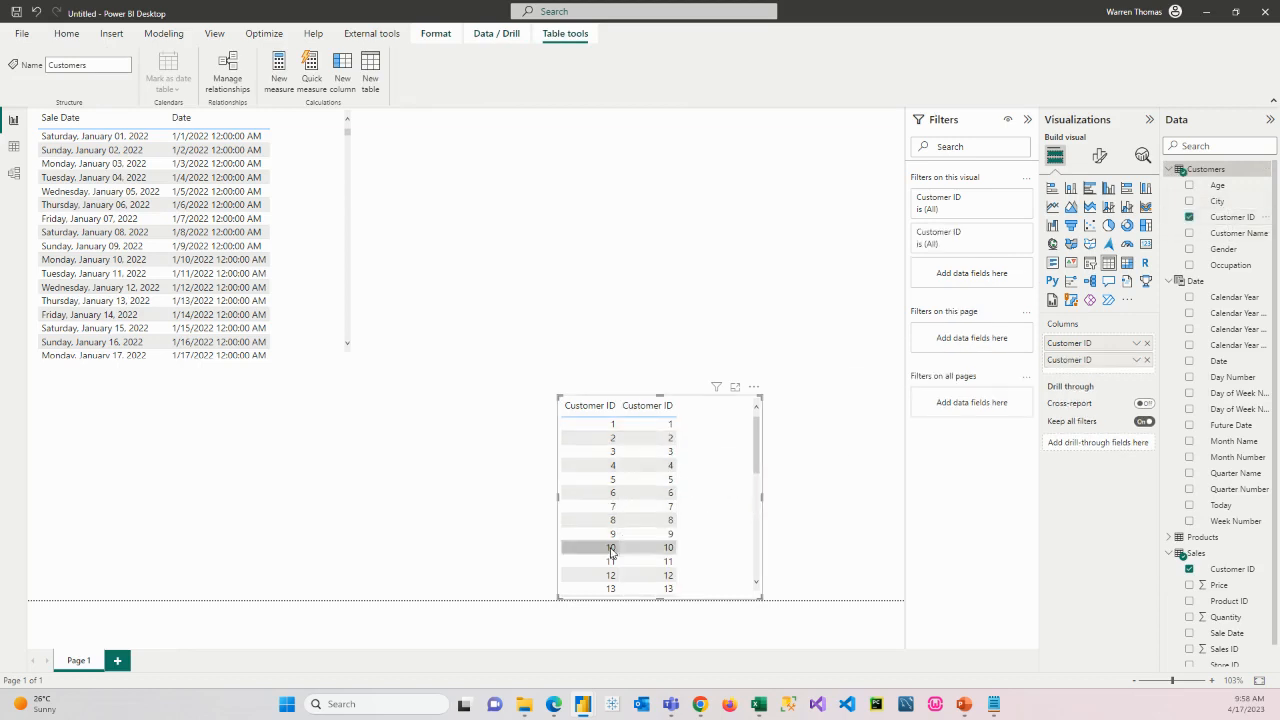
pyautogui.moveTo(679, 568)
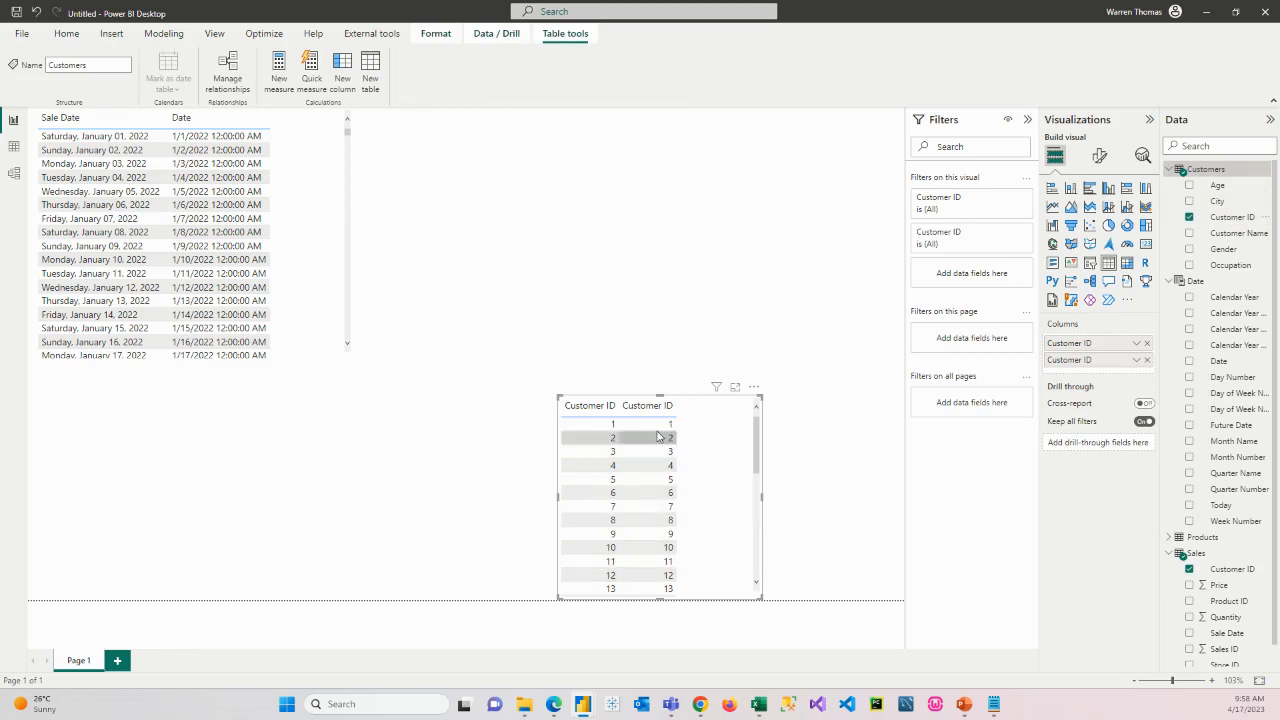
pyautogui.moveTo(660, 451)
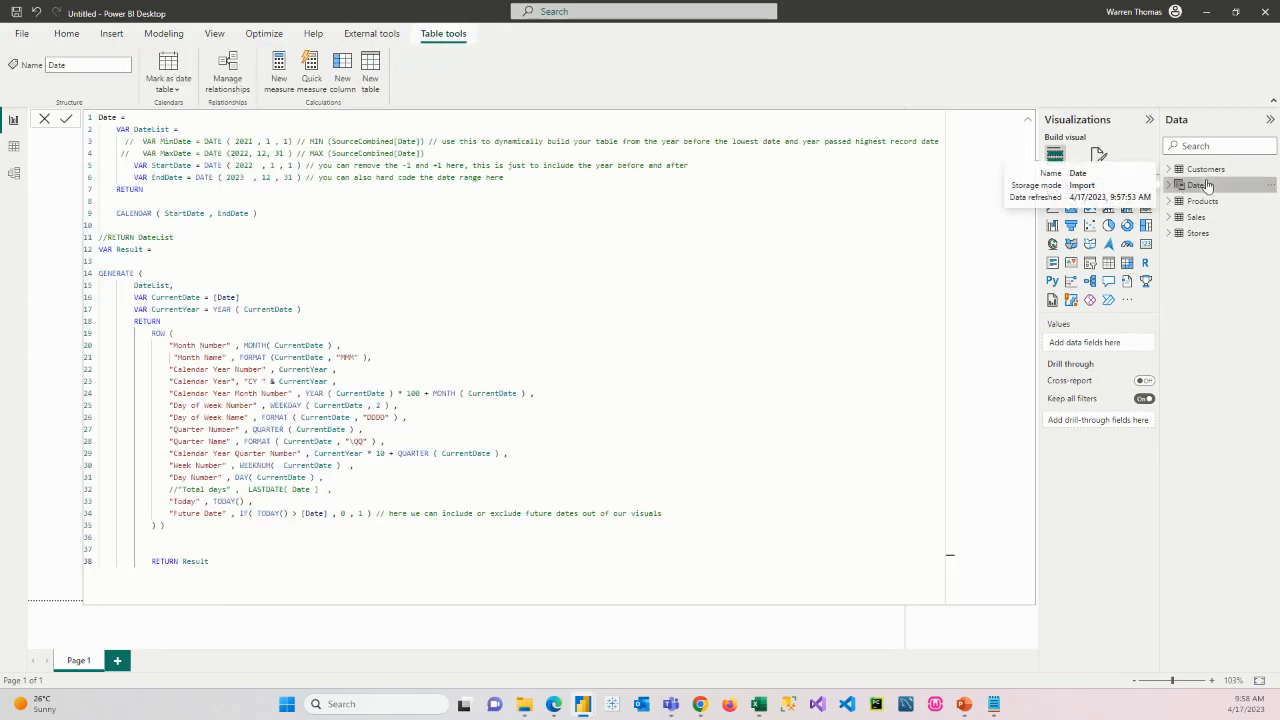
pyautogui.moveTo(168, 72)
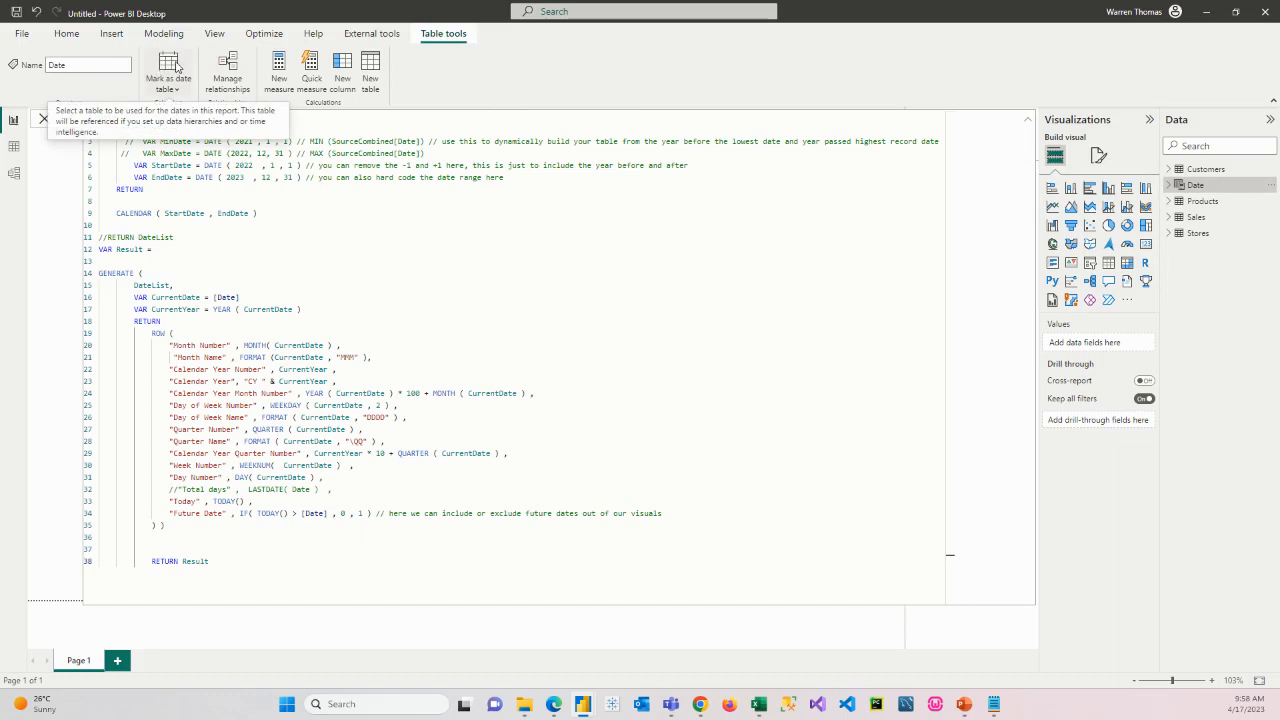
pyautogui.moveTo(1197, 196)
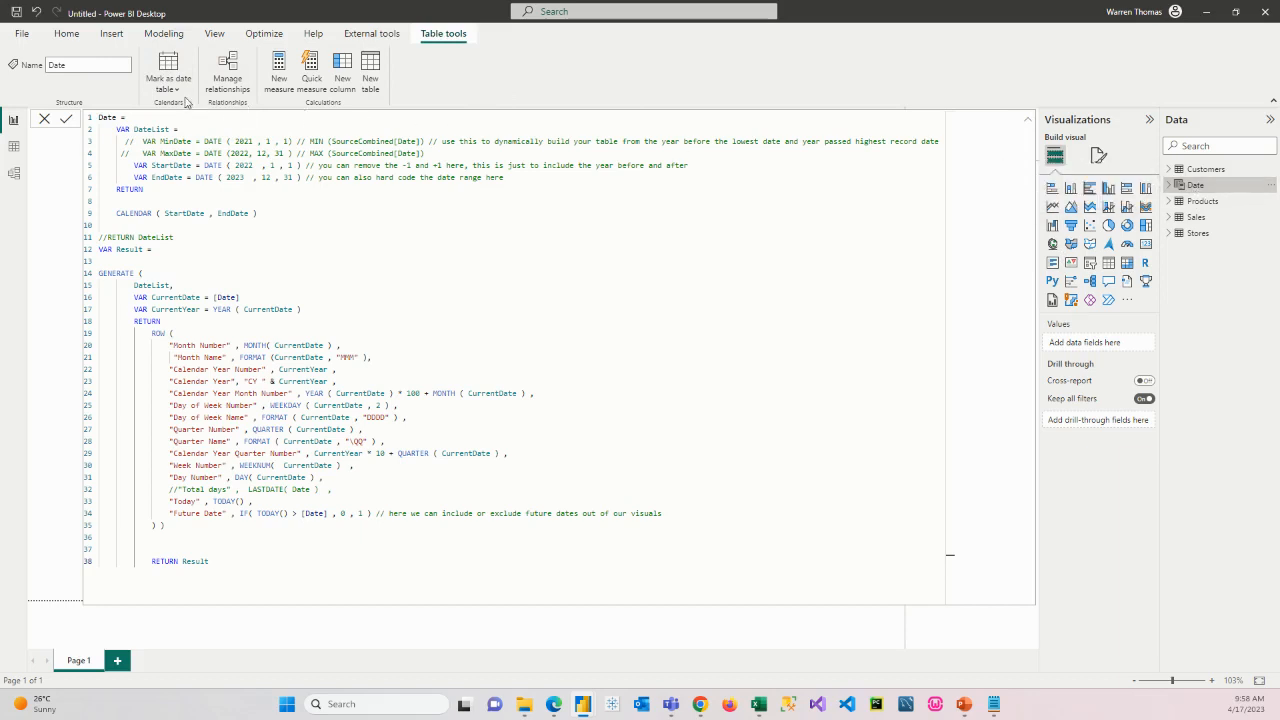
# - Mark the Date table as the date table, selecting Date as its date column
pyautogui.click(168, 78)
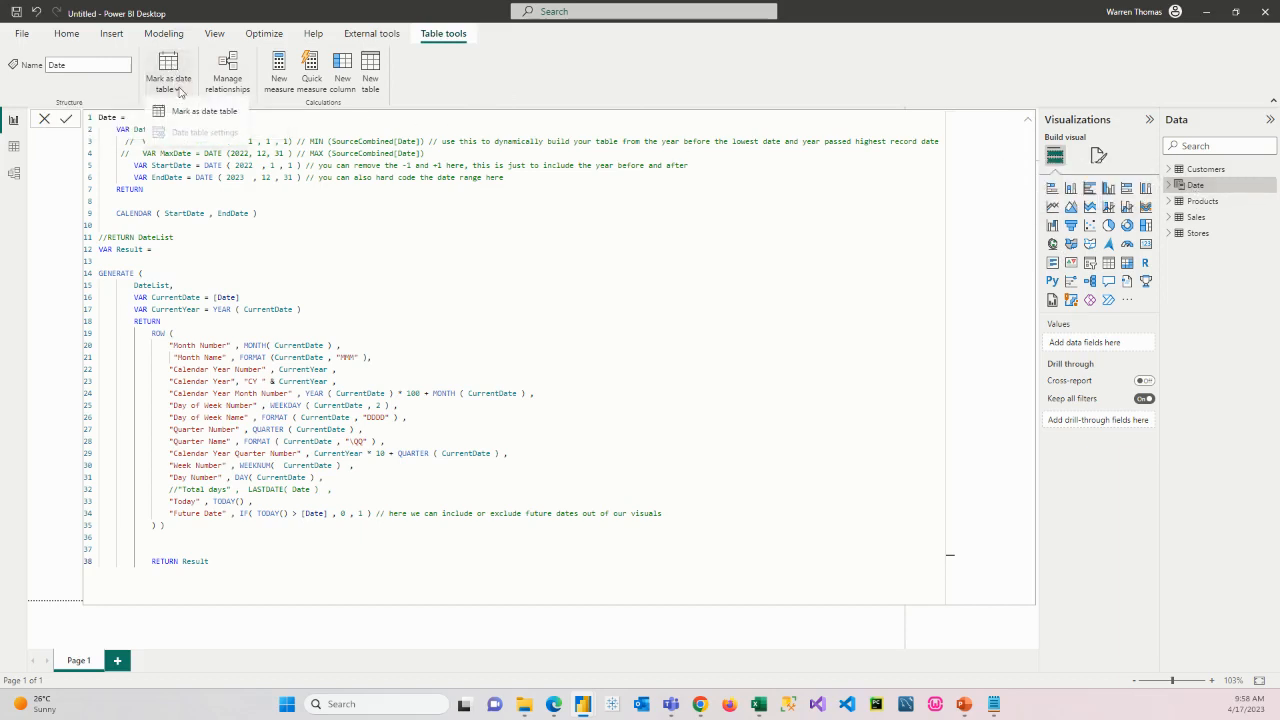
pyautogui.click(205, 132)
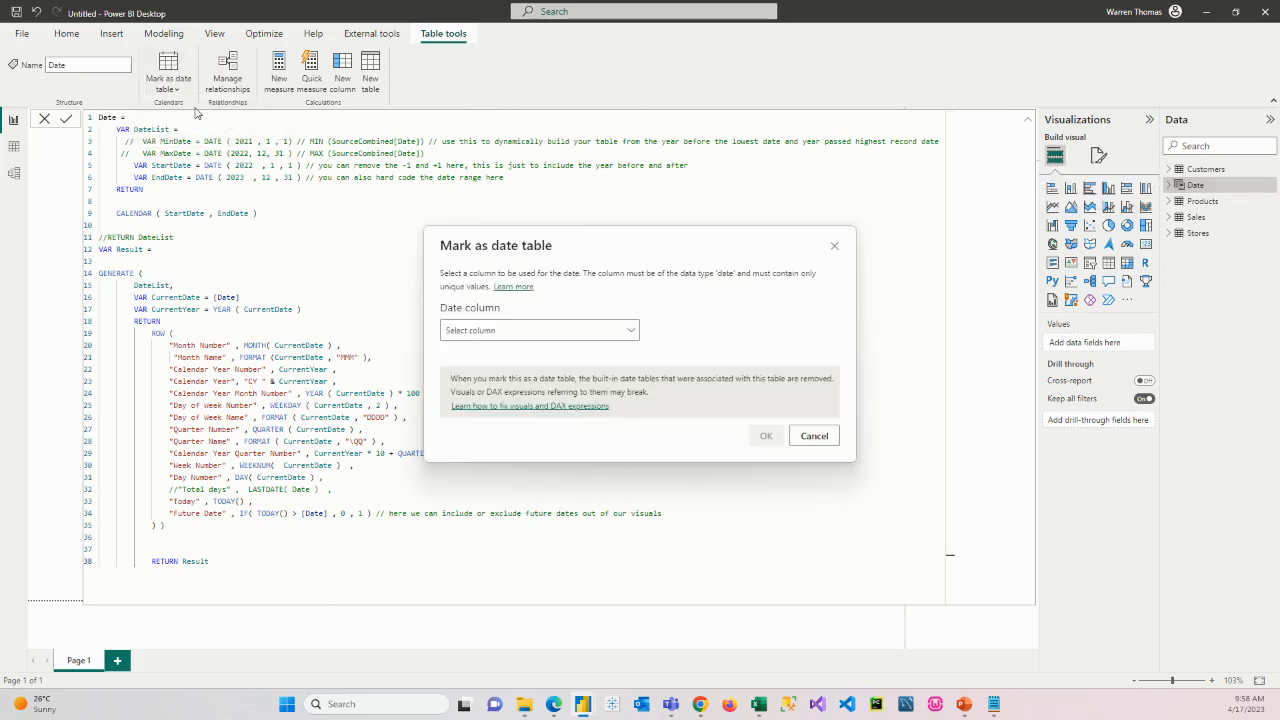
pyautogui.moveTo(522, 347)
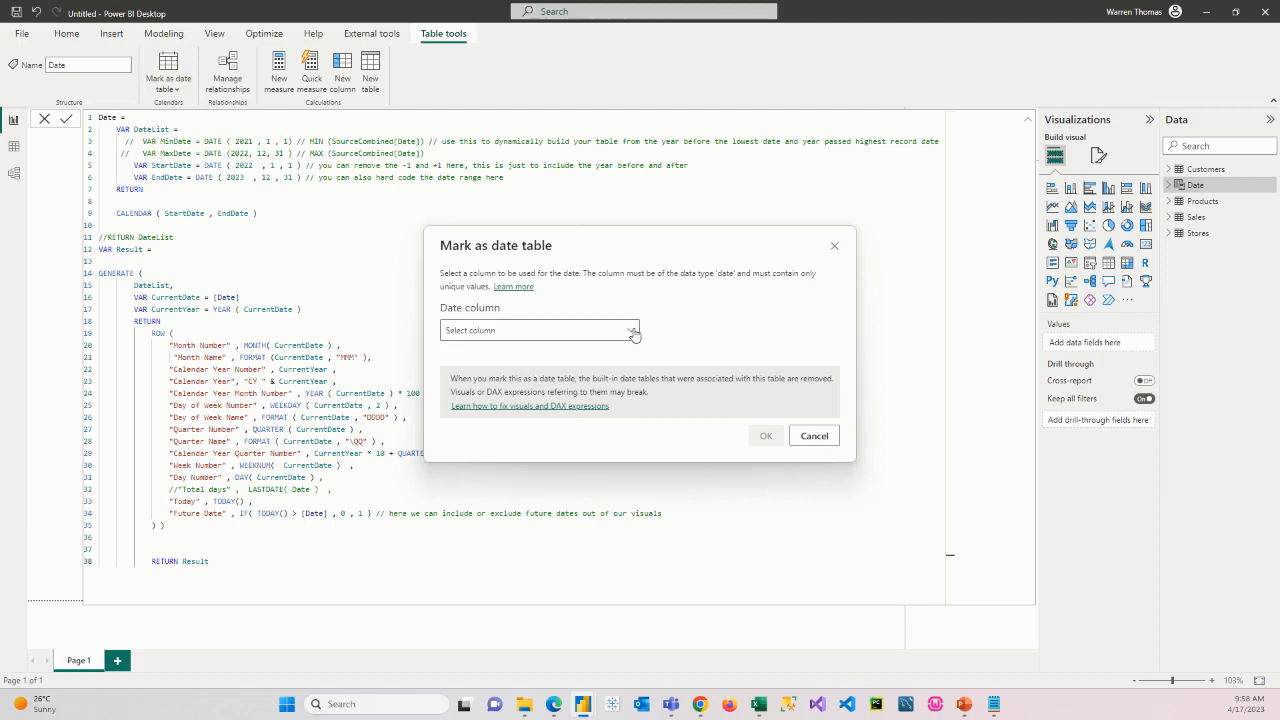
pyautogui.click(540, 330)
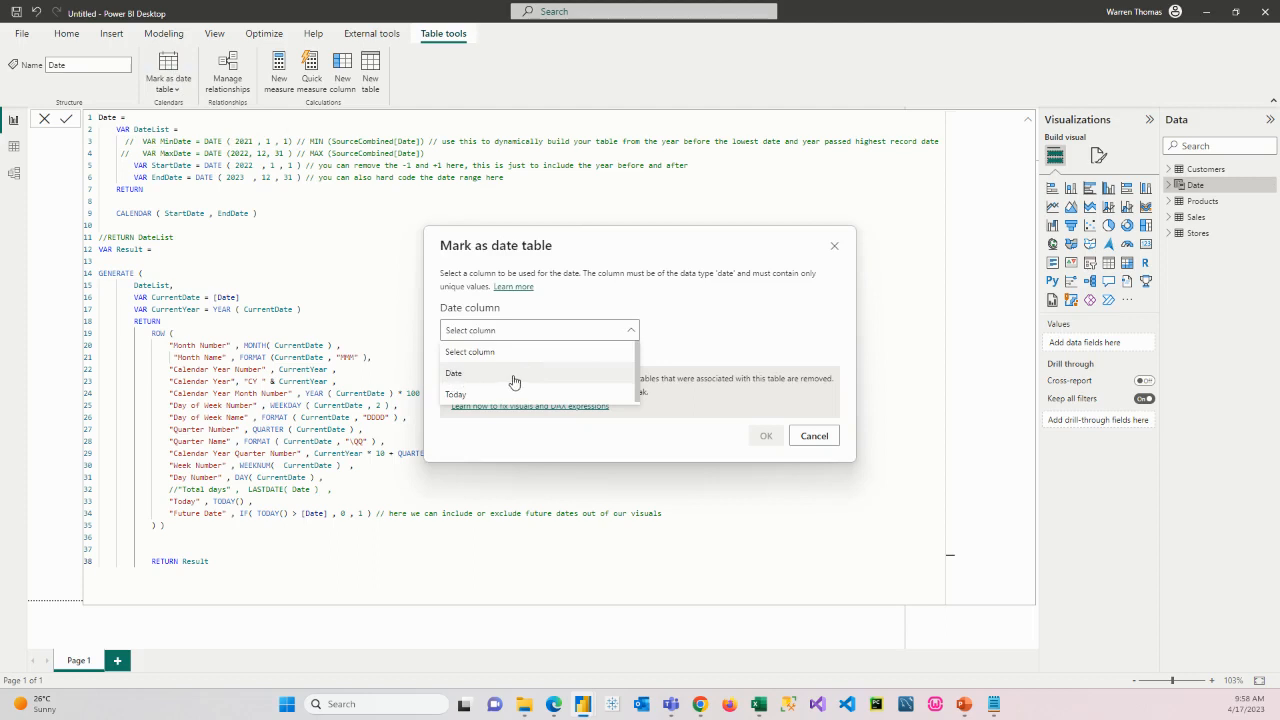
pyautogui.moveTo(466, 378)
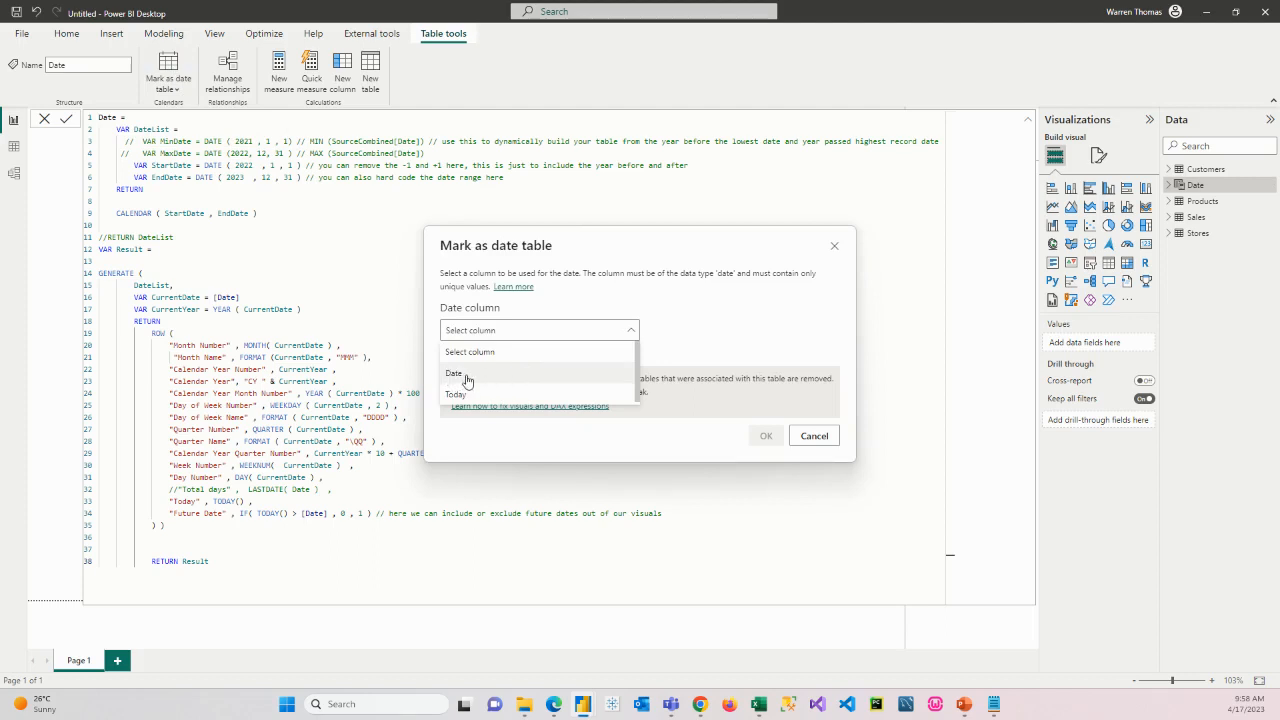
pyautogui.click(454, 372)
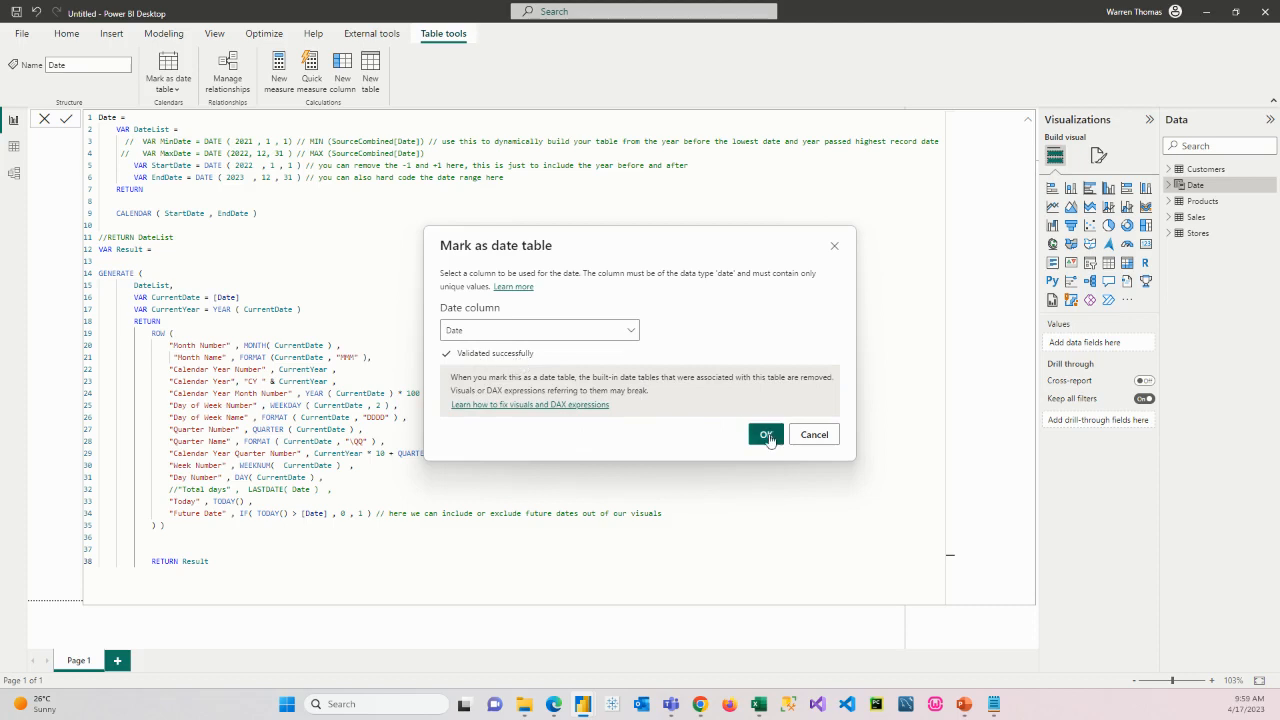
pyautogui.click(765, 434)
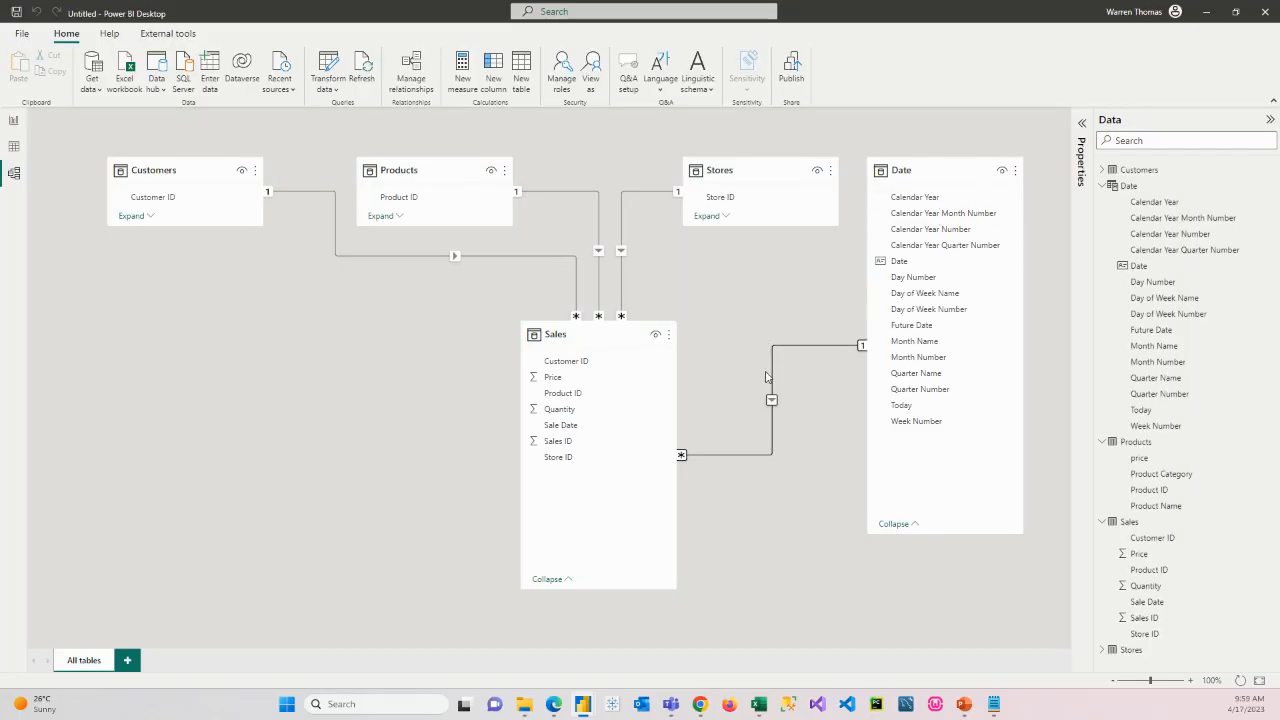
pyautogui.moveTo(170, 480)
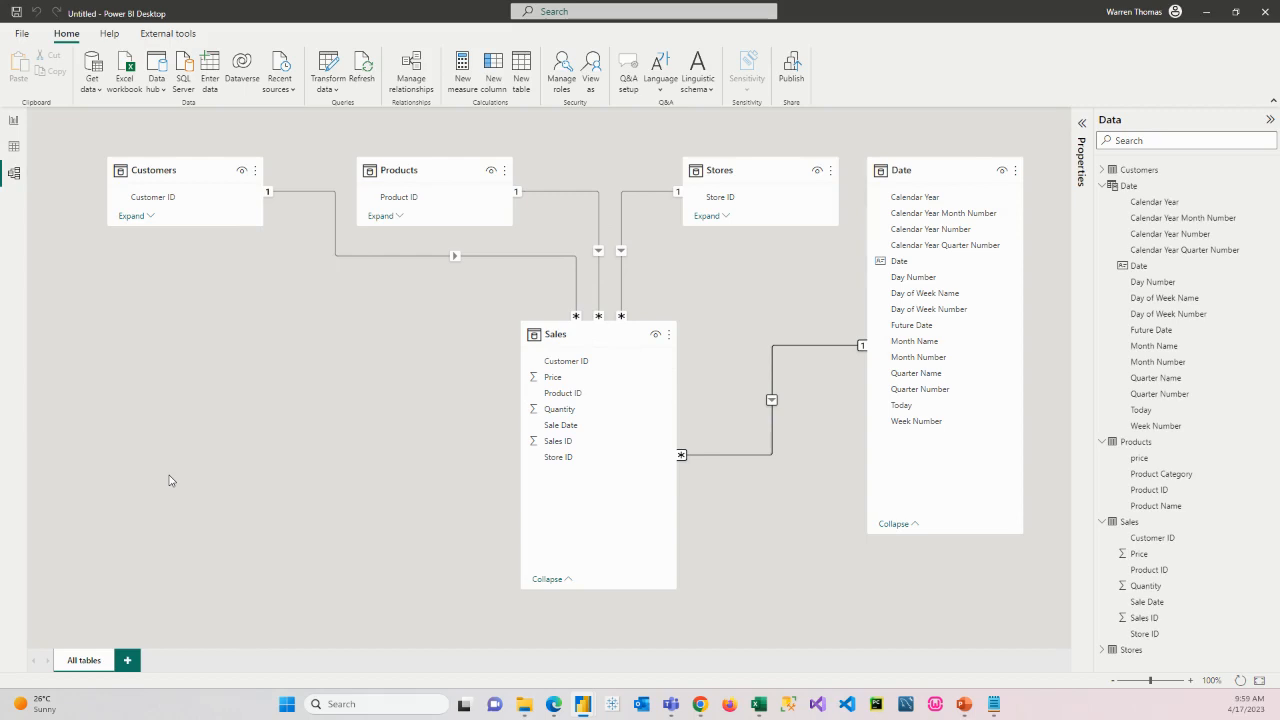
pyautogui.moveTo(28, 447)
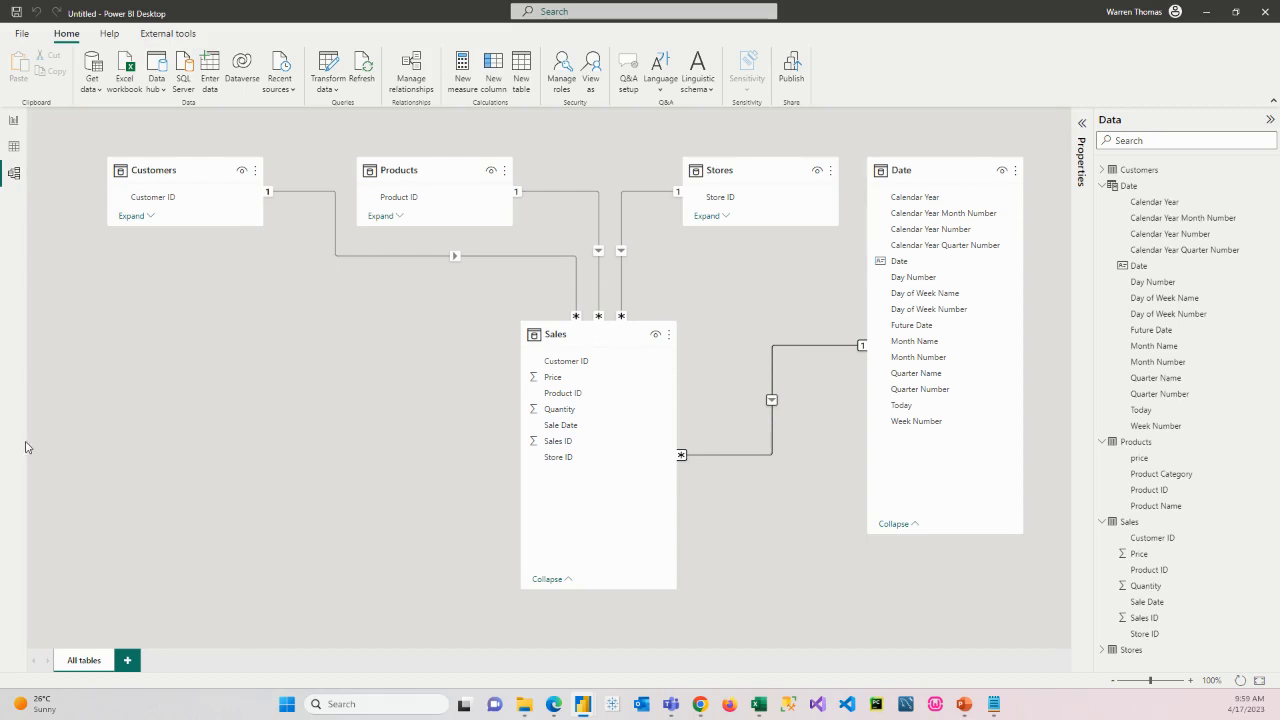
pyautogui.moveTo(213, 424)
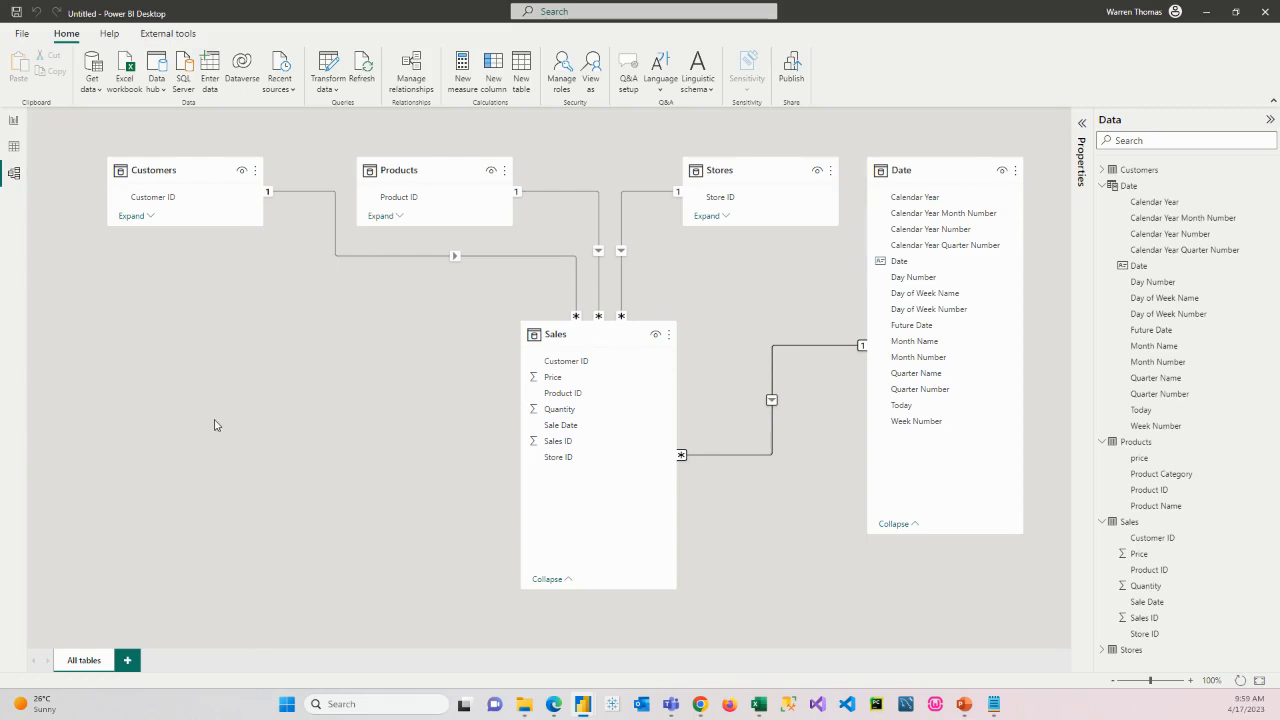
pyautogui.moveTo(258, 424)
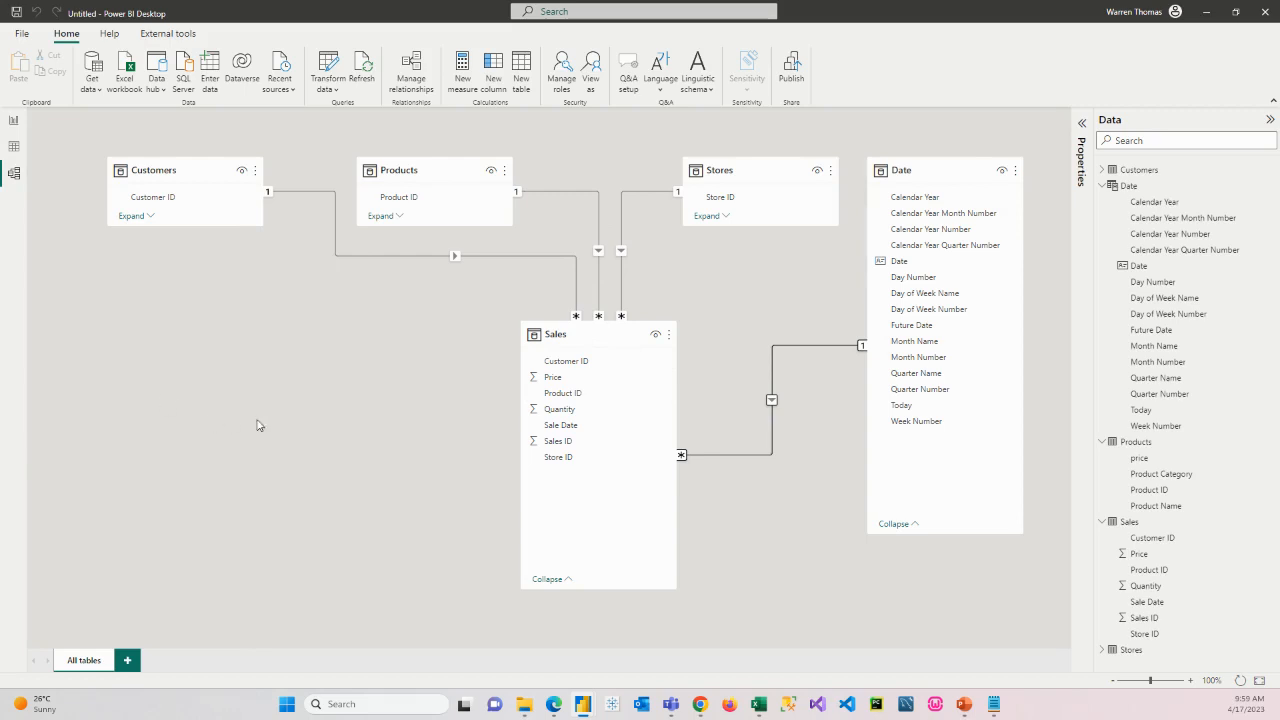
pyautogui.moveTo(448, 246)
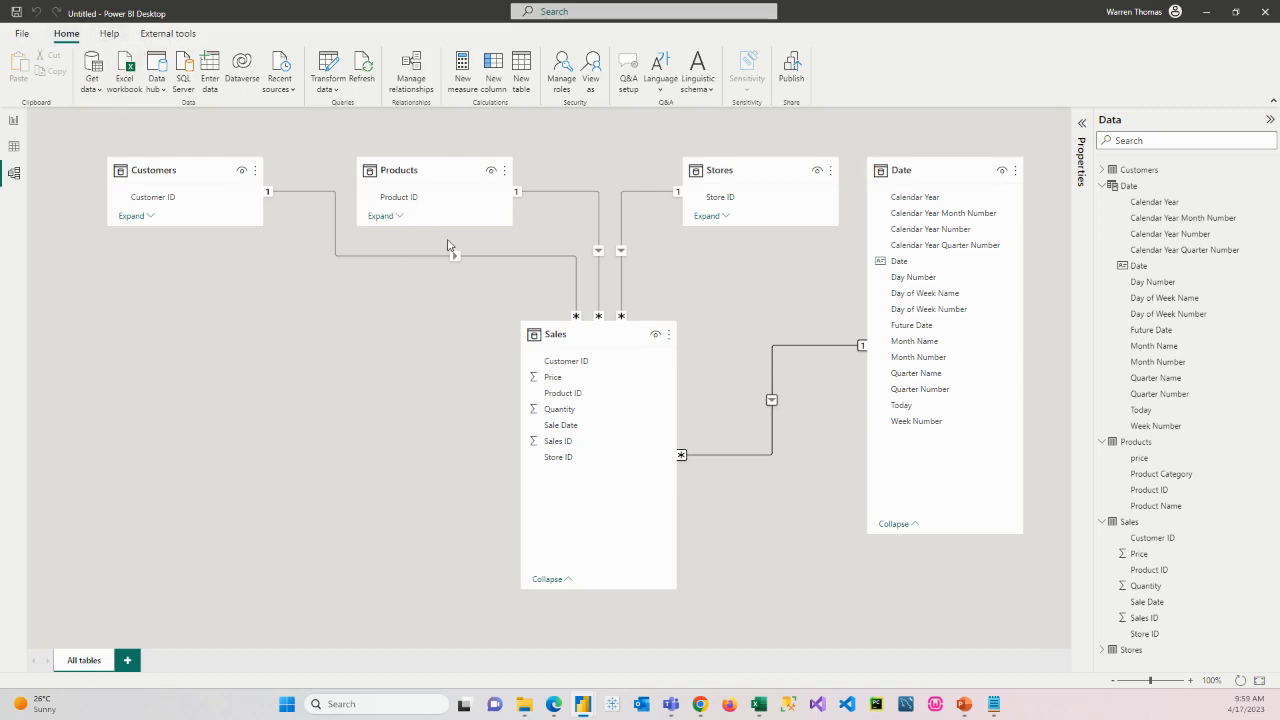